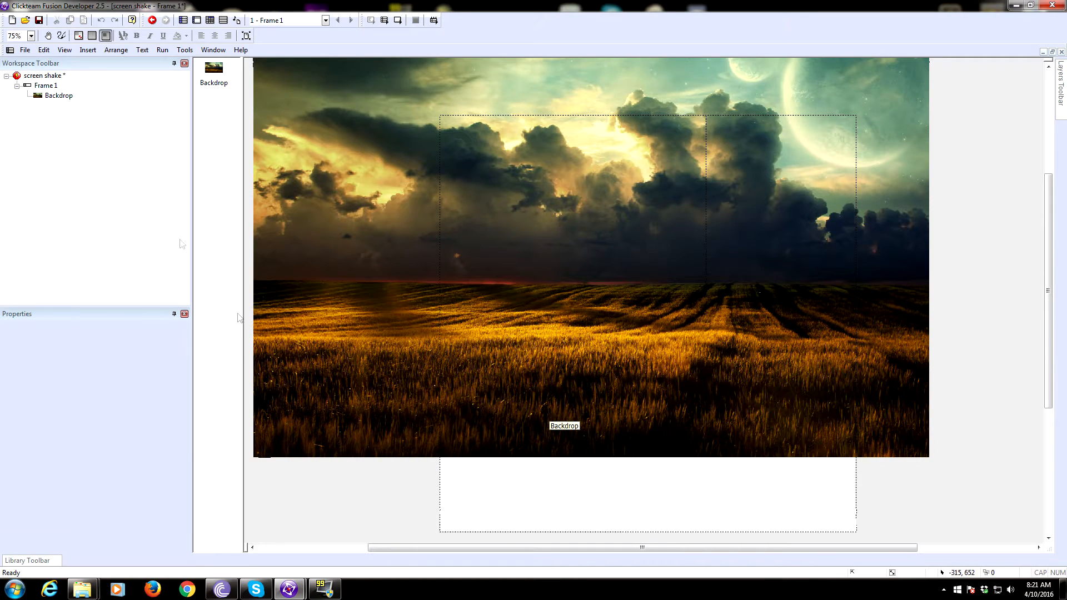
Step: Check the application's window settings, then insert an active object named camera
click(43, 75)
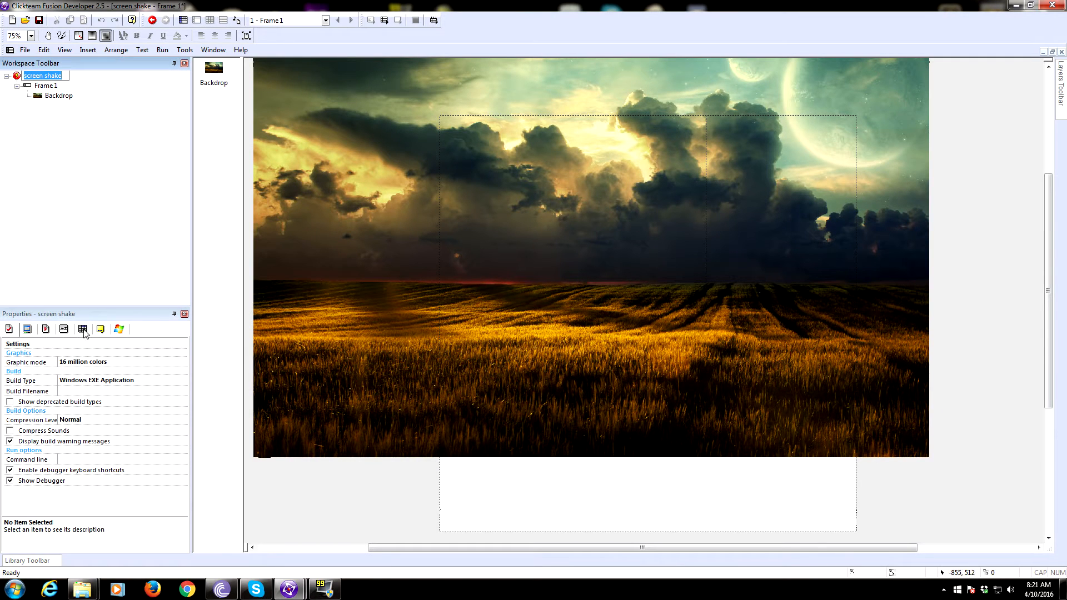
click(27, 328)
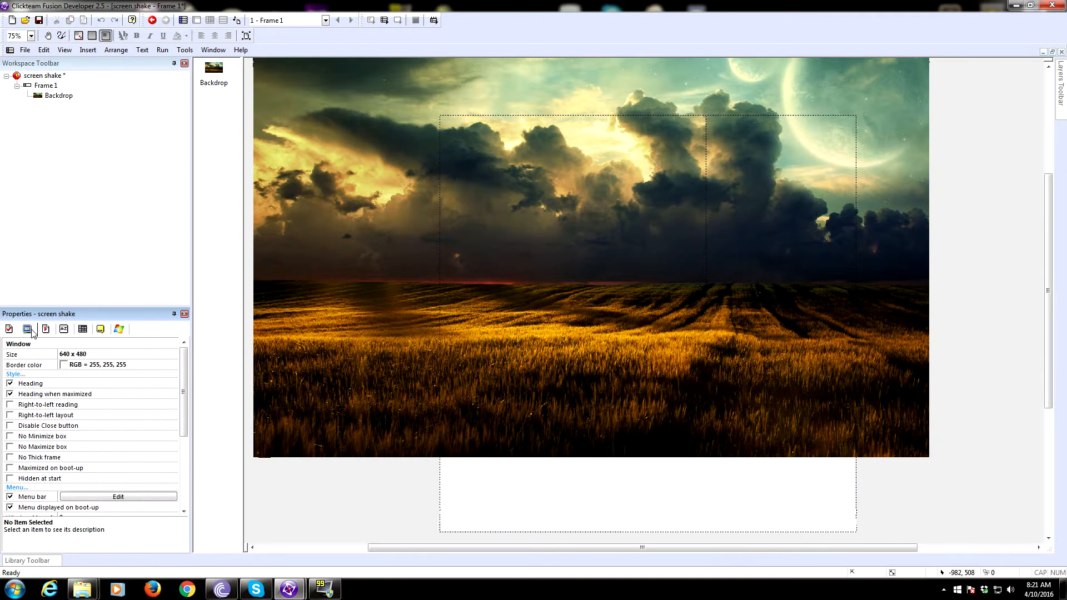
mouse_move(116, 345)
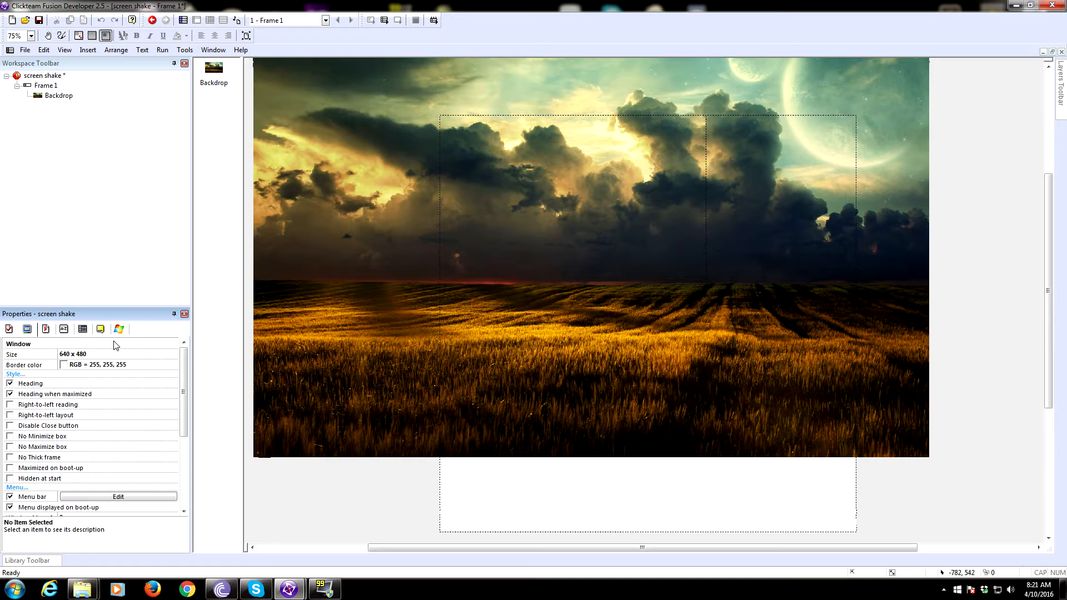
mouse_move(626, 418)
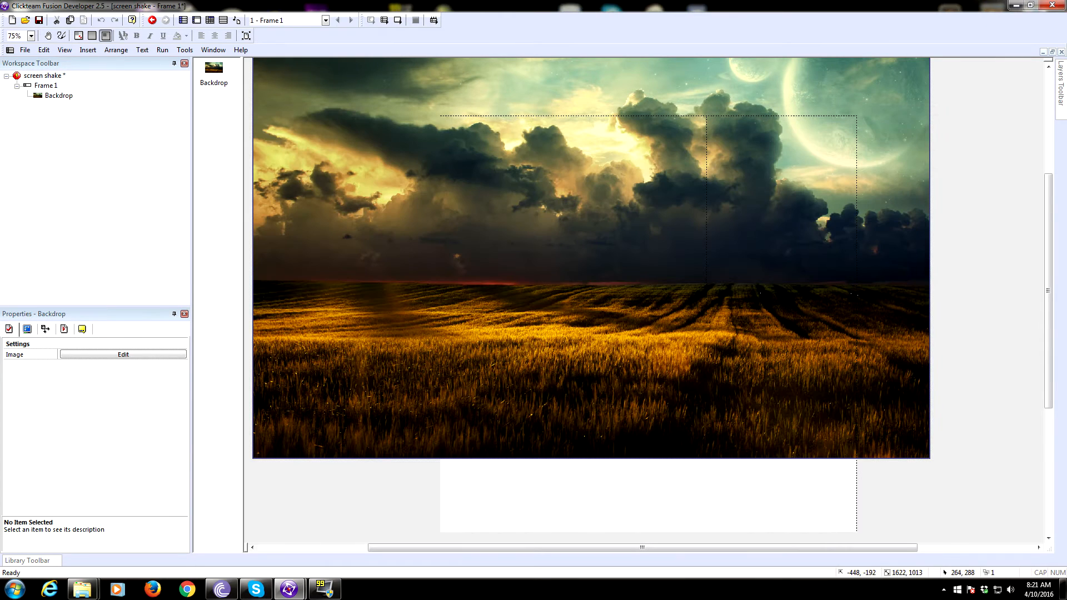
click(558, 255)
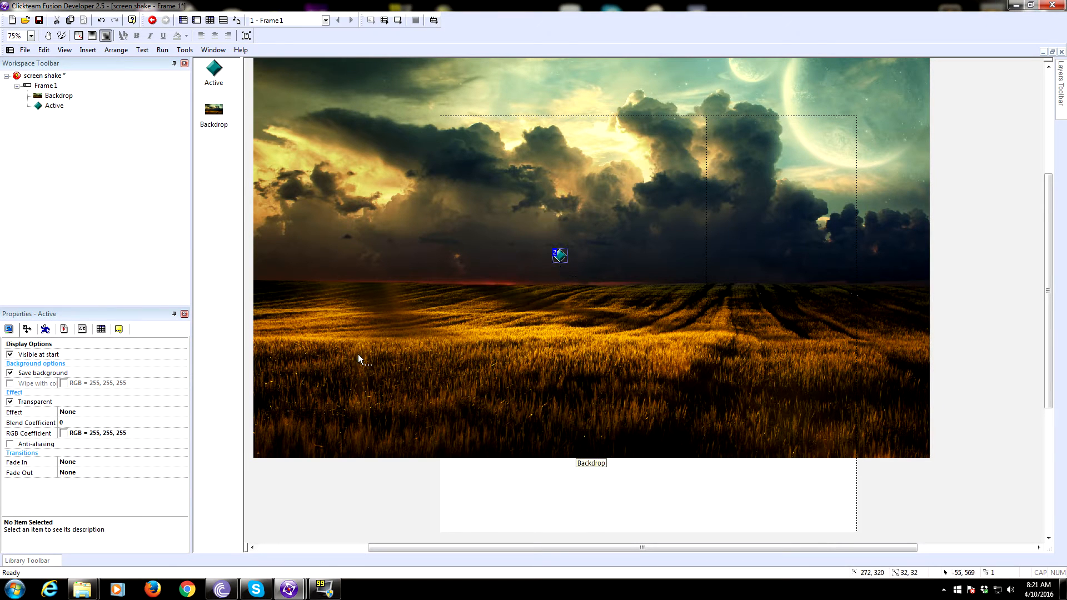
click(101, 328)
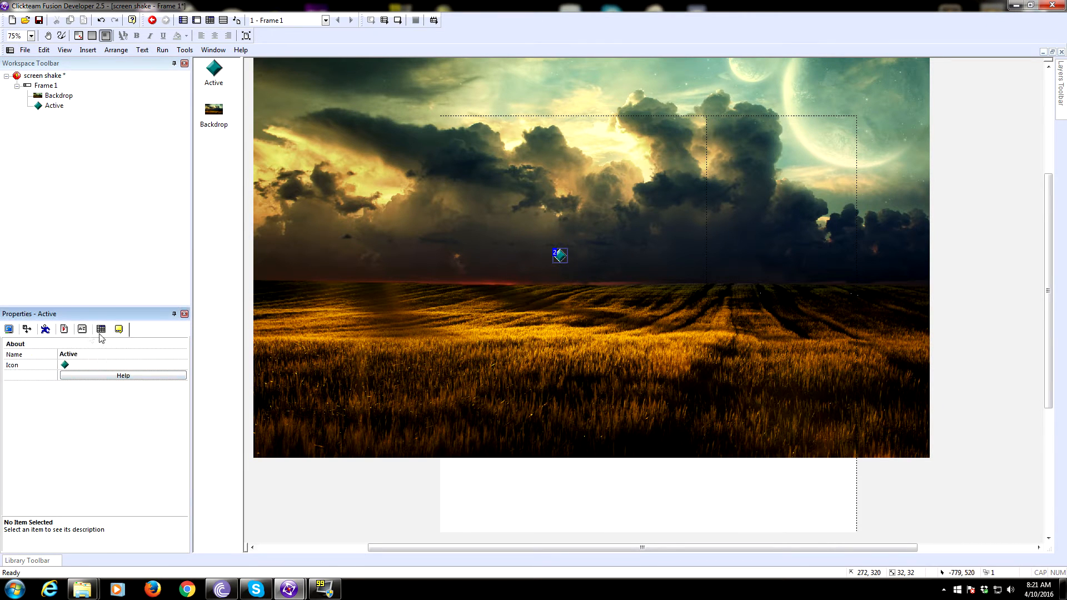
text(camera)
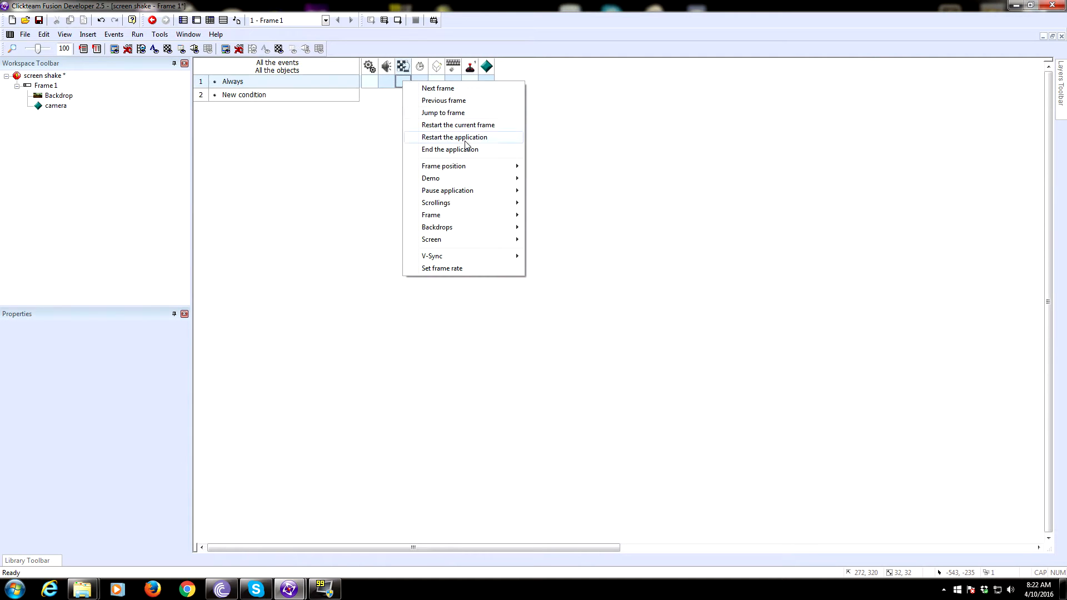
mouse_move(442, 166)
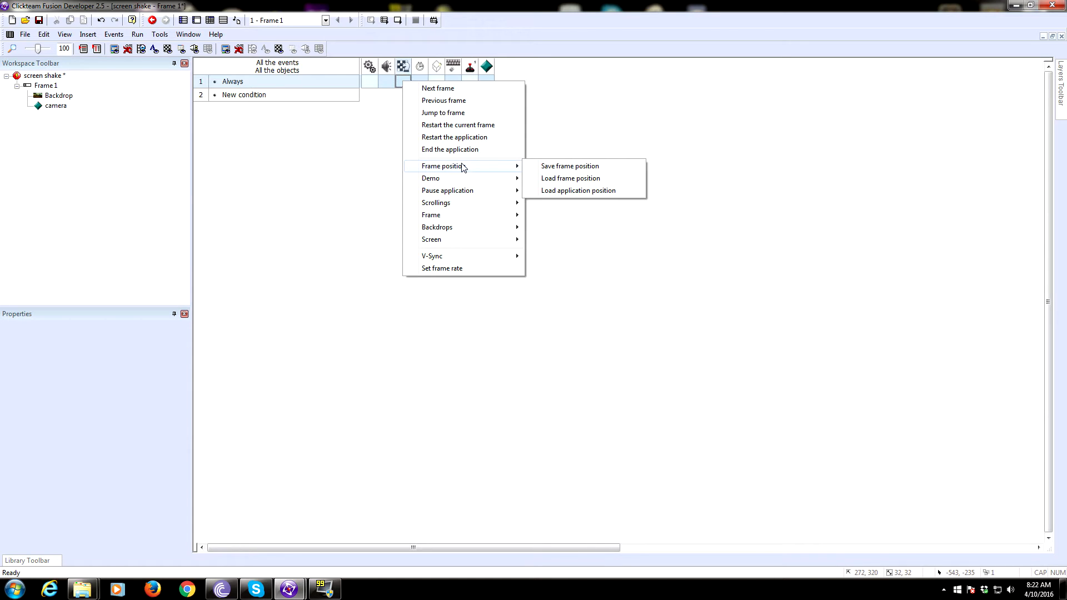
mouse_move(435, 202)
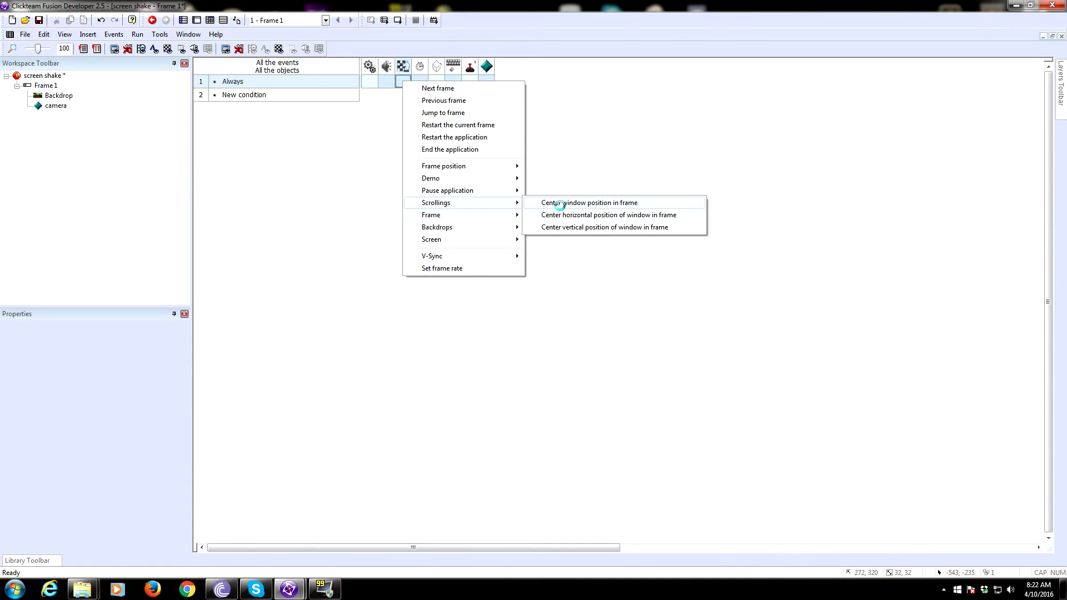
Step: Add an Always event centring the window position on camera
click(588, 202)
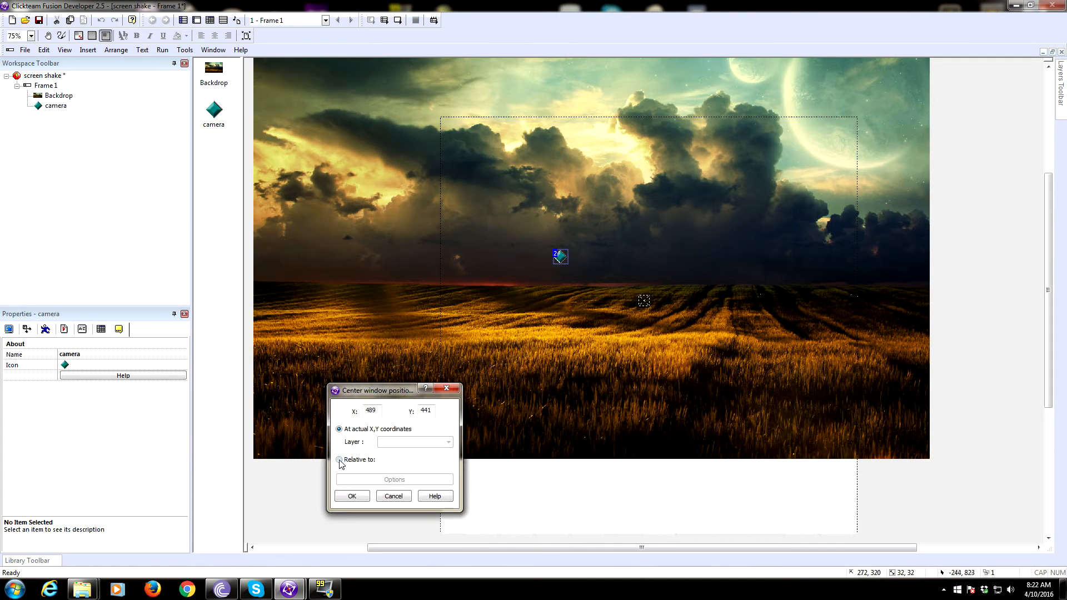
click(340, 460)
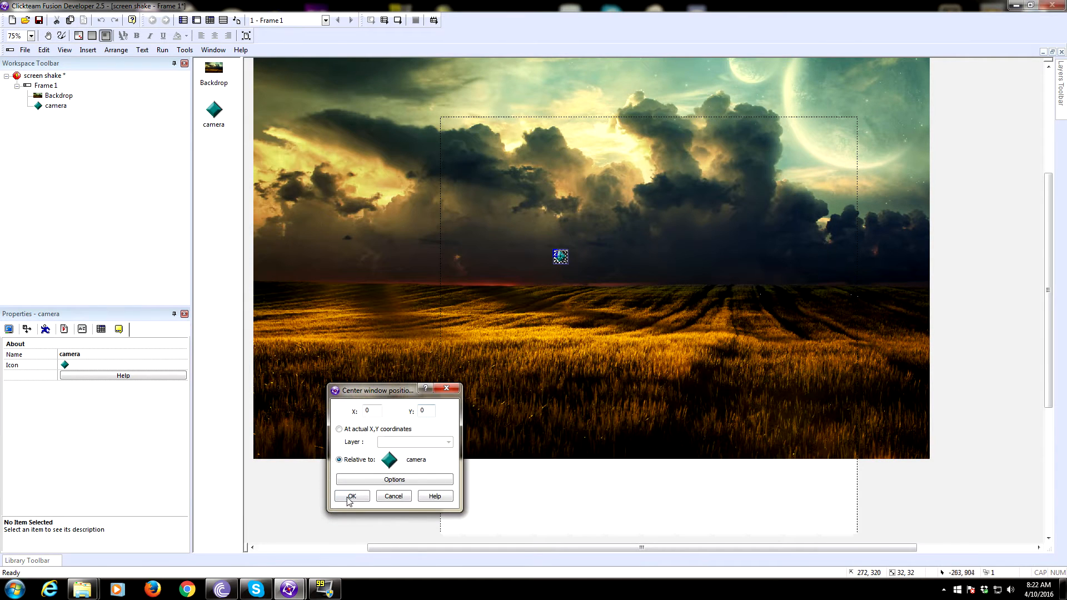
click(351, 496)
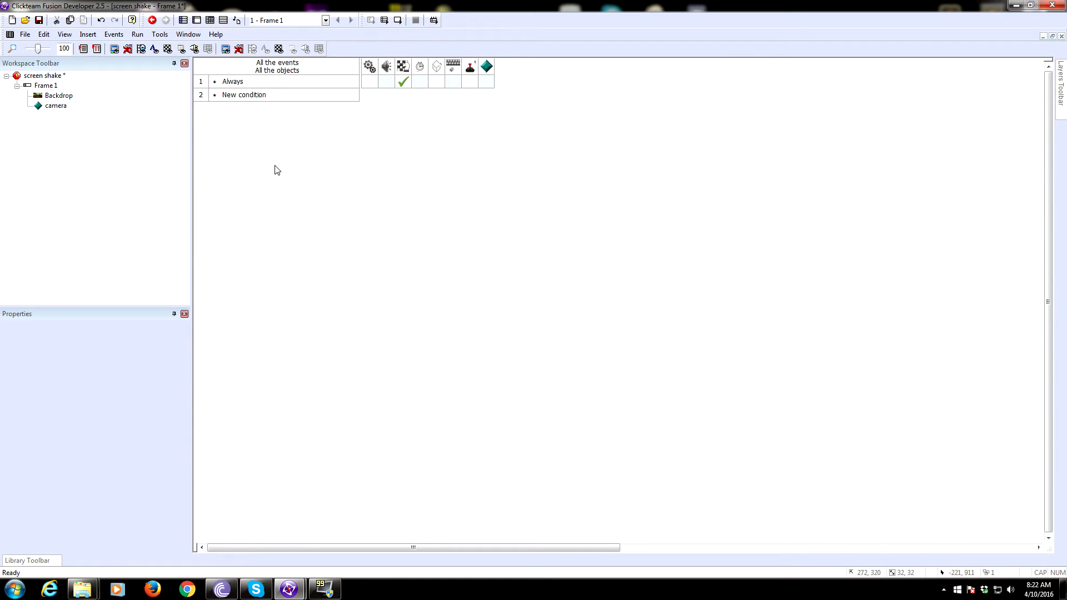
Step: Back in the frame layout, select camera and nudge it slightly lower-right
click(210, 20)
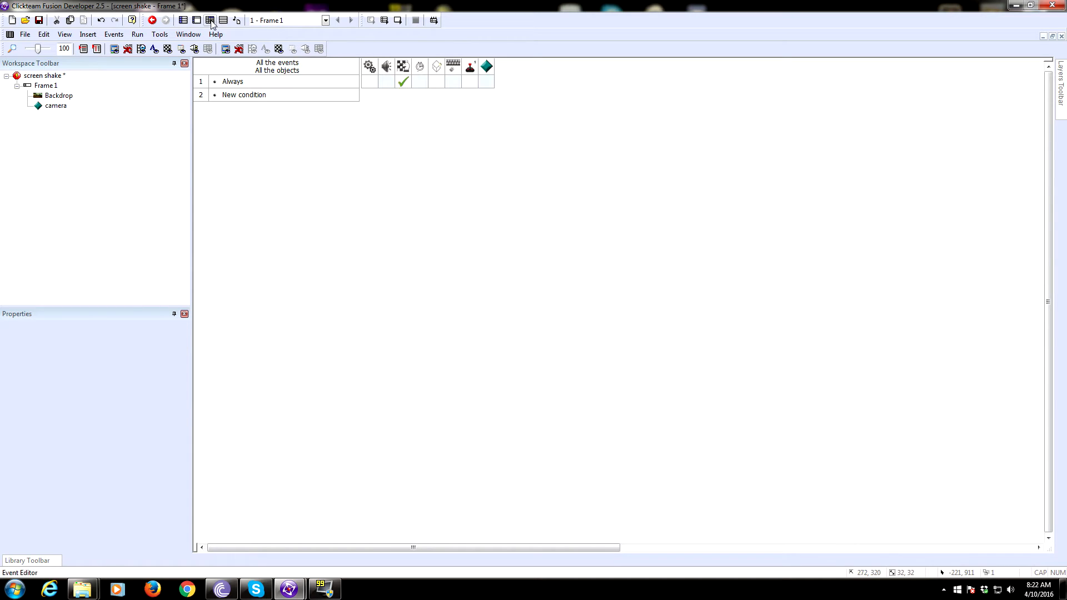
click(197, 20)
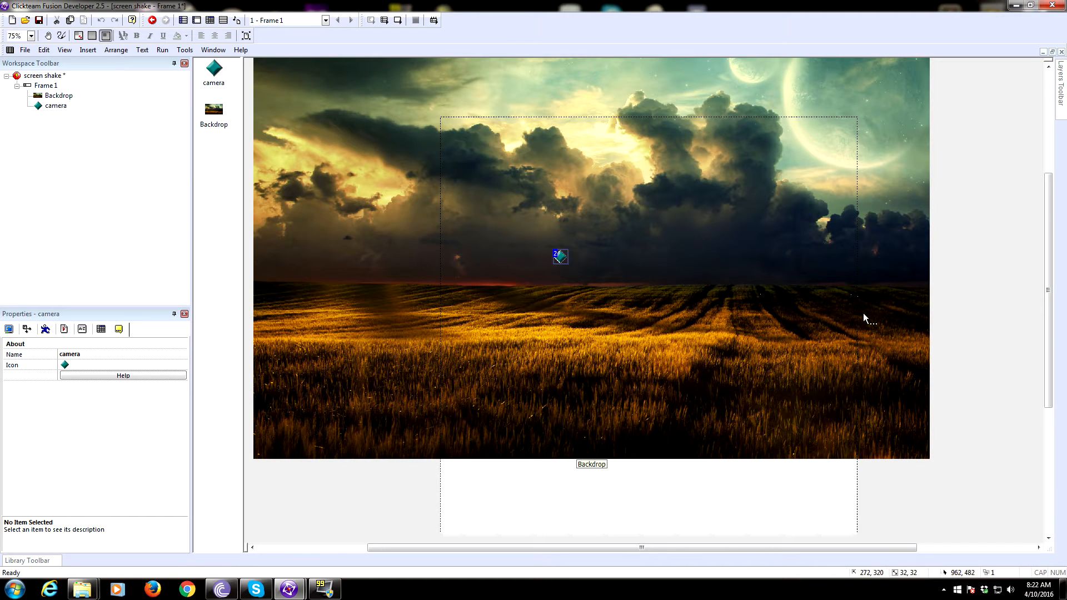
click(619, 267)
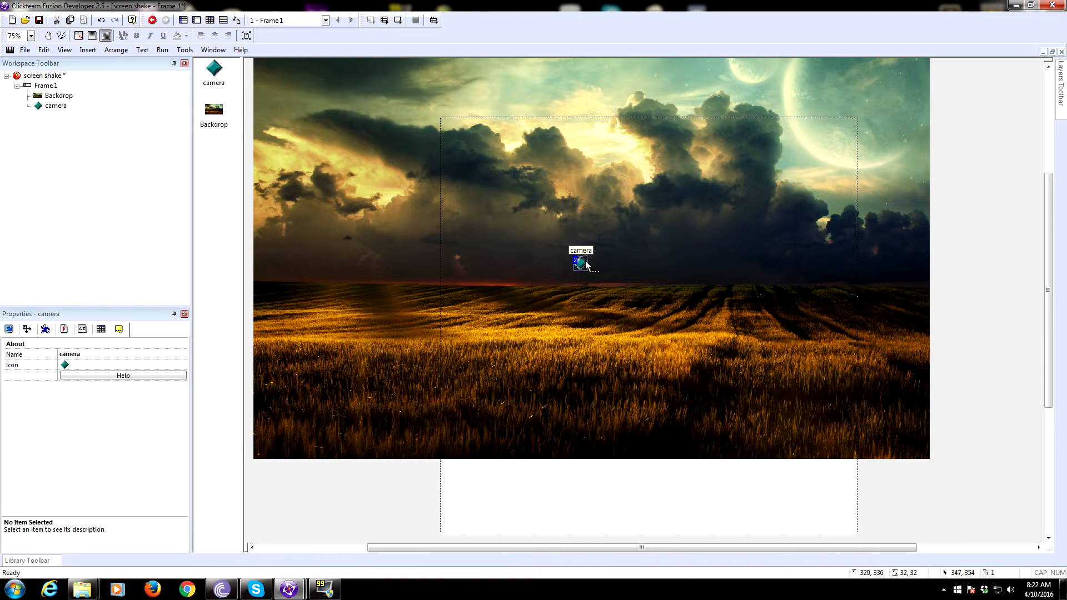
drag(580, 262, 586, 271)
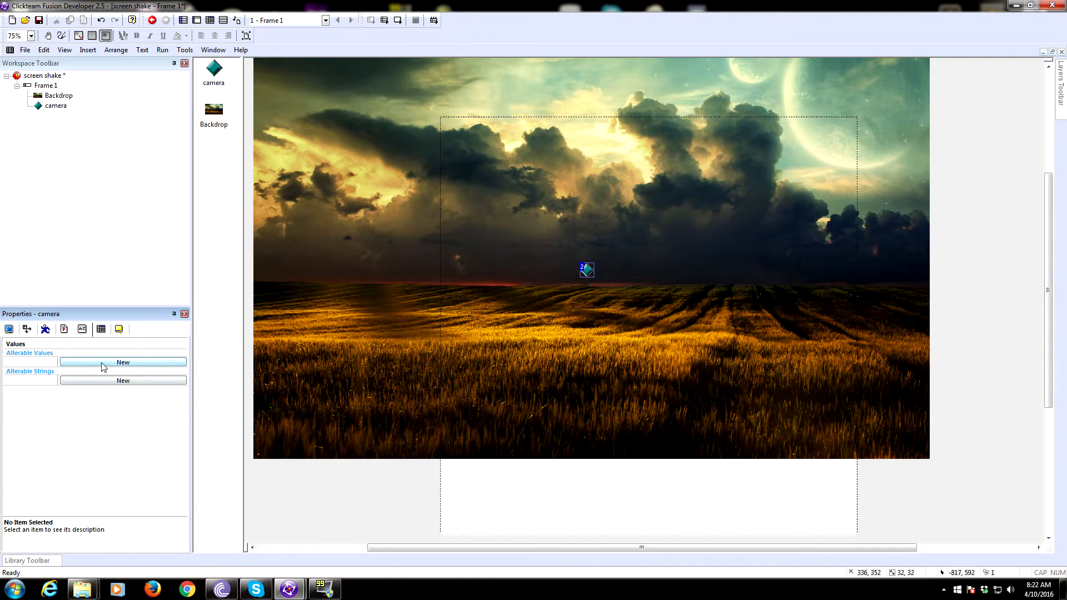
Step: Add three alterable values to camera, named CenterX, CenterY and Amp
click(122, 361)
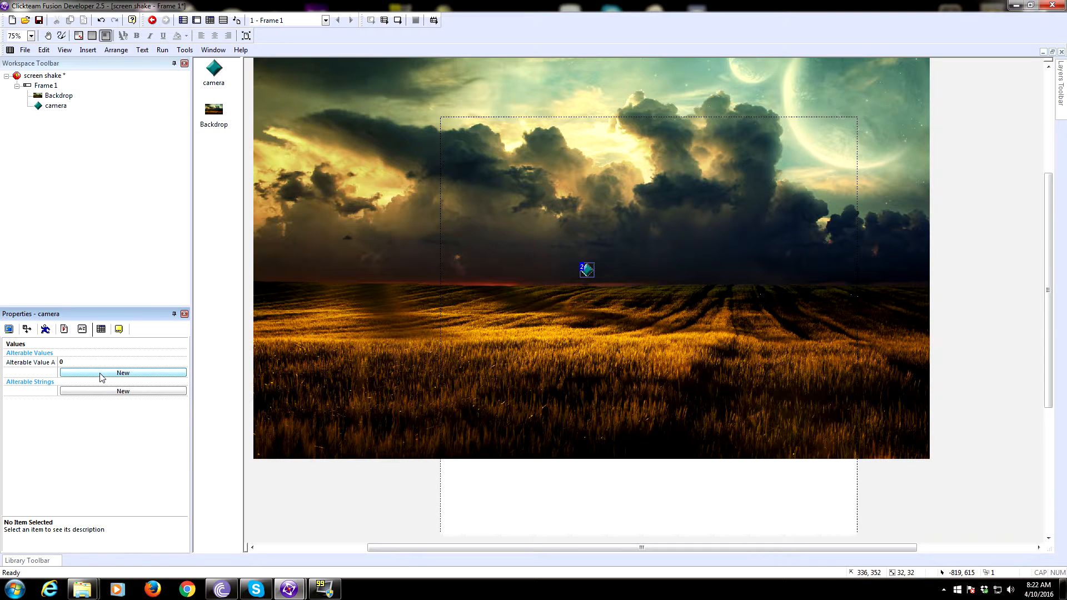
click(122, 373)
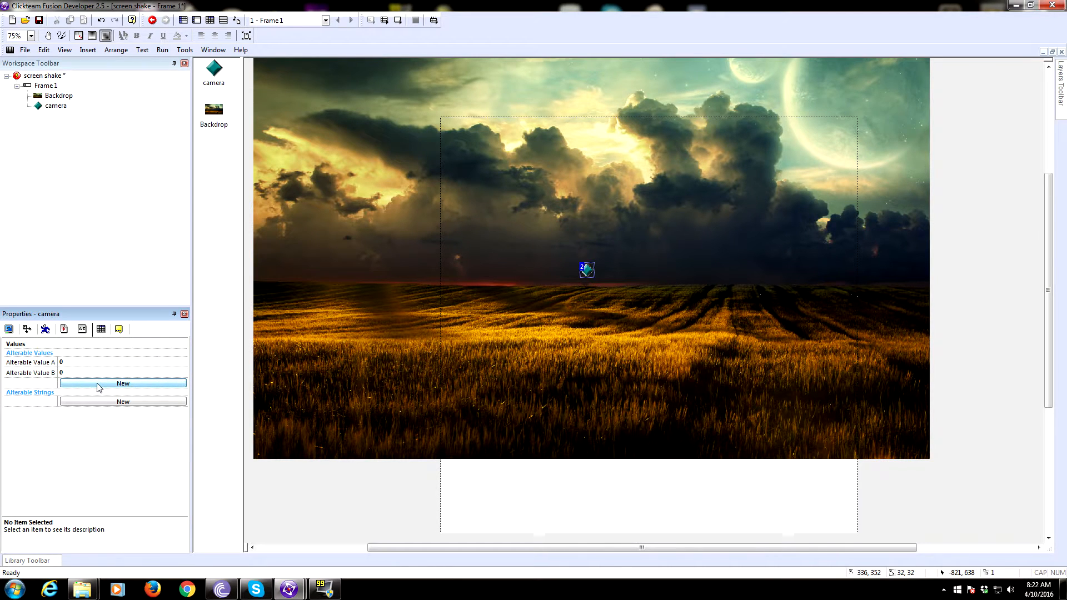
click(124, 383)
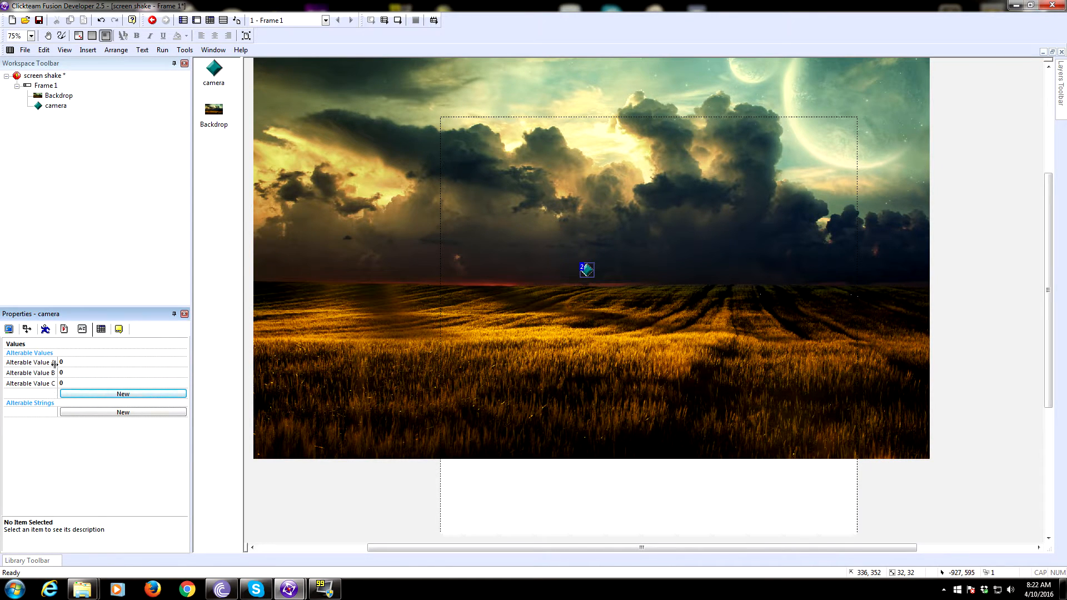
click(30, 362)
text(CenterX)
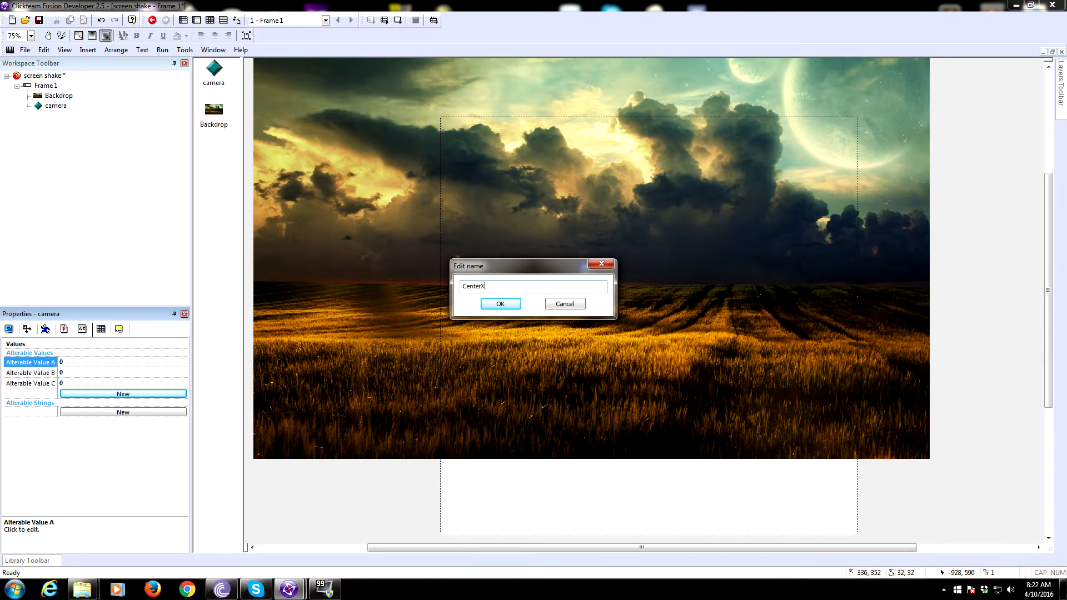
click(500, 304)
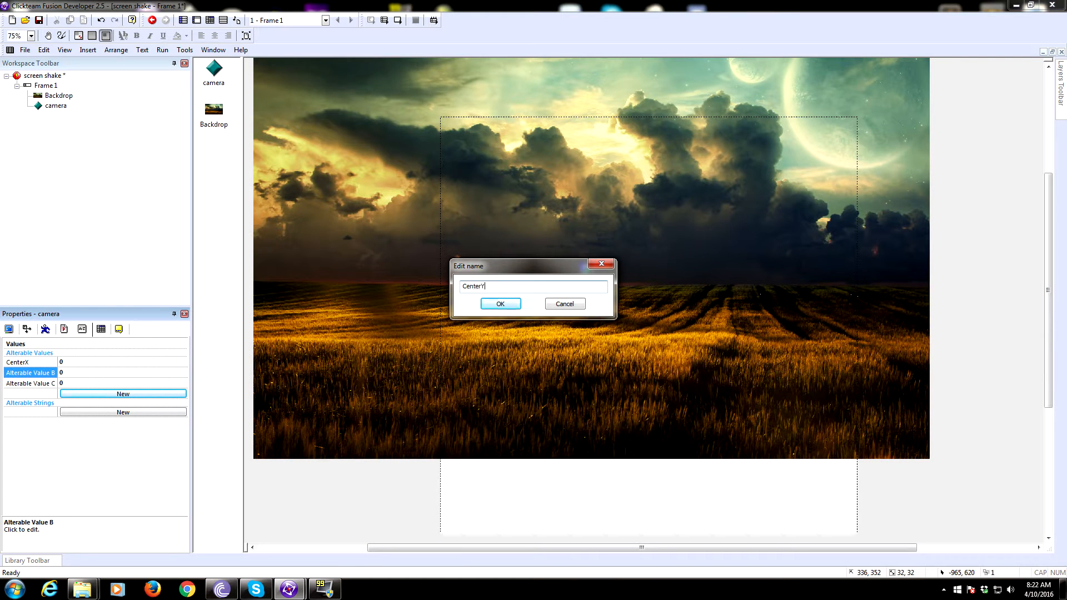
click(500, 303)
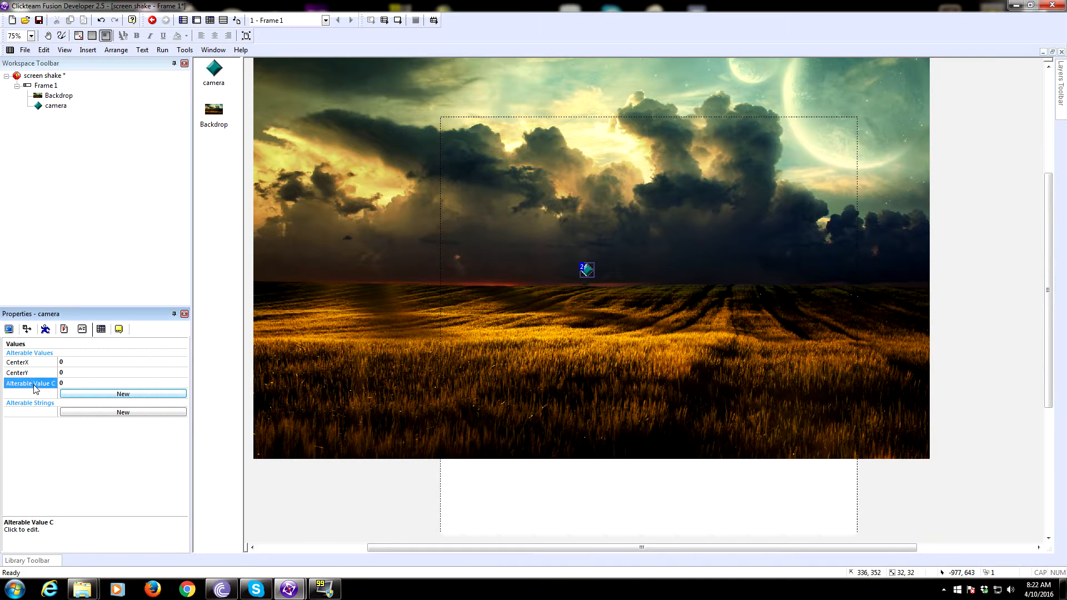
click(123, 394)
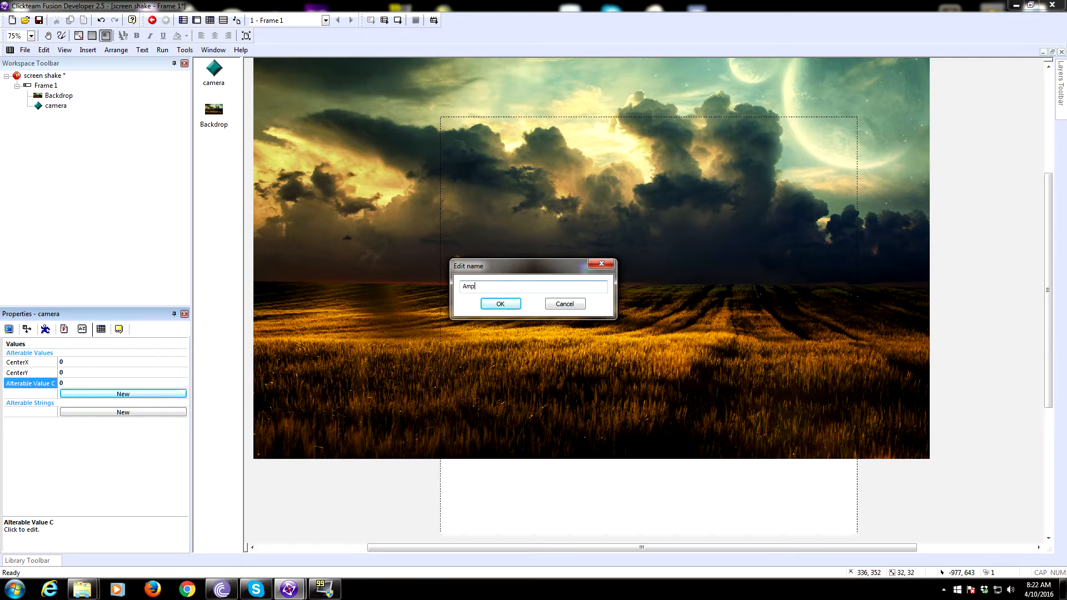
click(500, 303)
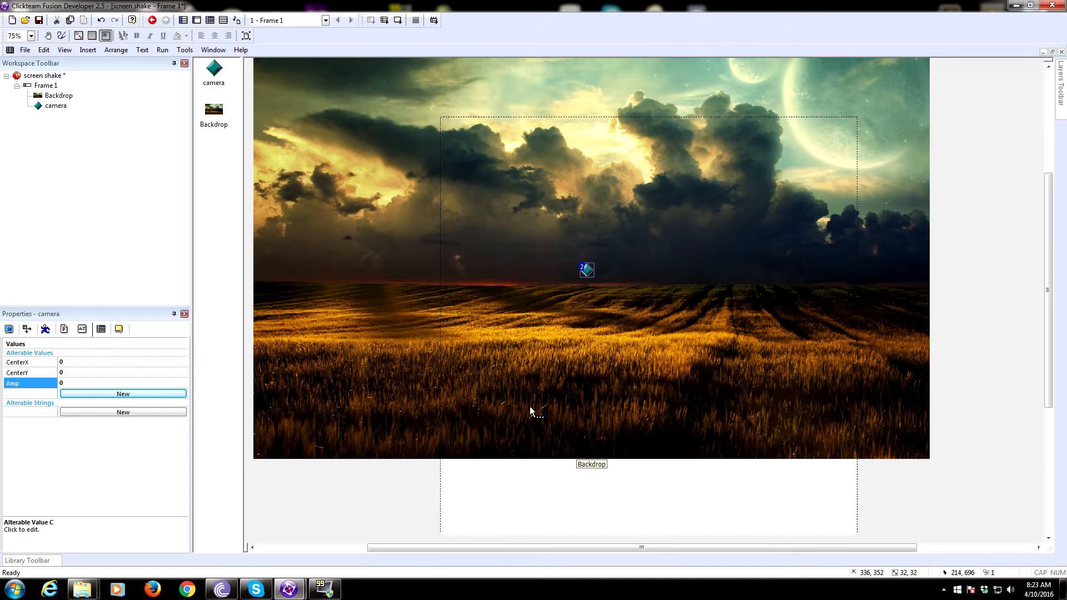
mouse_move(448, 291)
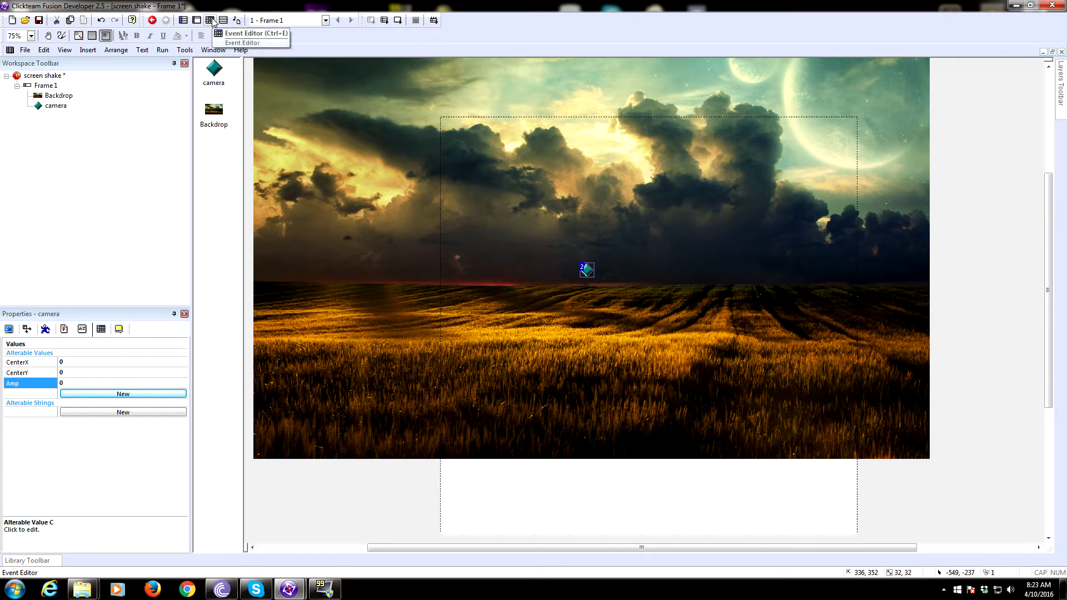
Step: Give the Start of Frame event a camera action setting CenterX
click(210, 20)
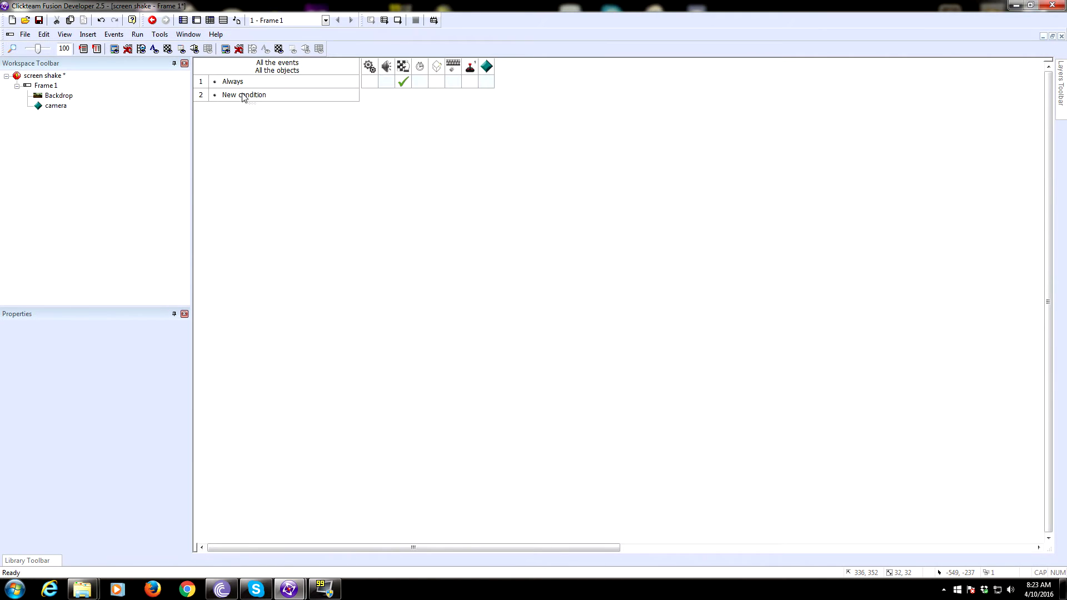
click(243, 94)
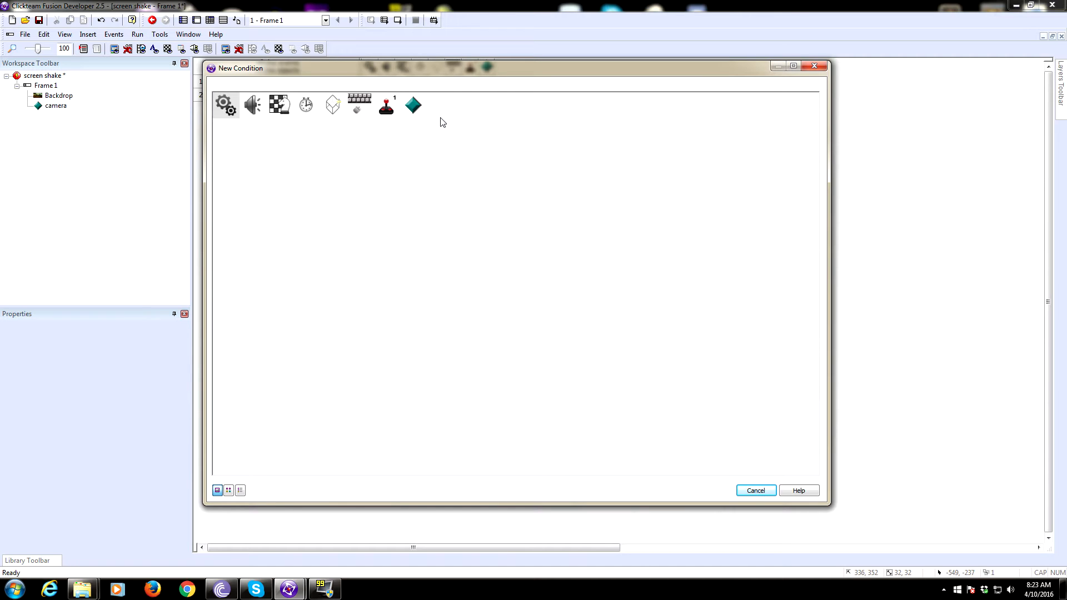
click(413, 105)
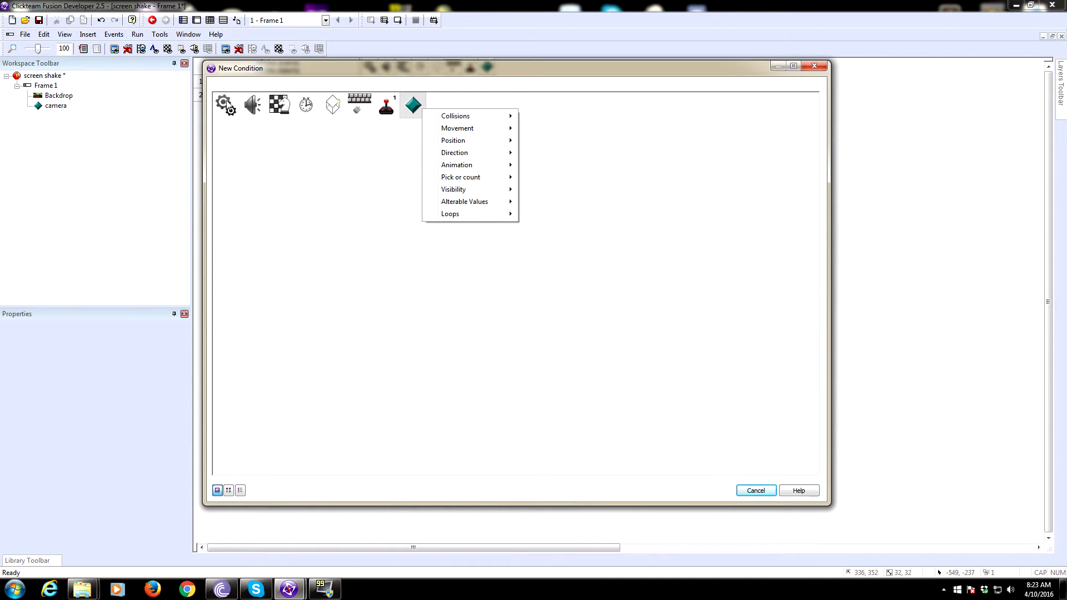
click(279, 105)
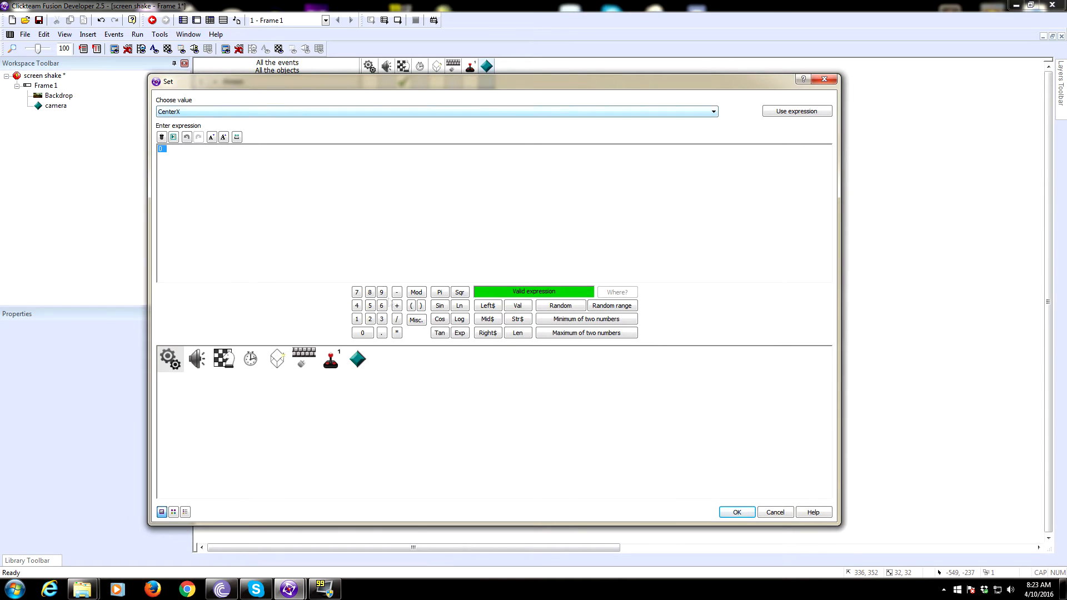
click(356, 358)
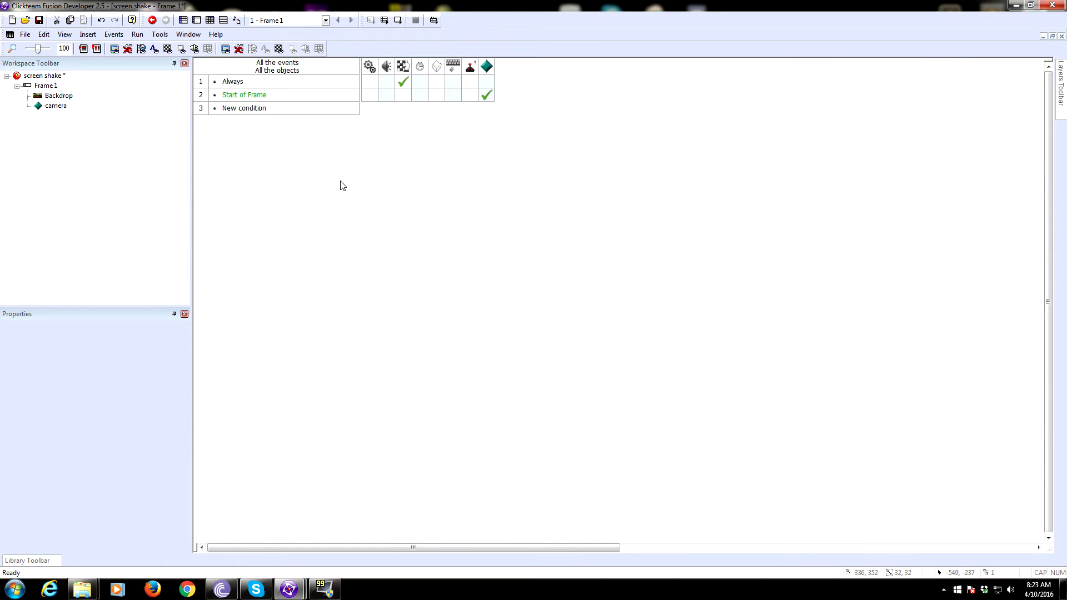
mouse_move(325, 97)
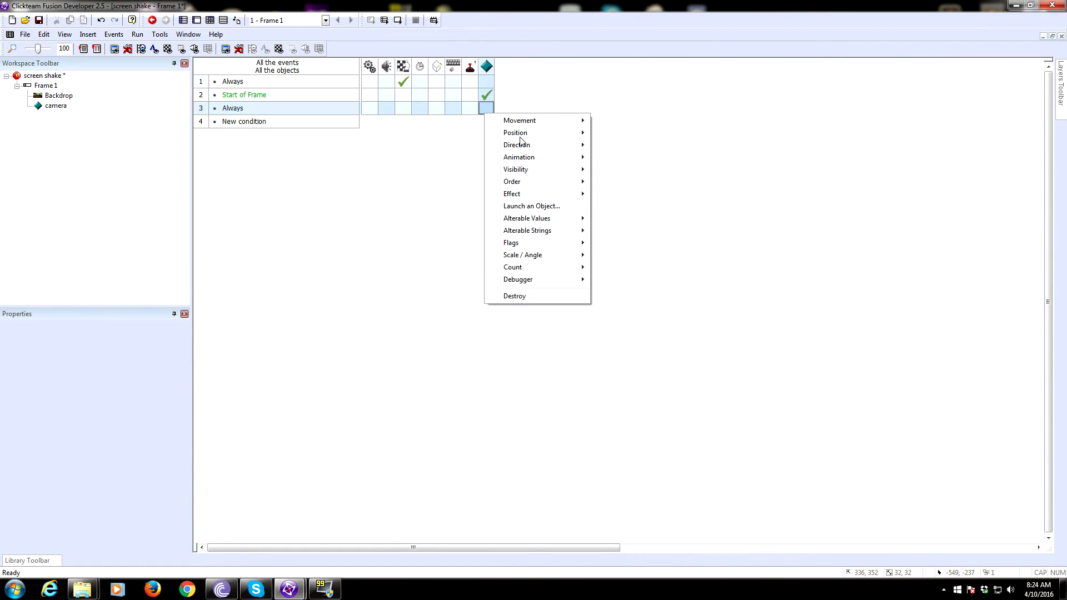
mouse_move(515, 133)
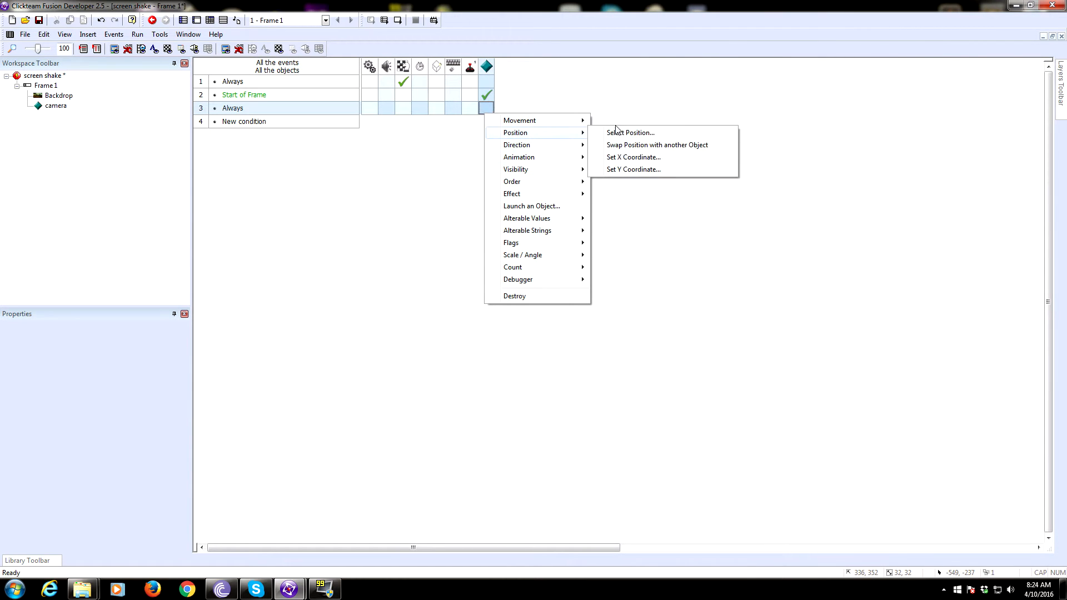
Step: Set camera's X to CenterX("camera")+Sin(random(628))*Amp("camera") in the Always event
click(632, 158)
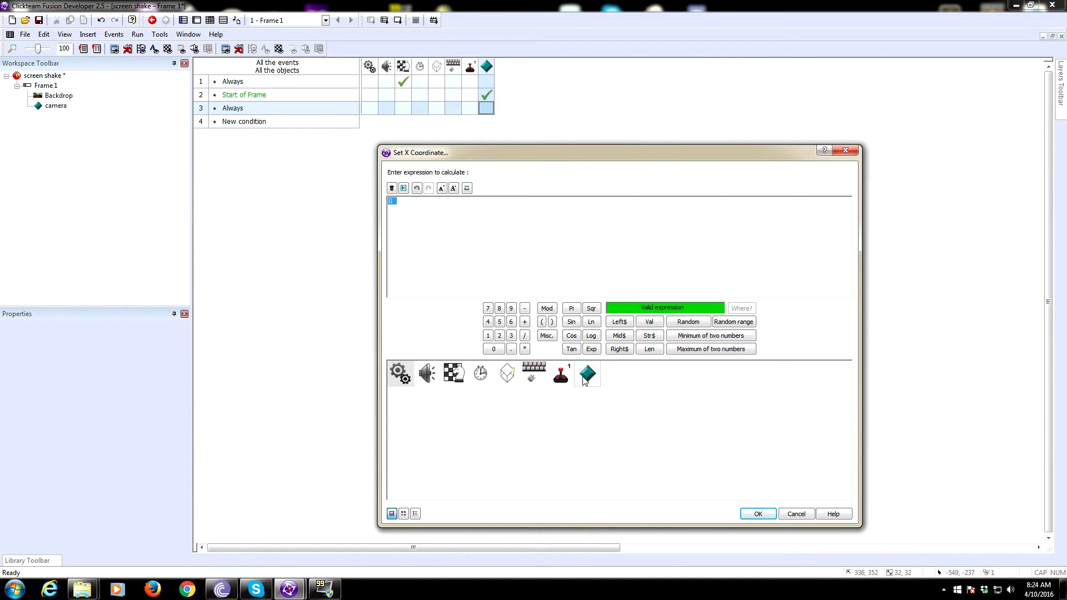
click(587, 373)
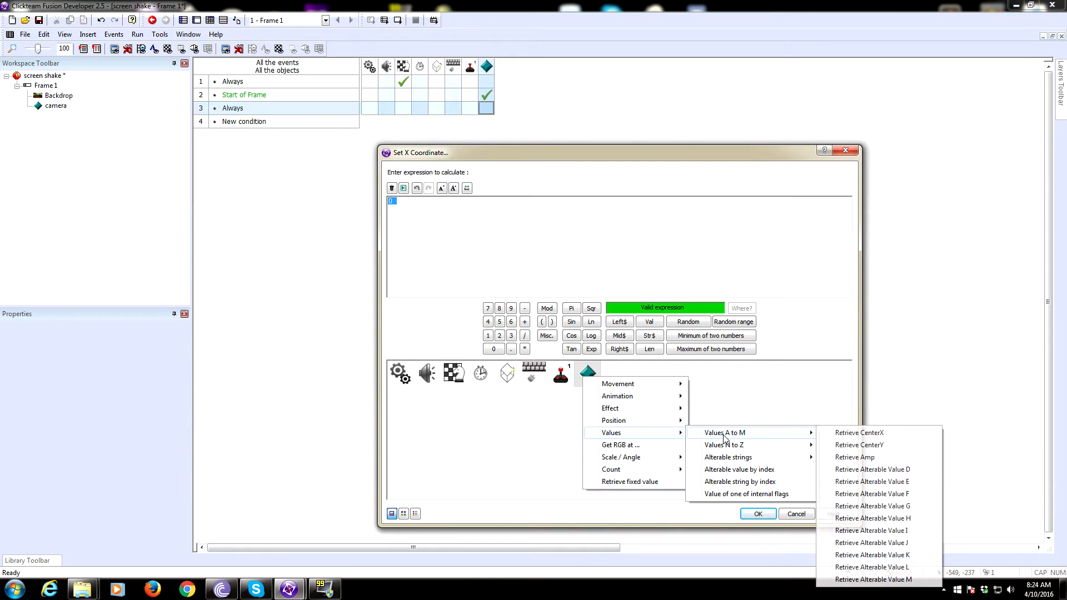
click(860, 433)
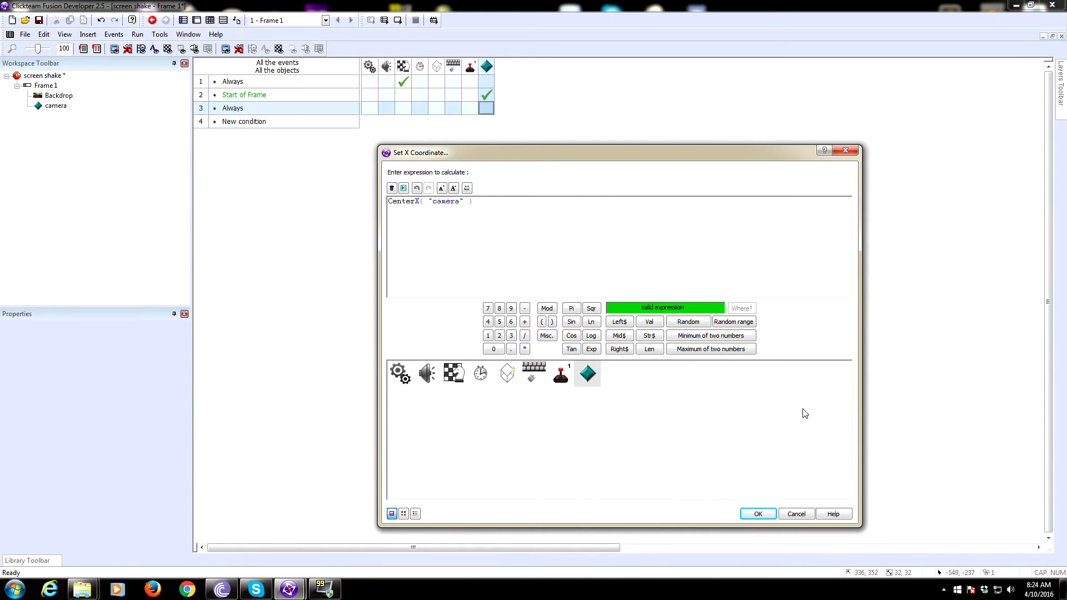
text(https://youtu.be/Vbh)
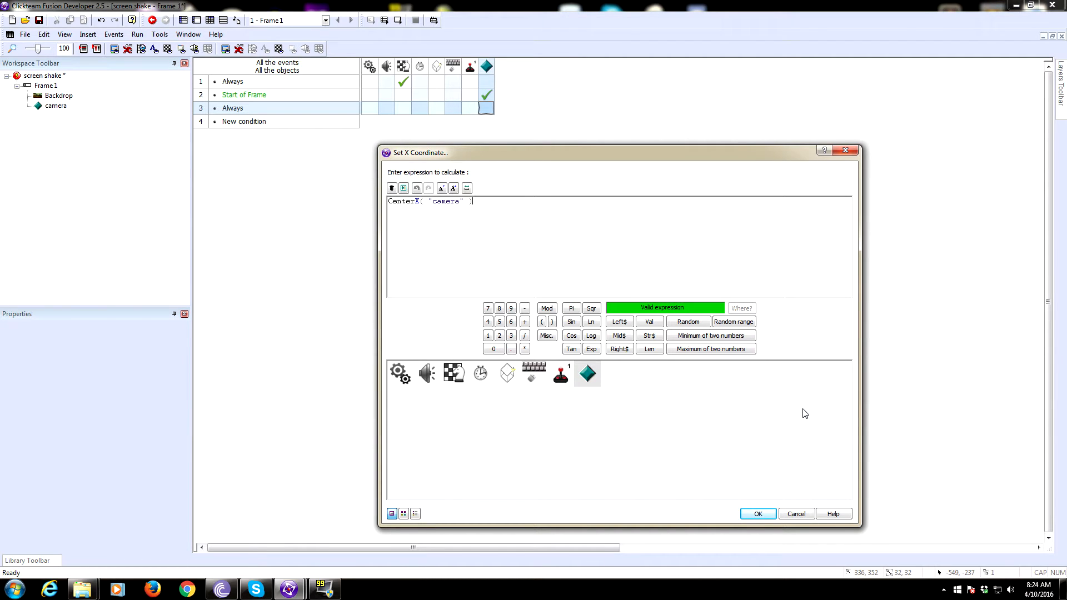
text(+)
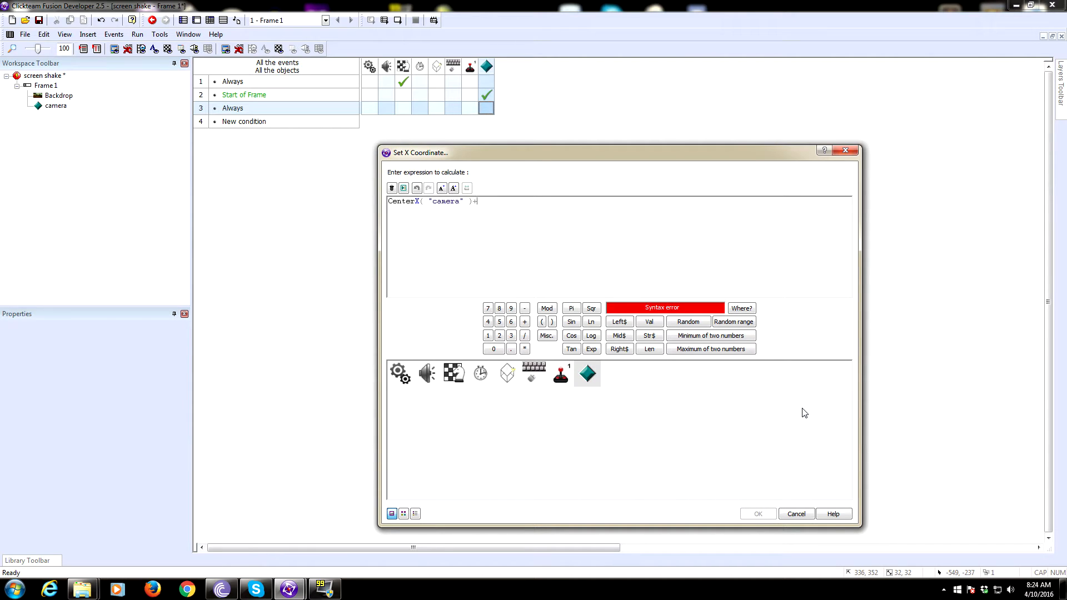
mouse_move(748, 387)
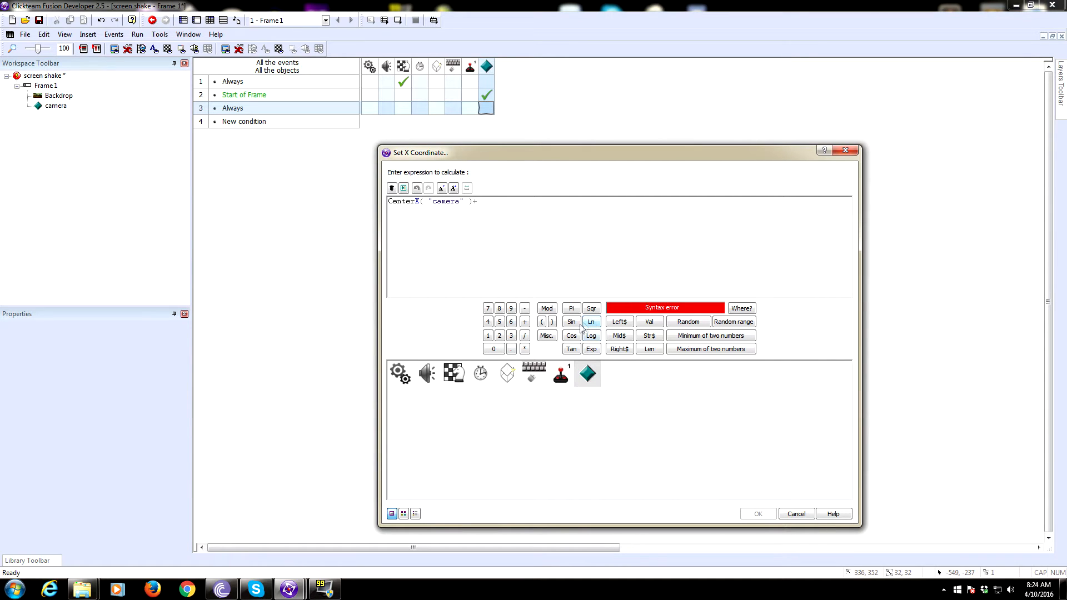
click(570, 321)
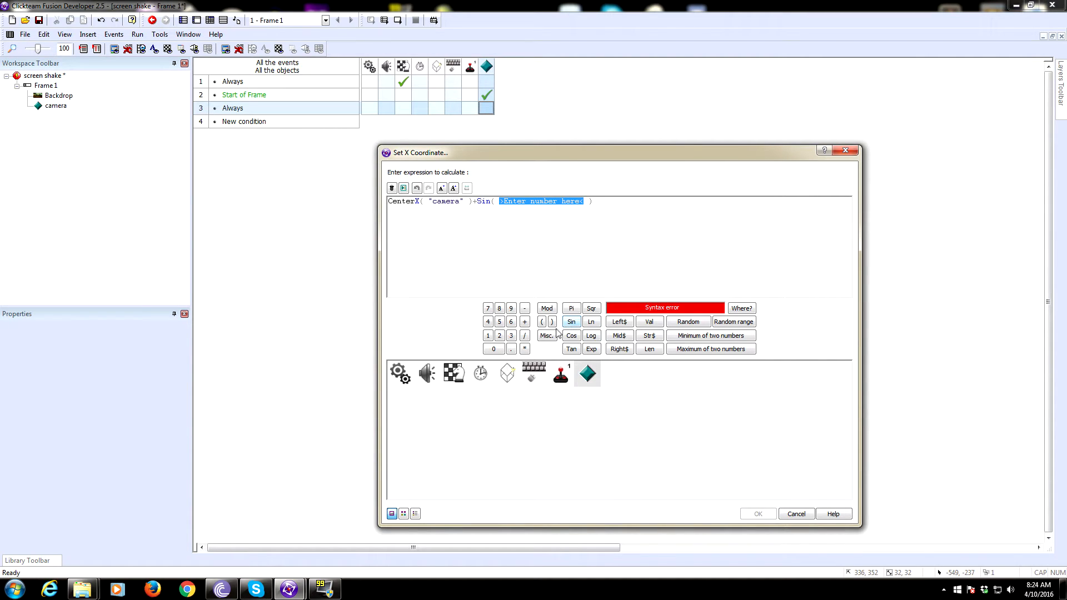
click(547, 335)
text(random()
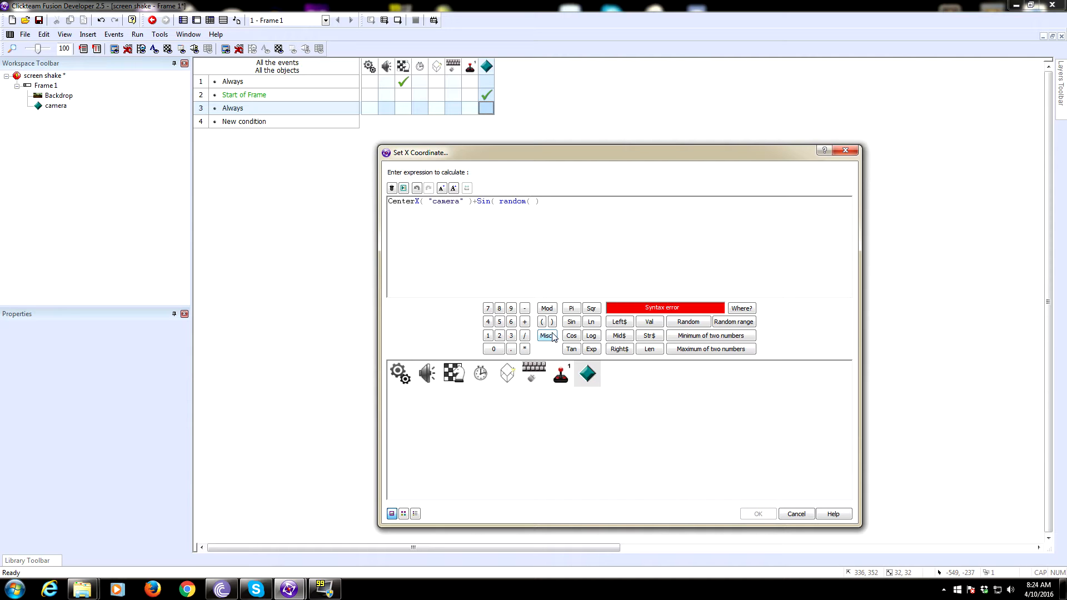
text(628)
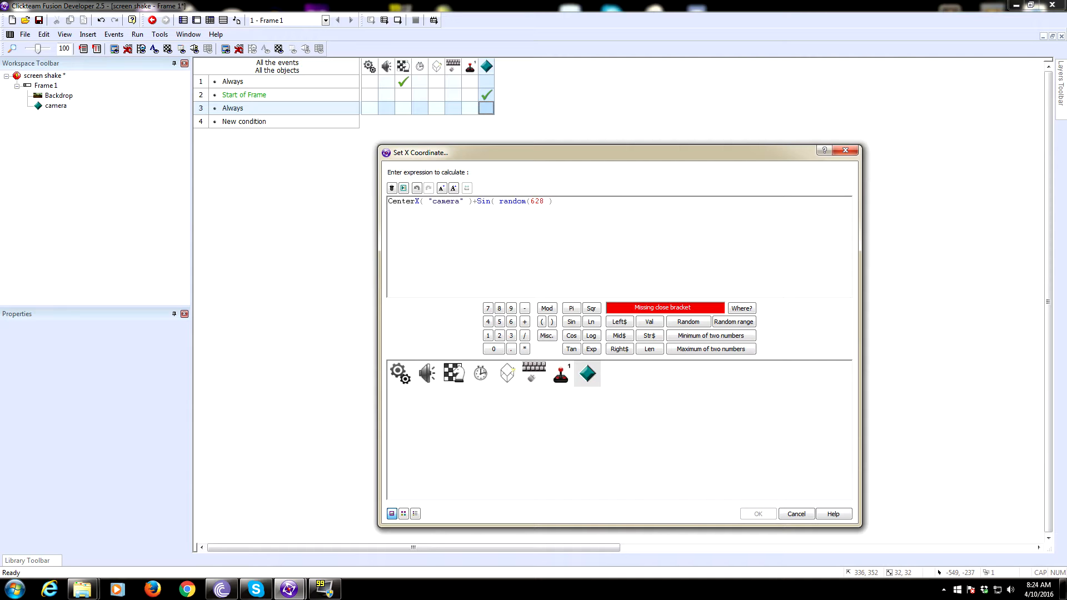
text(*)
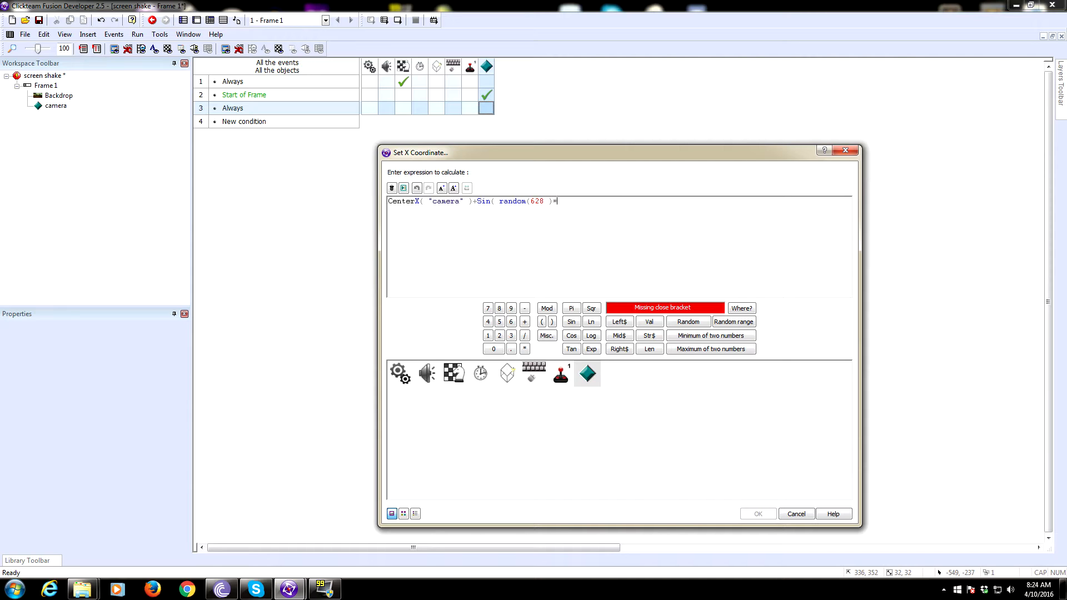
click(587, 373)
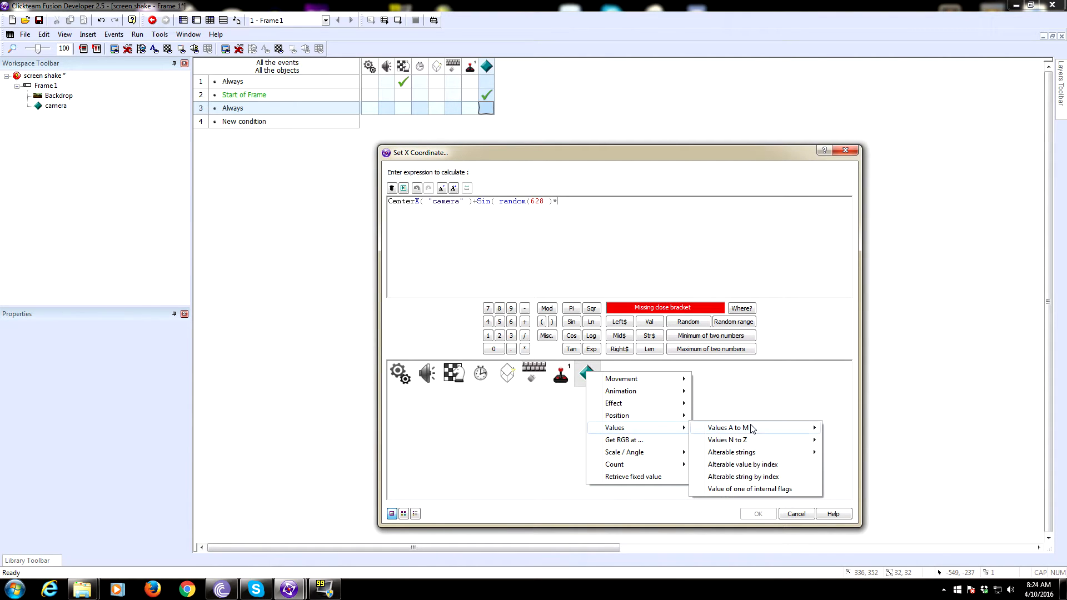
click(726, 428)
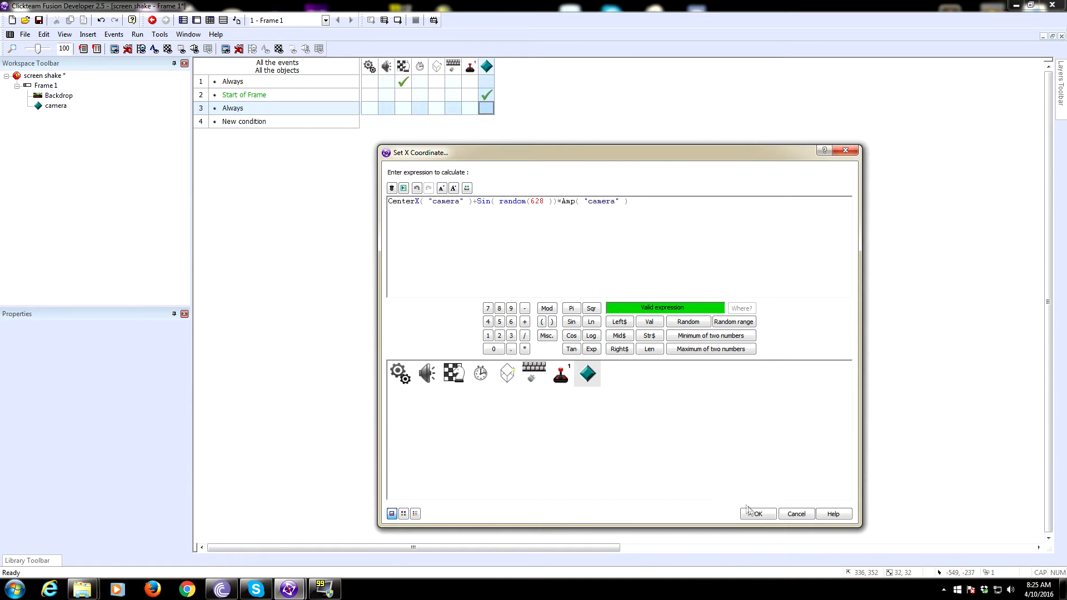
click(757, 513)
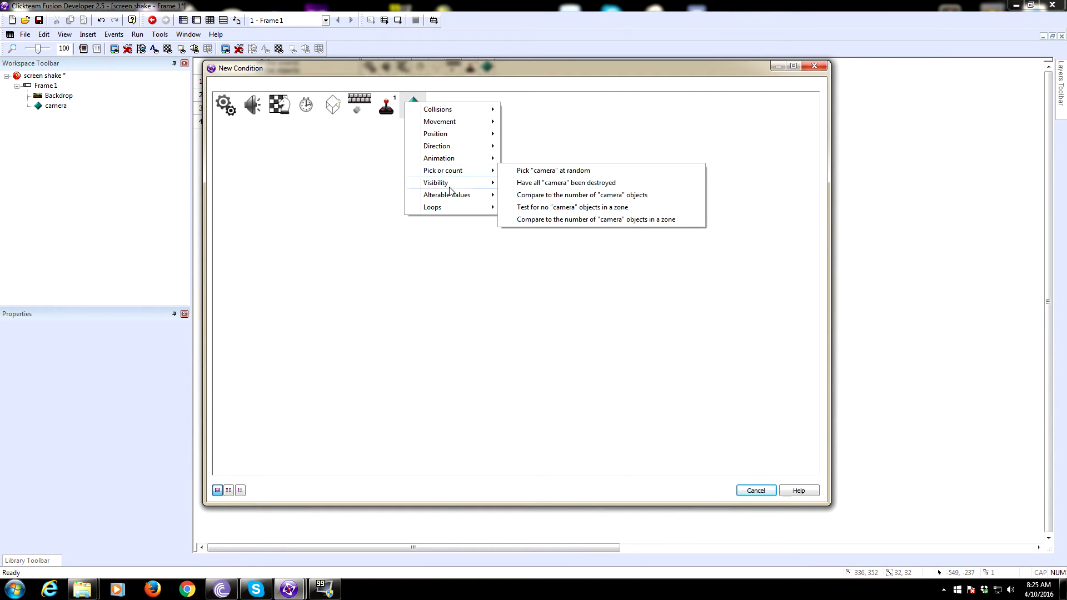
mouse_move(446, 195)
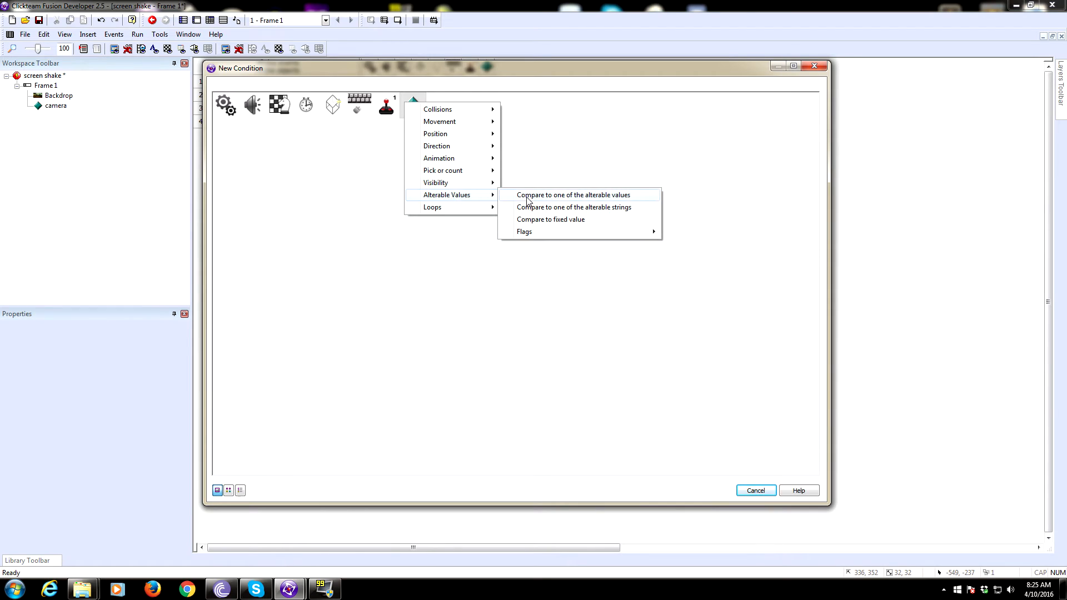
Step: Add an event for camera's Amp greater than 0 that subtracts from Amp
click(573, 194)
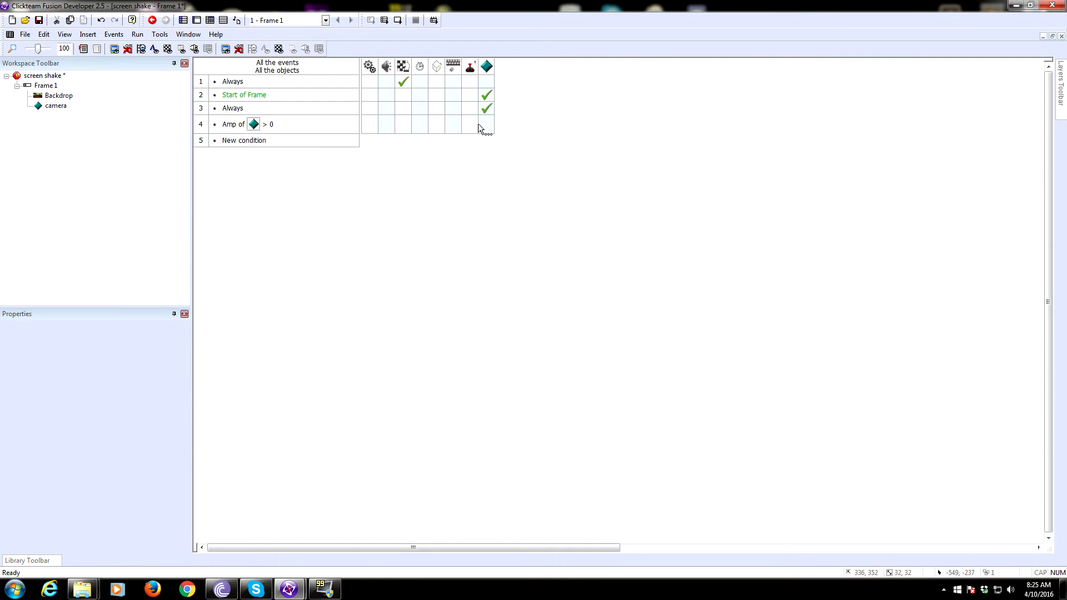
right_click(486, 124)
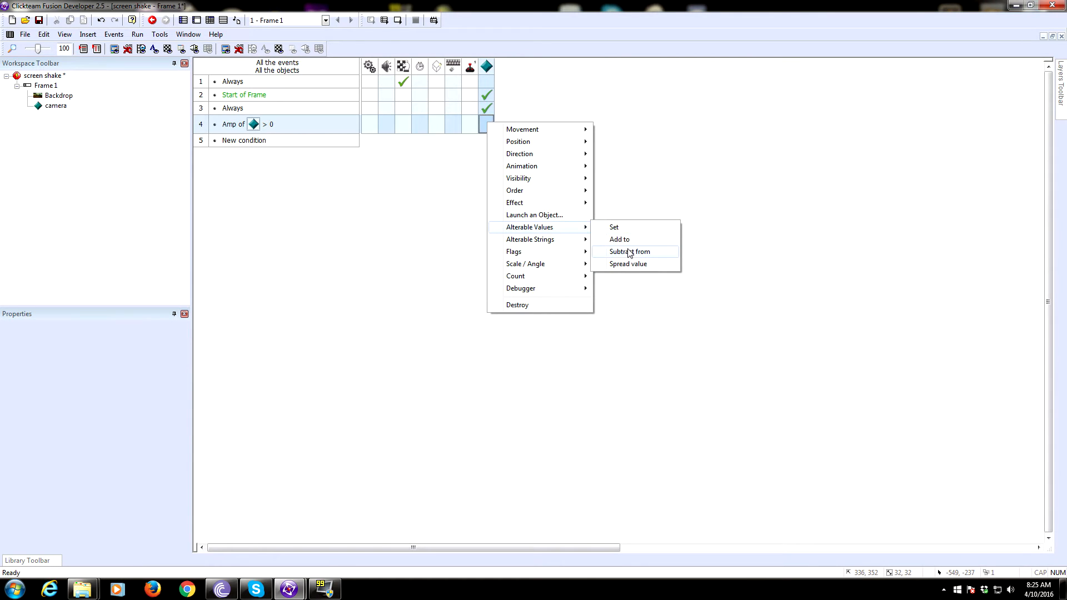
click(628, 252)
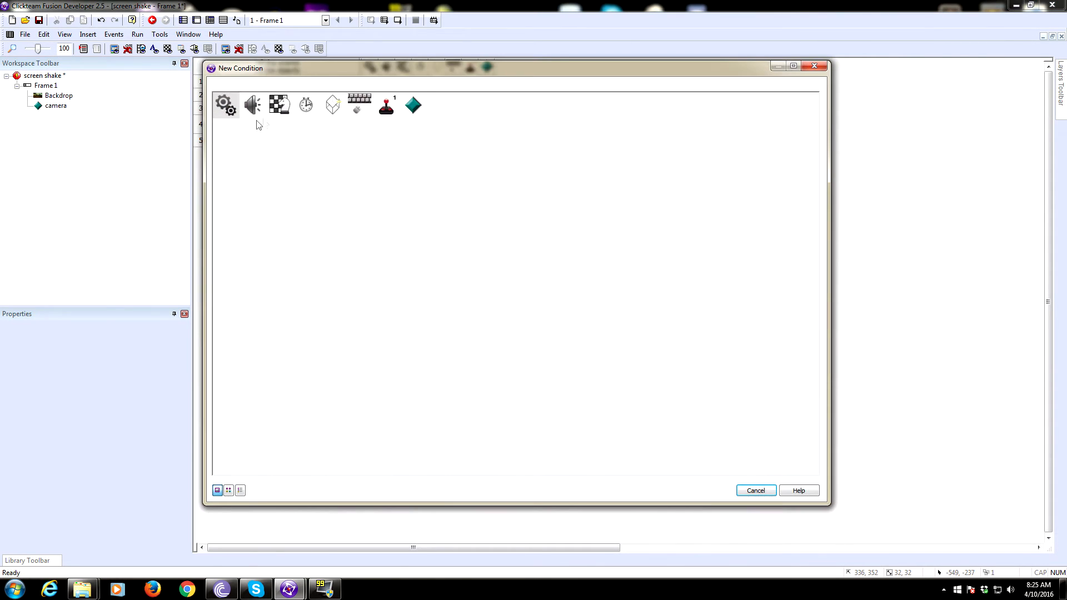
Step: Add an upon pressing "1" event that sets camera's Amp to 50
click(358, 105)
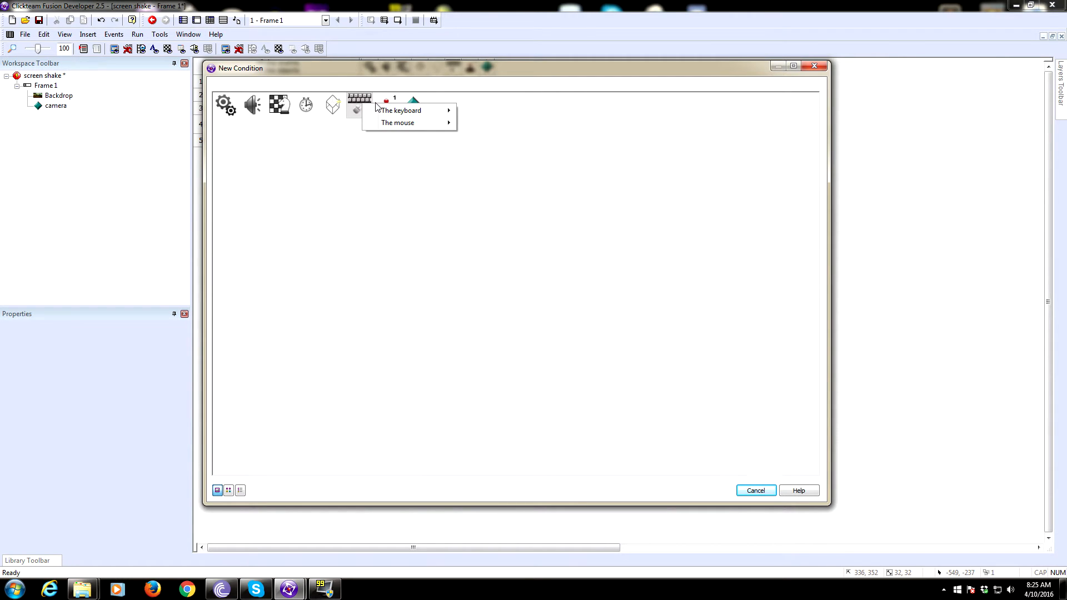
mouse_move(400, 110)
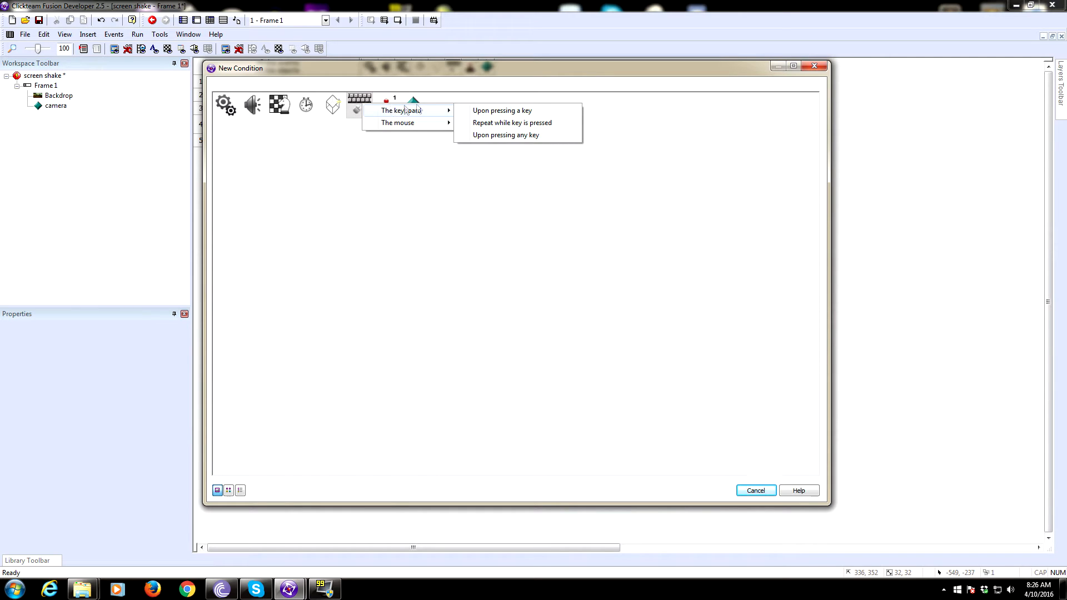
mouse_move(503, 110)
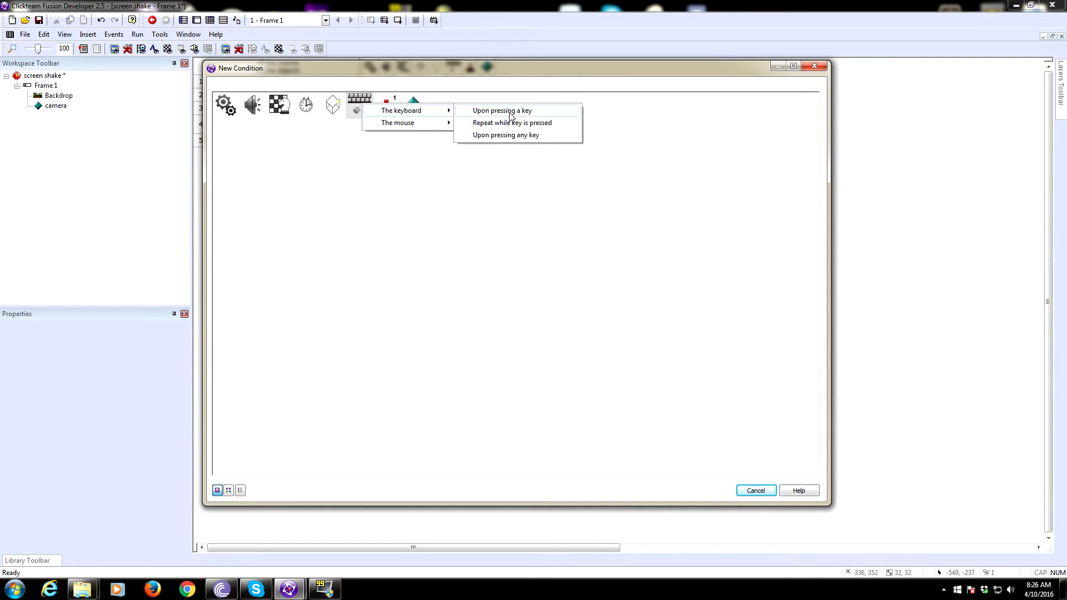
click(501, 110)
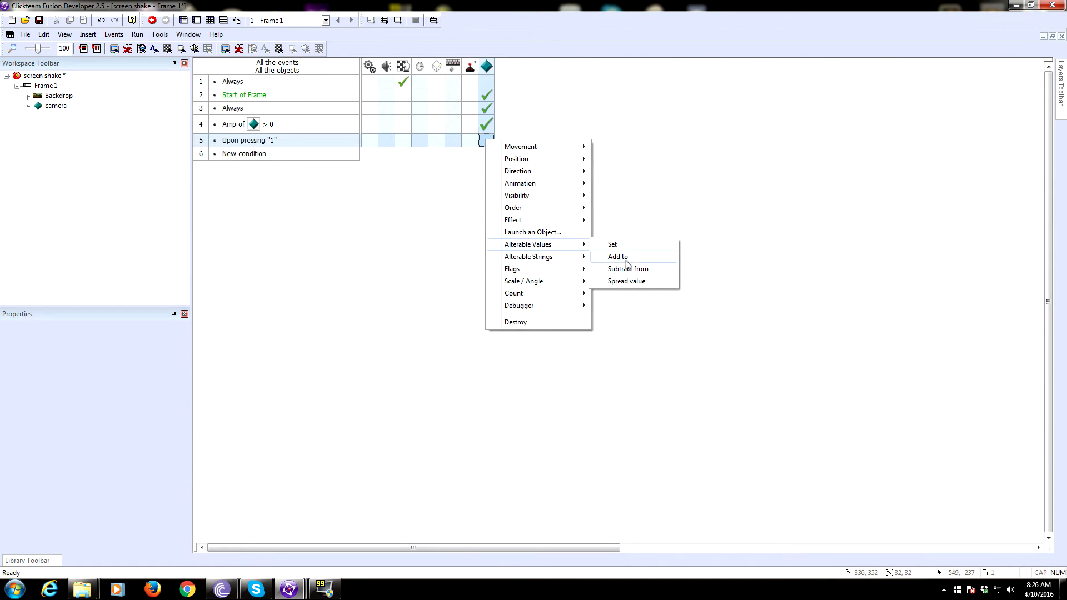
click(611, 244)
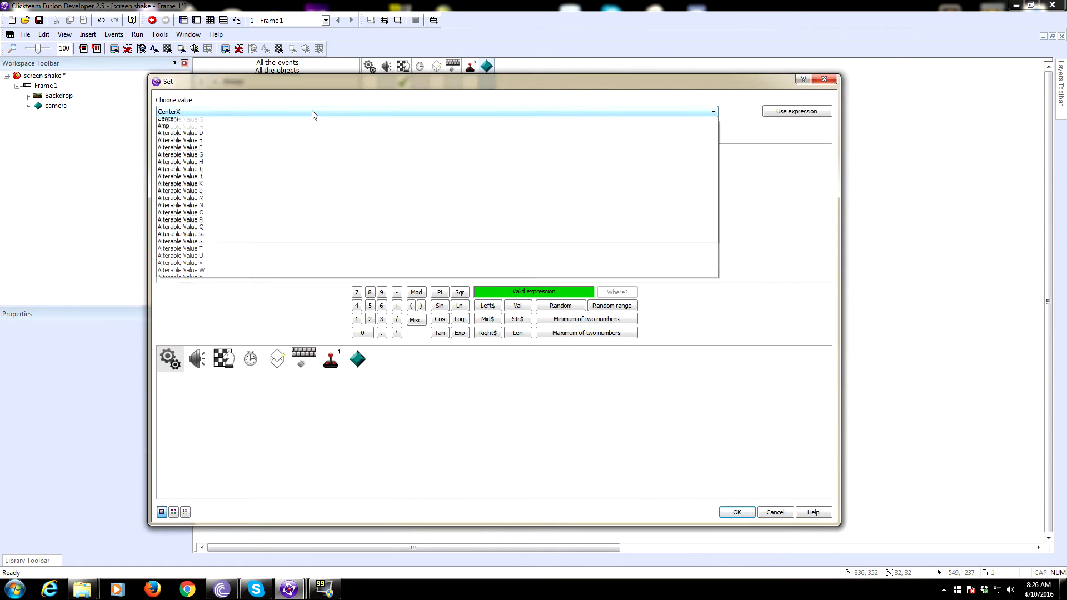
click(164, 125)
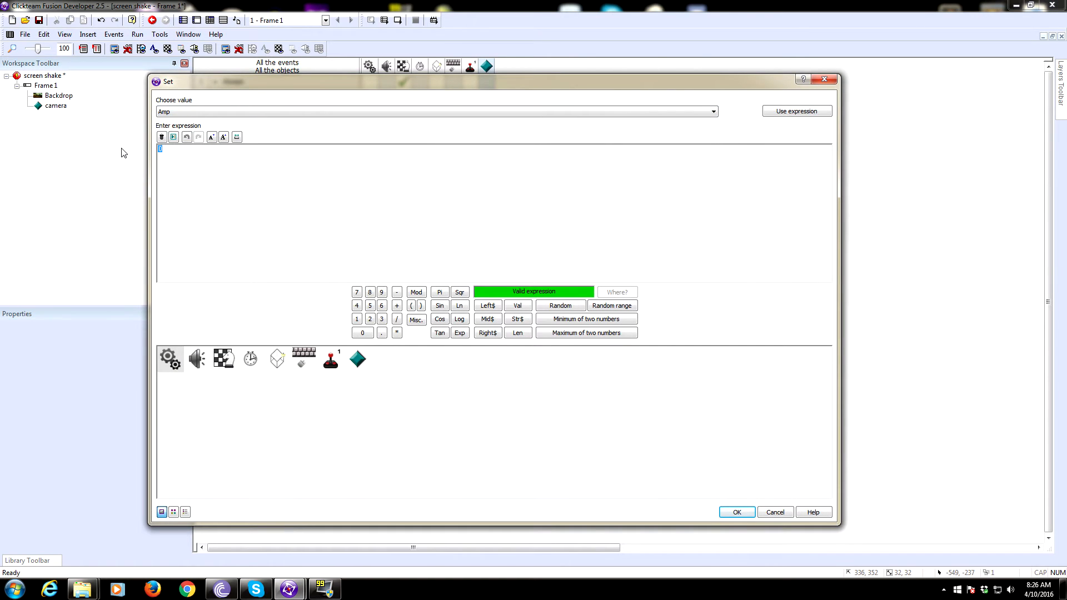
text(1)
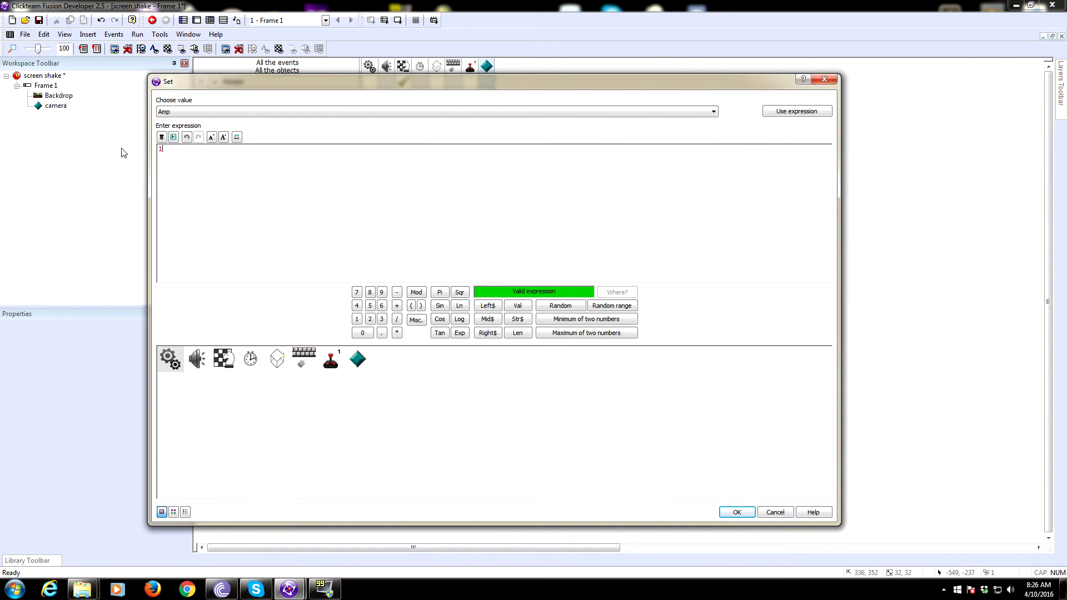
text(50)
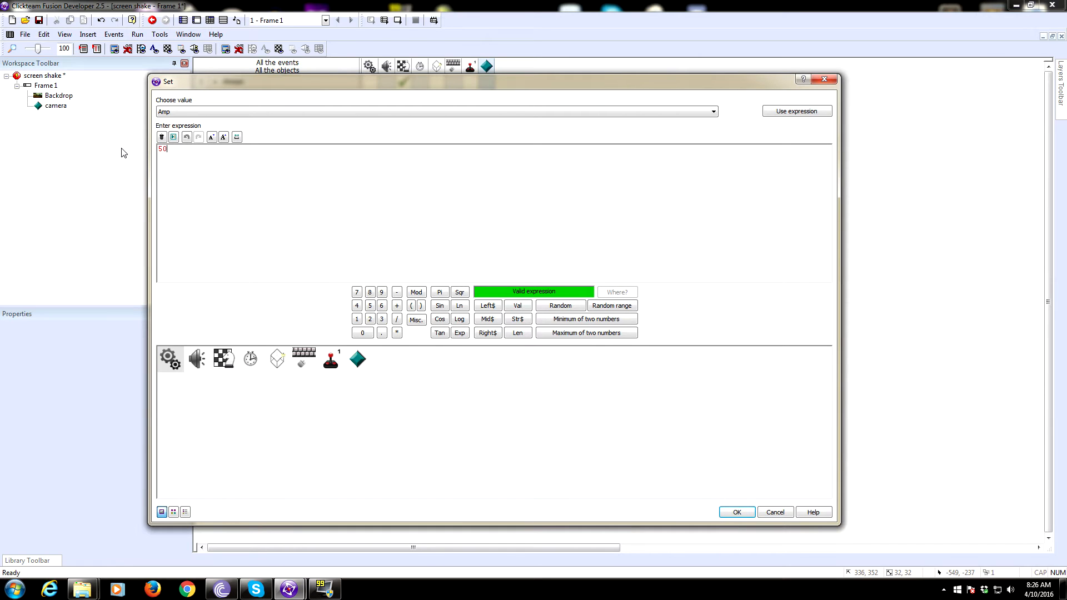
click(736, 511)
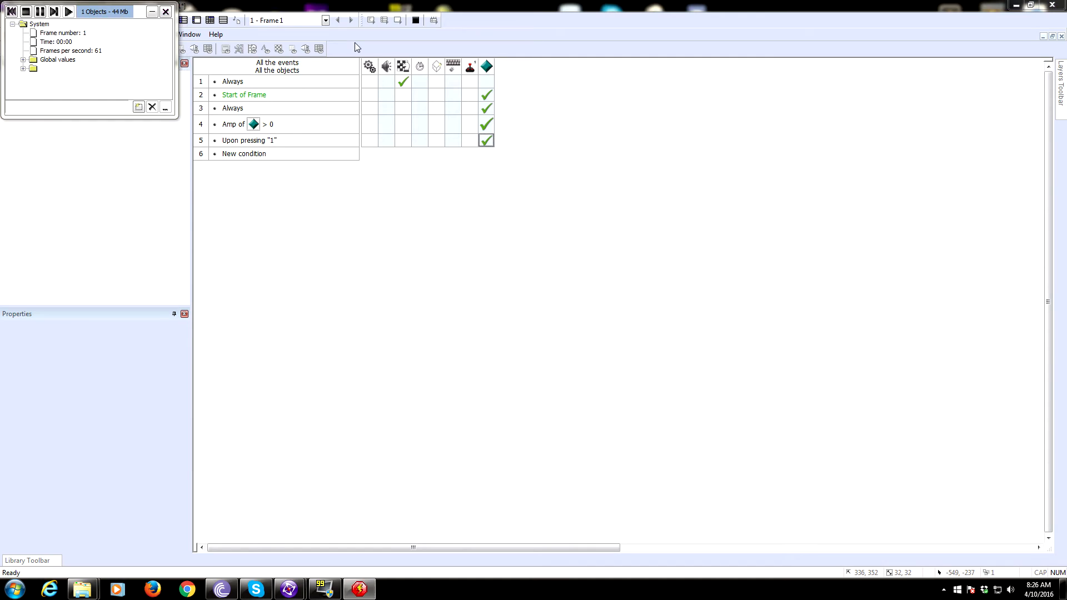
click(67, 12)
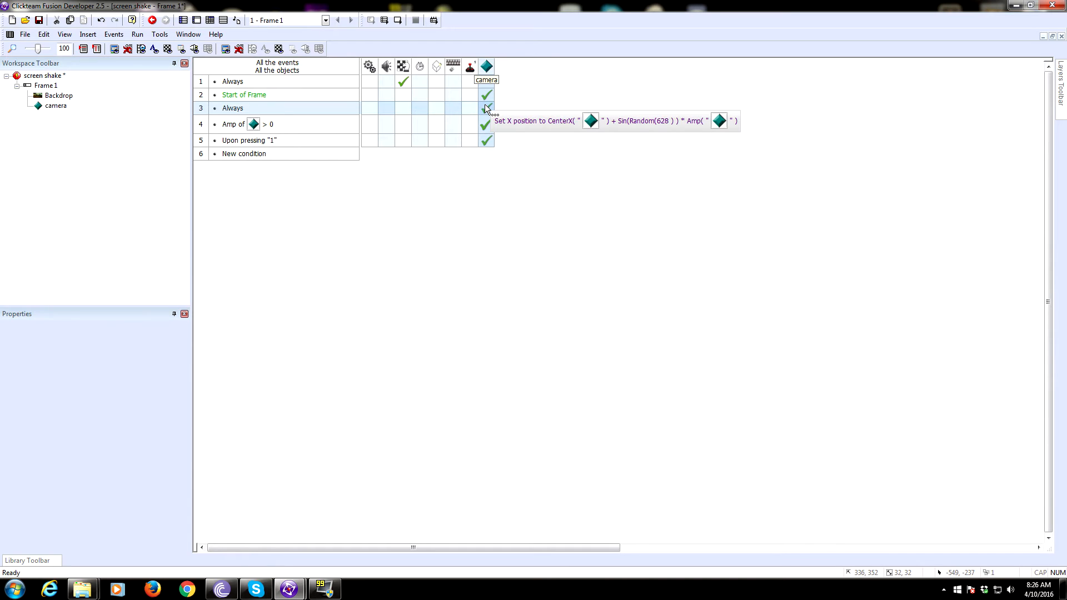
Step: Build camera's Set Y expression CenterY("camera")+Cos(Random(628))*Amp("camera") in the Always event
right_click(486, 107)
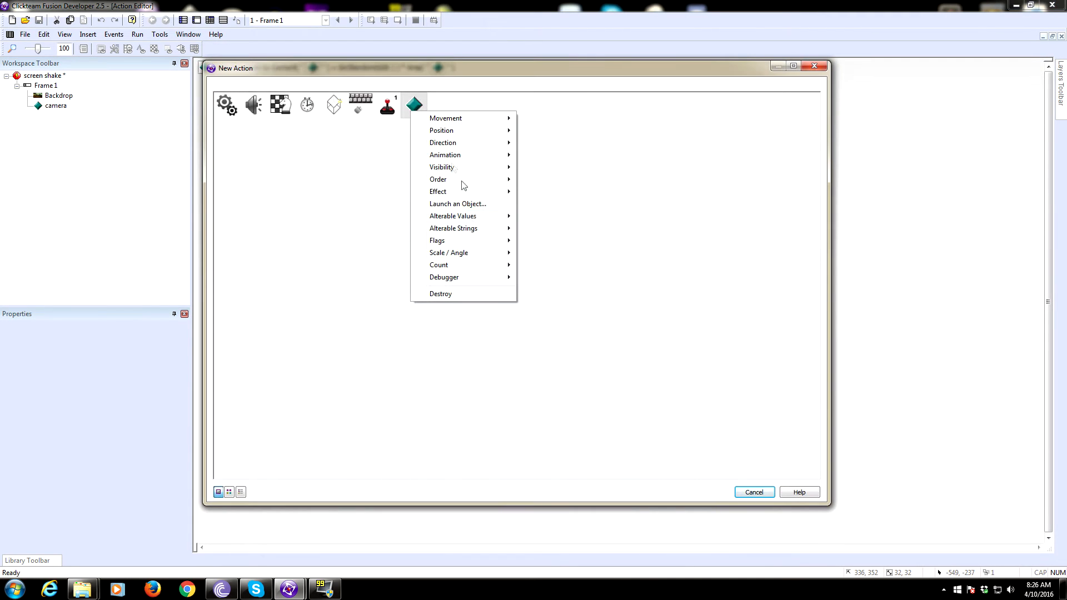
mouse_move(452, 215)
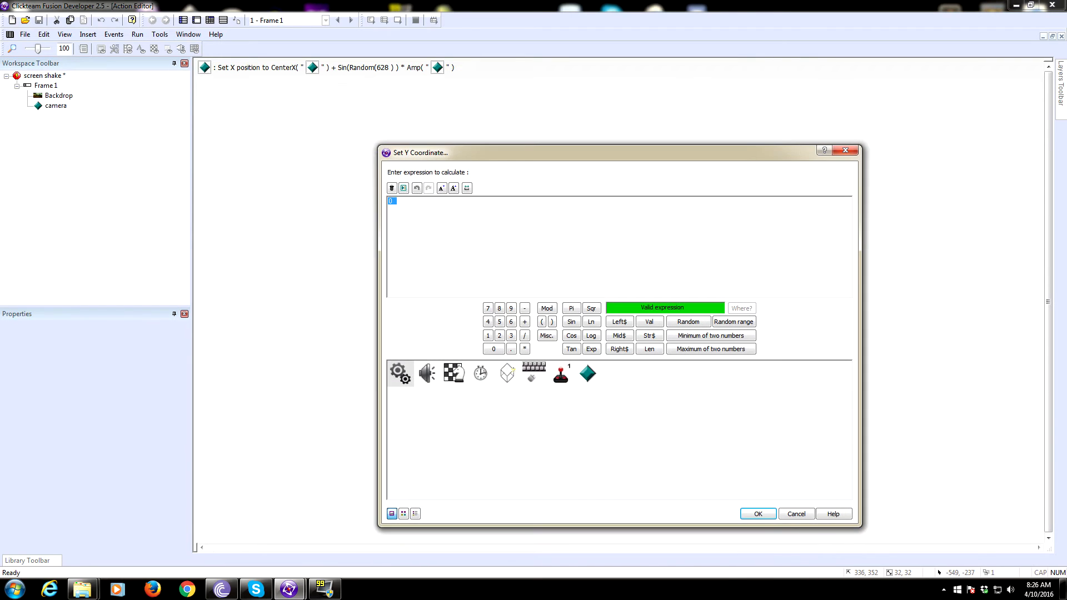
click(587, 373)
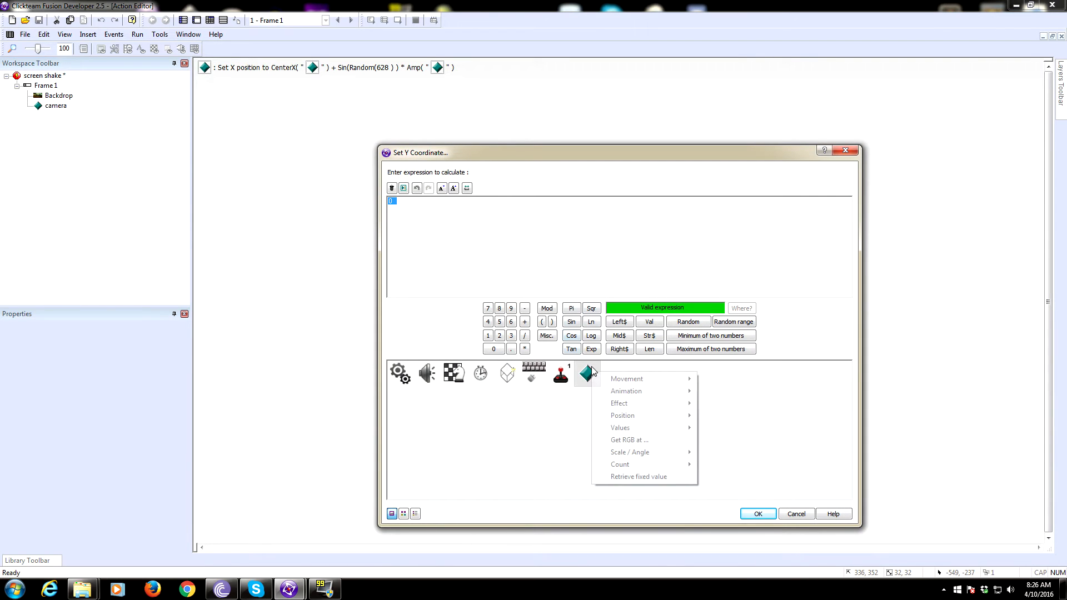
mouse_move(619, 428)
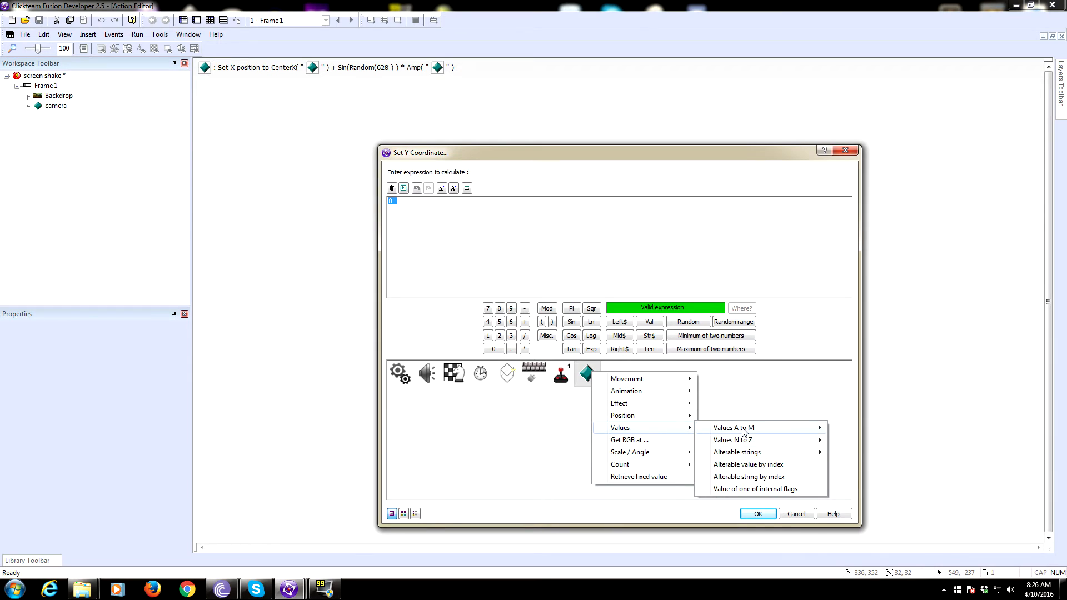
click(732, 428)
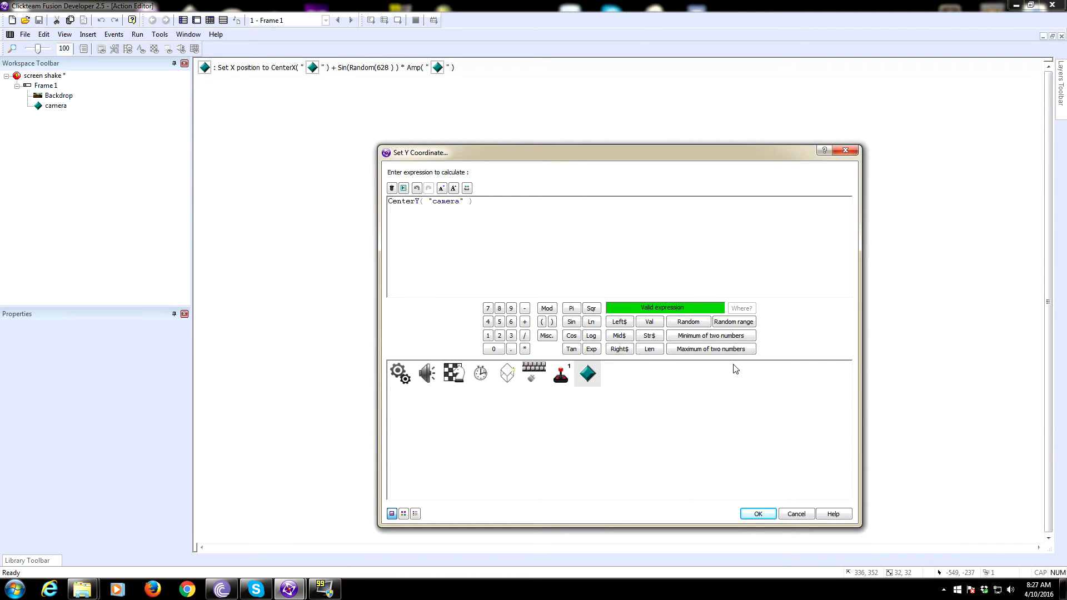
text(+)
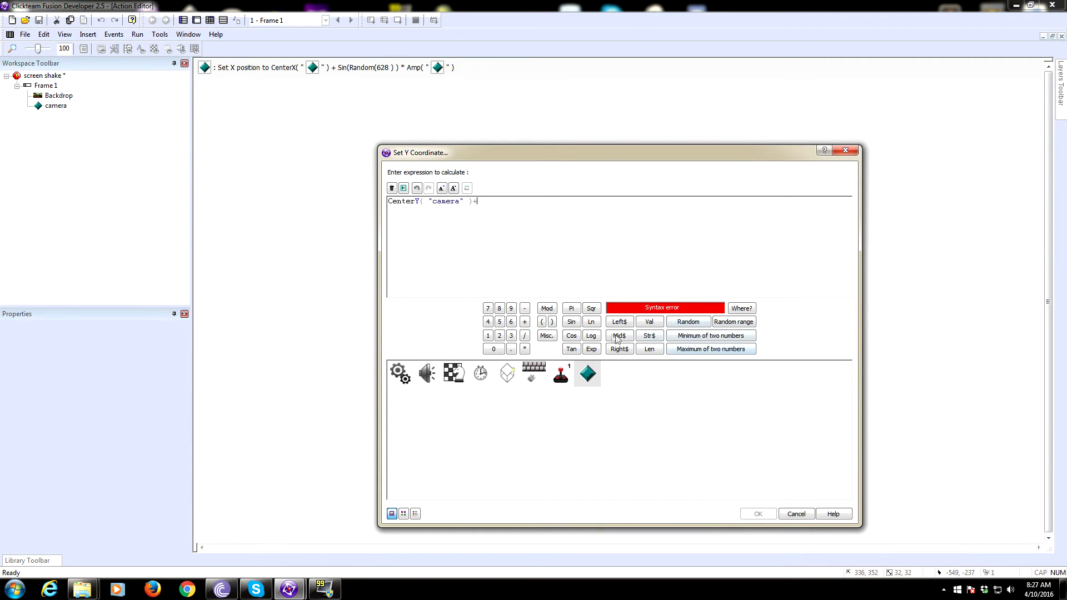
click(571, 334)
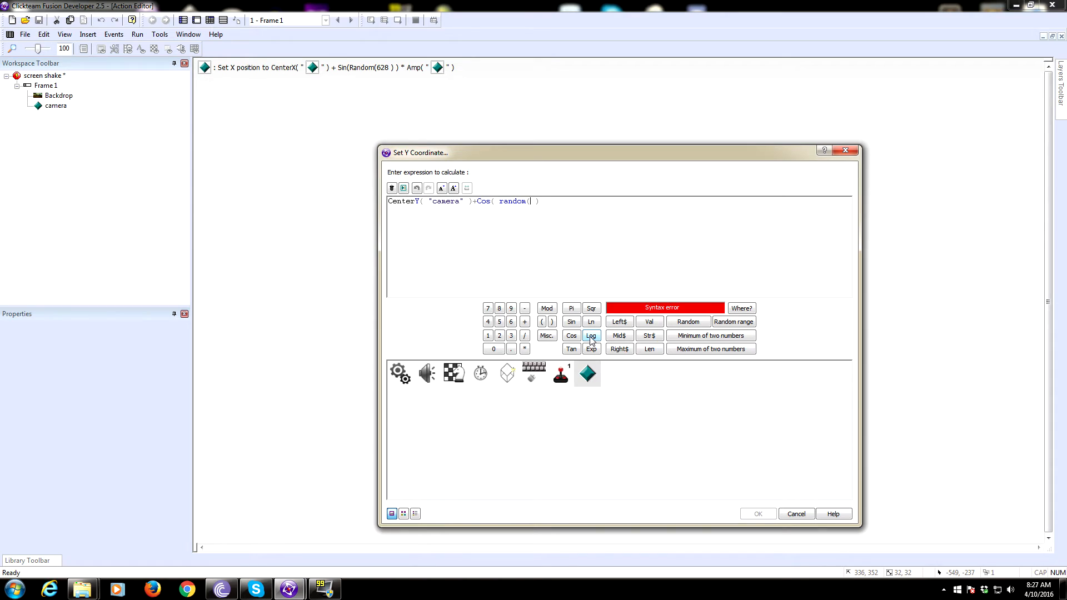
text(624)
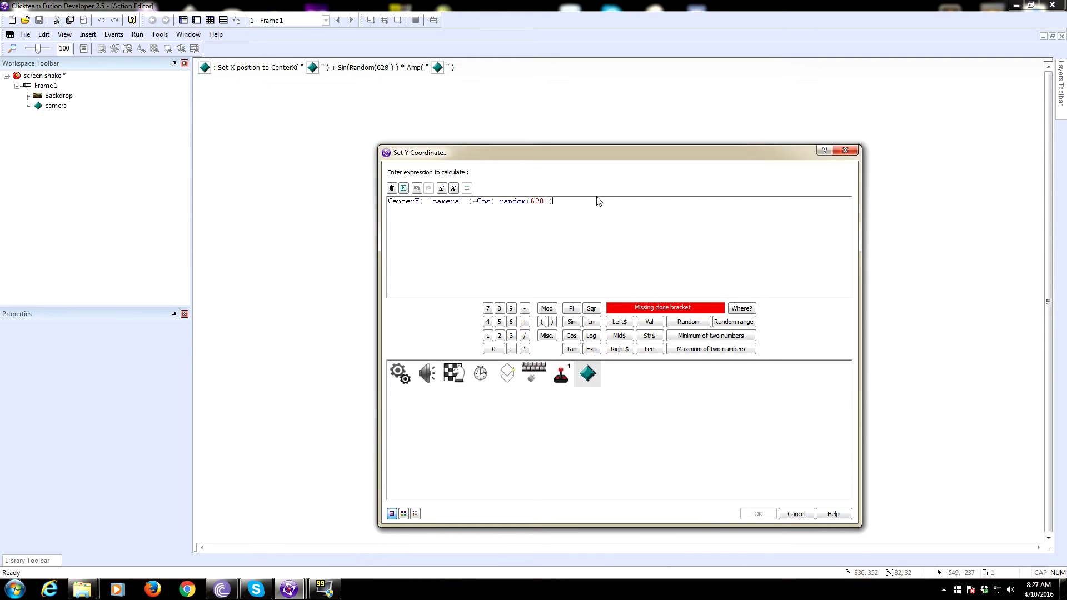
click(587, 373)
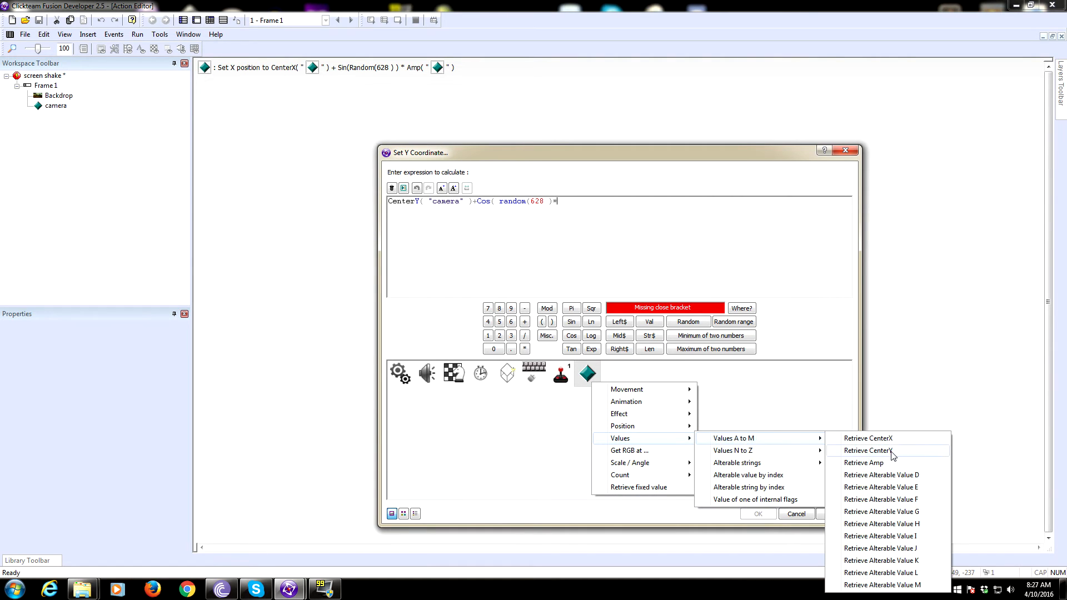
click(864, 462)
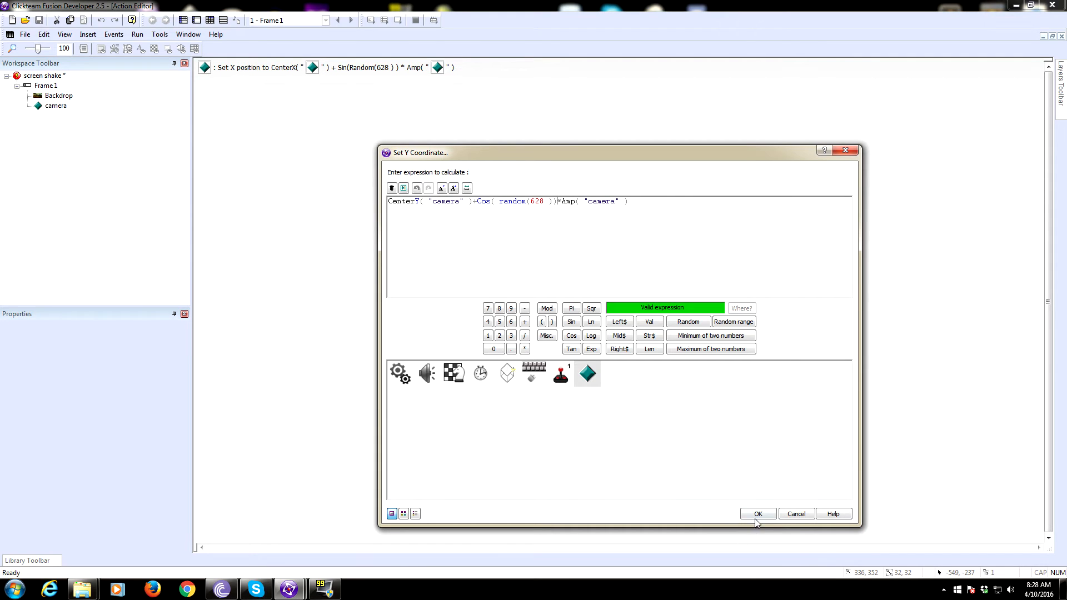
Step: Apply the Y-shake action and test-run the frame
click(757, 513)
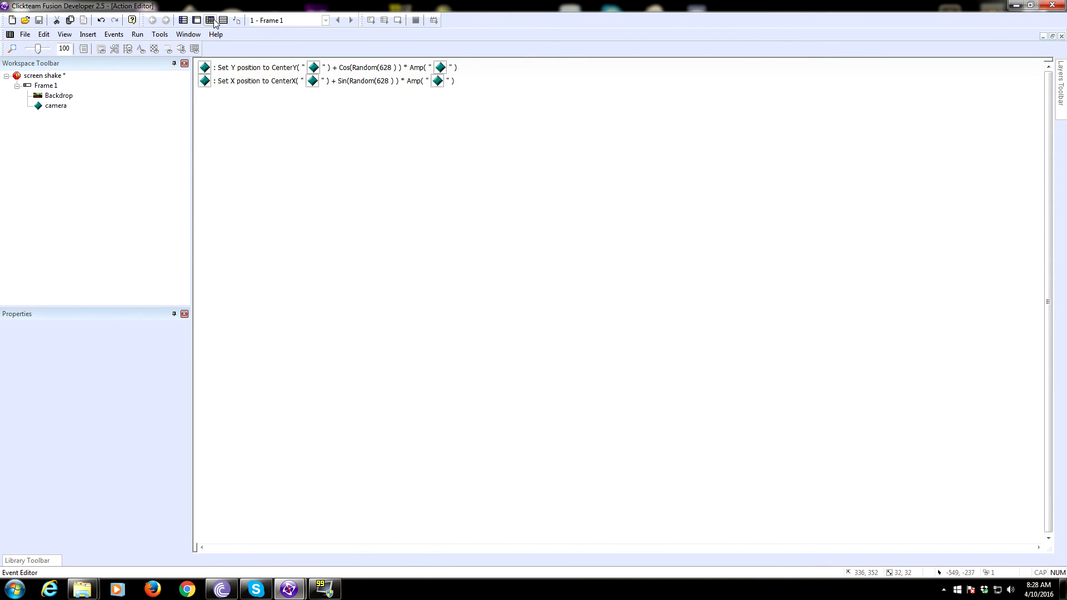
click(136, 34)
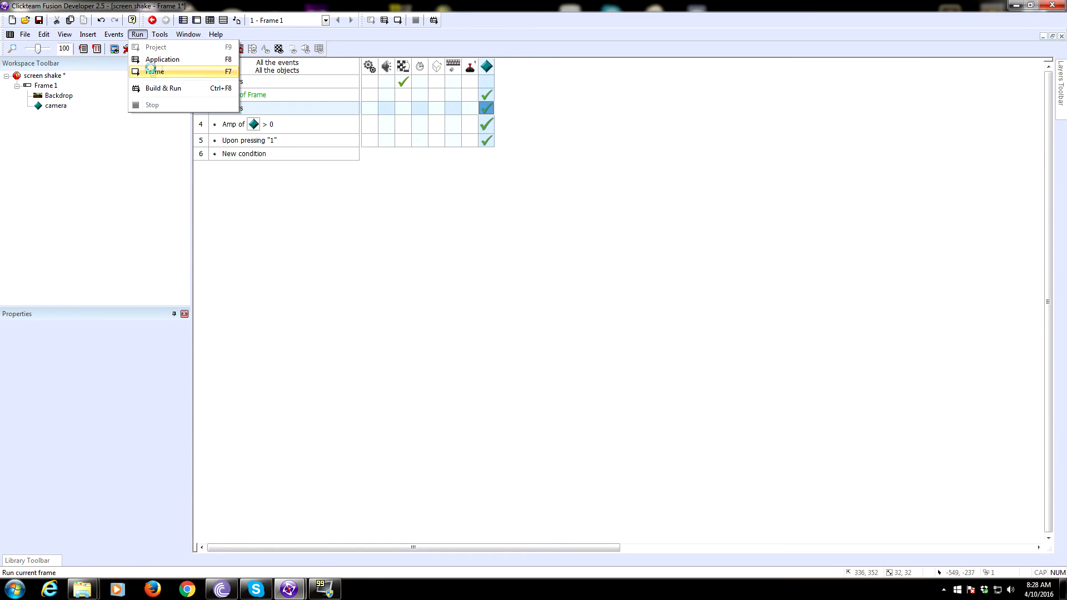
click(155, 71)
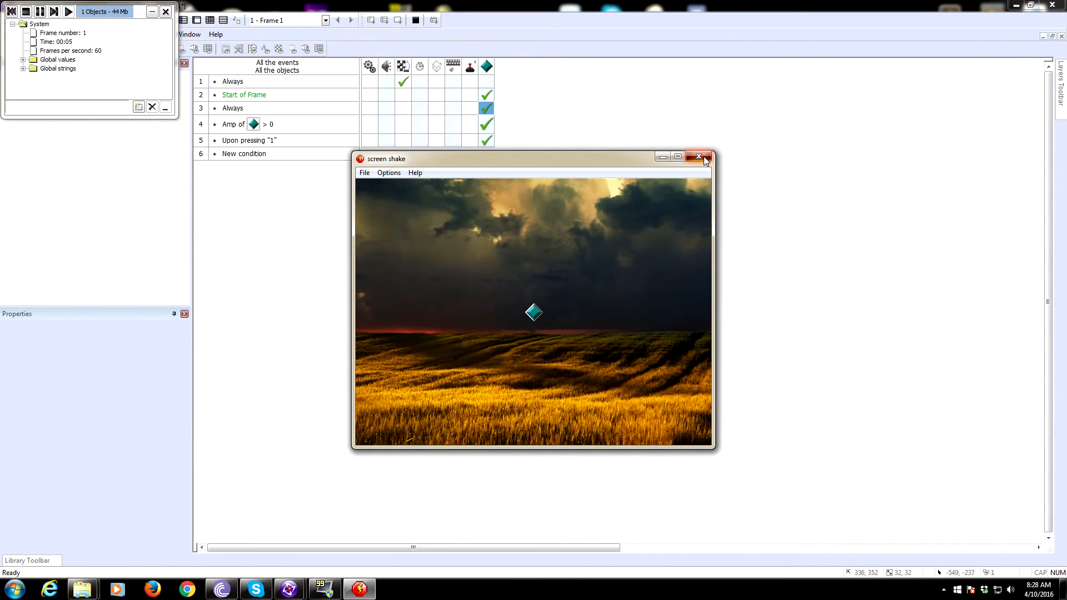
Step: Close the test run and untick Visible at start in camera's Display Options
click(698, 157)
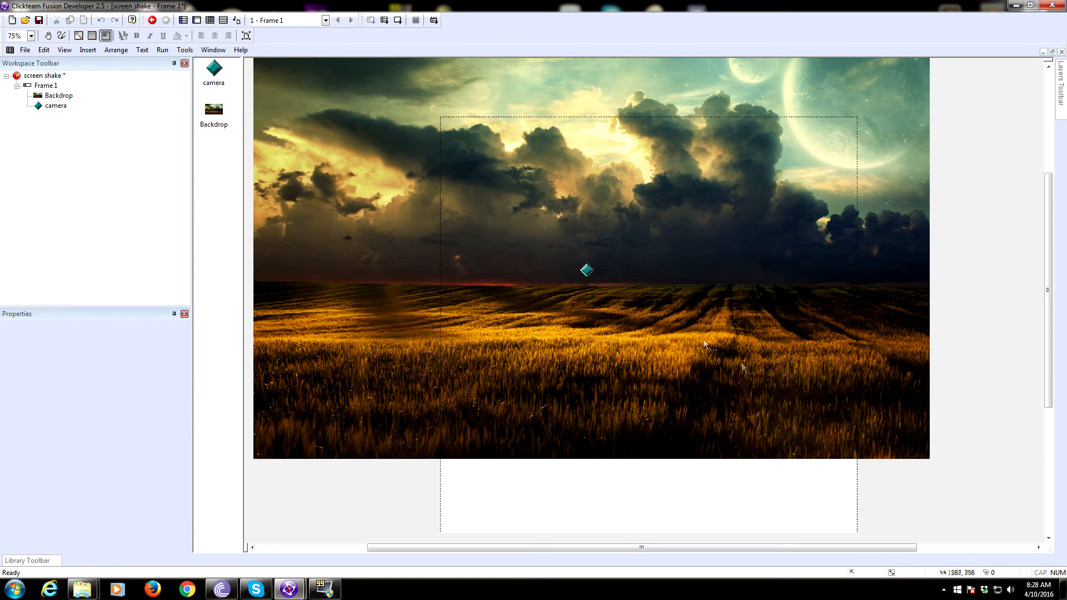
click(585, 269)
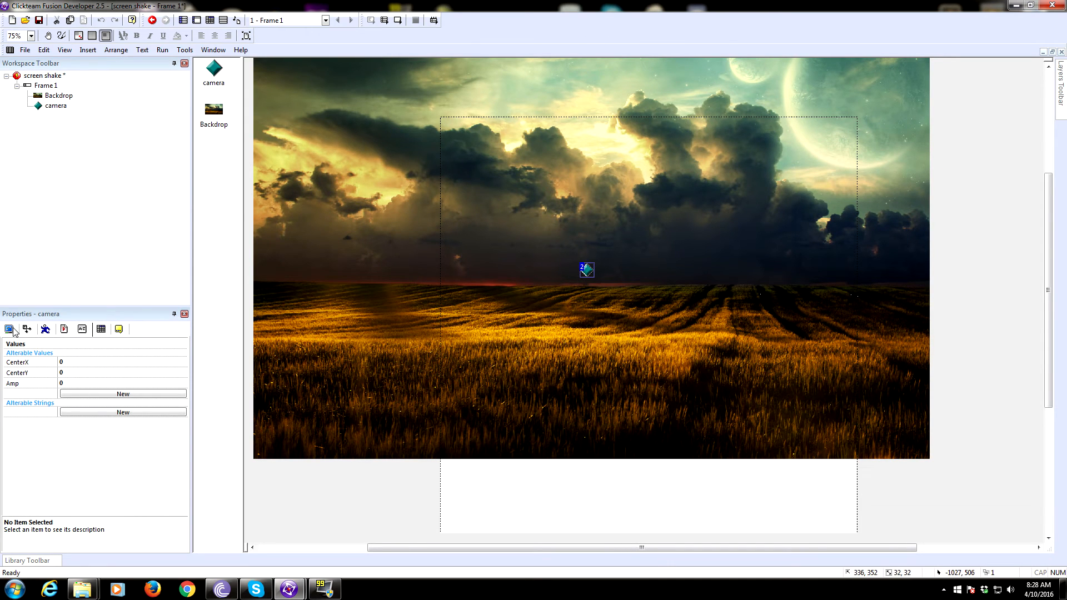
click(28, 330)
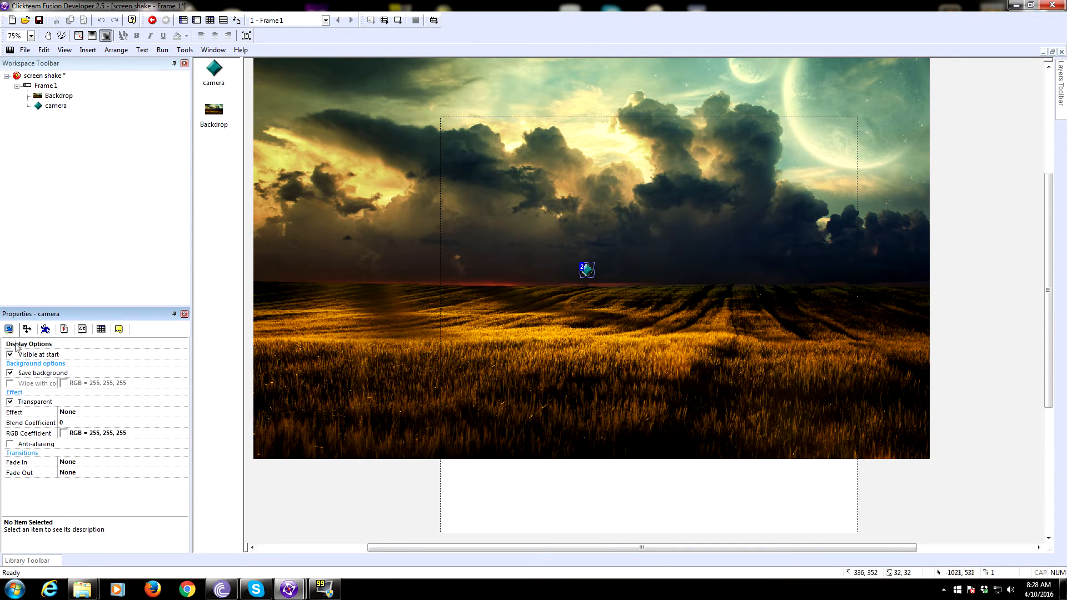
click(197, 20)
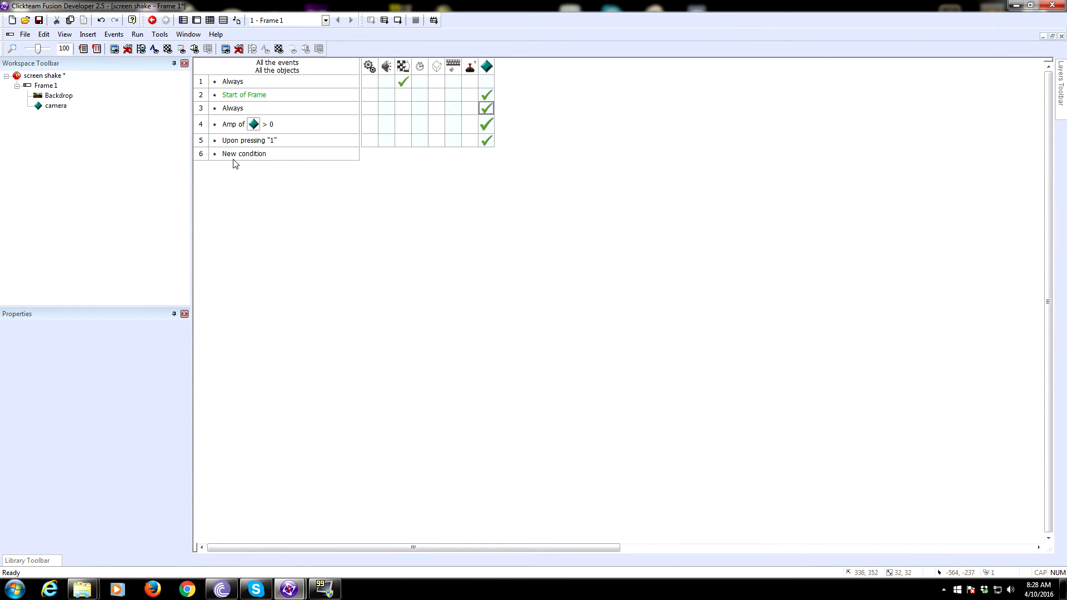
Step: Review the key "1" Set Amp action, then set the key "3" action's Amp to 100
click(248, 140)
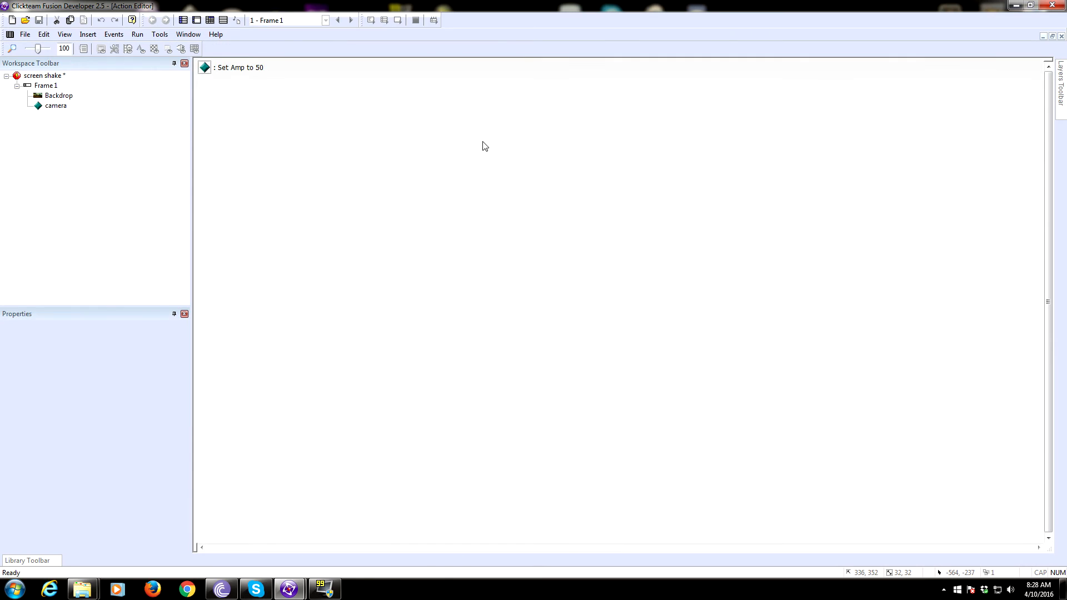
double_click(239, 66)
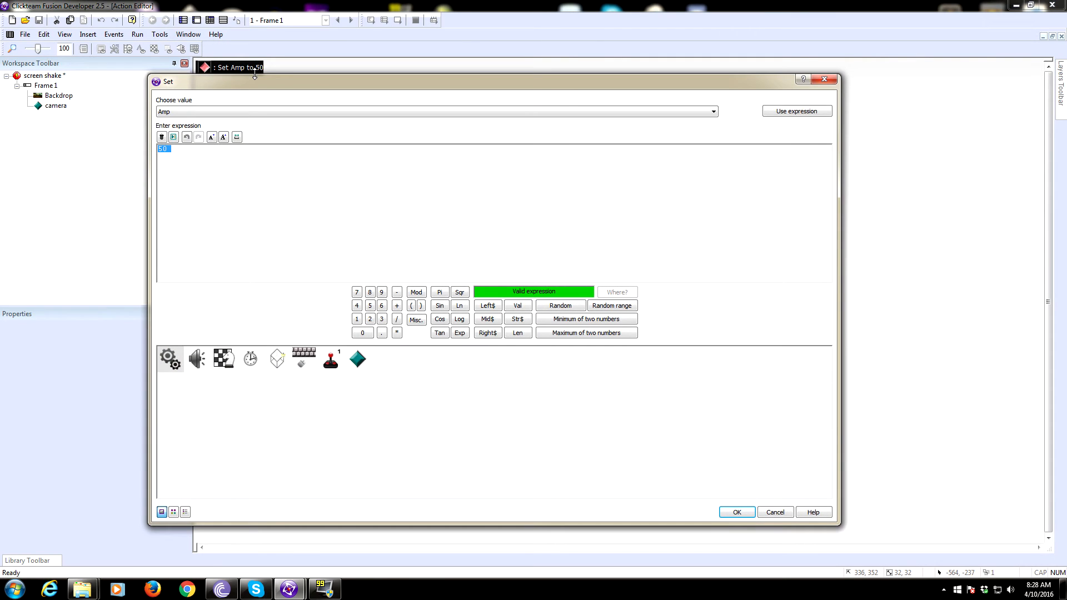
click(736, 512)
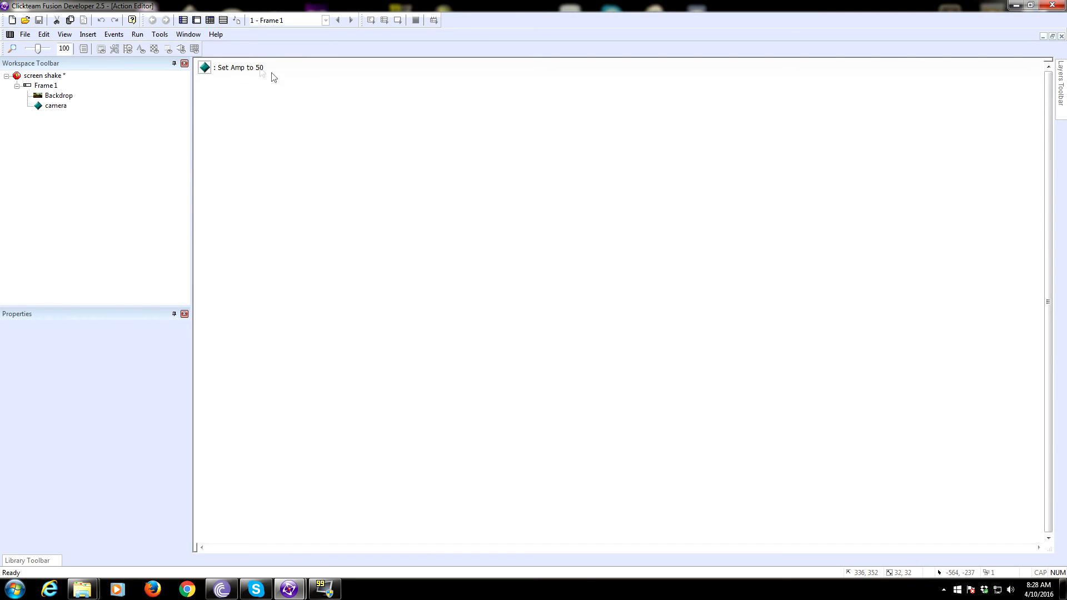
double_click(239, 67)
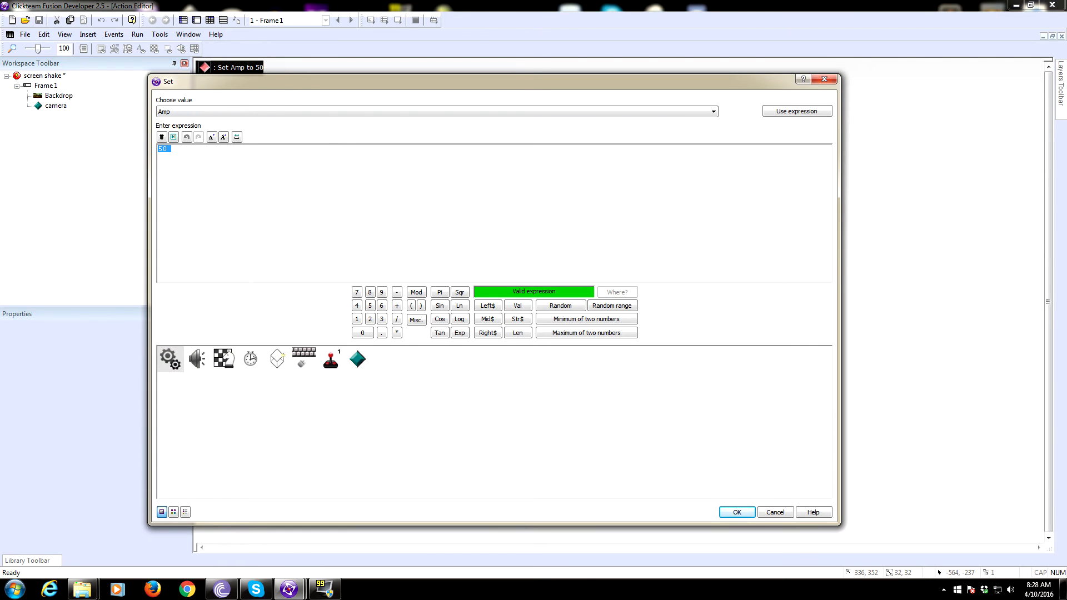
click(736, 512)
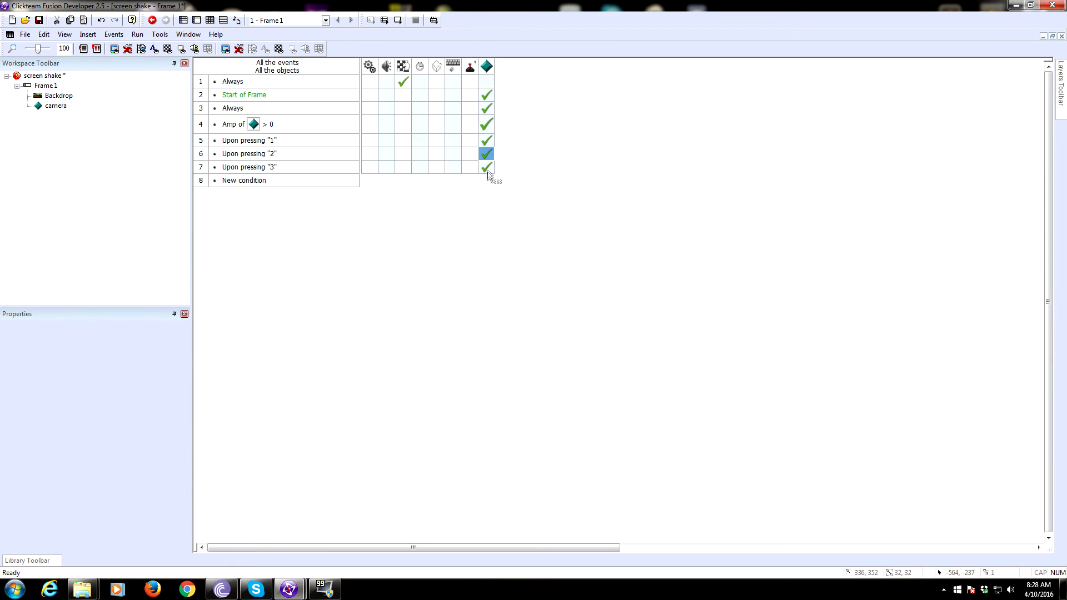
double_click(486, 154)
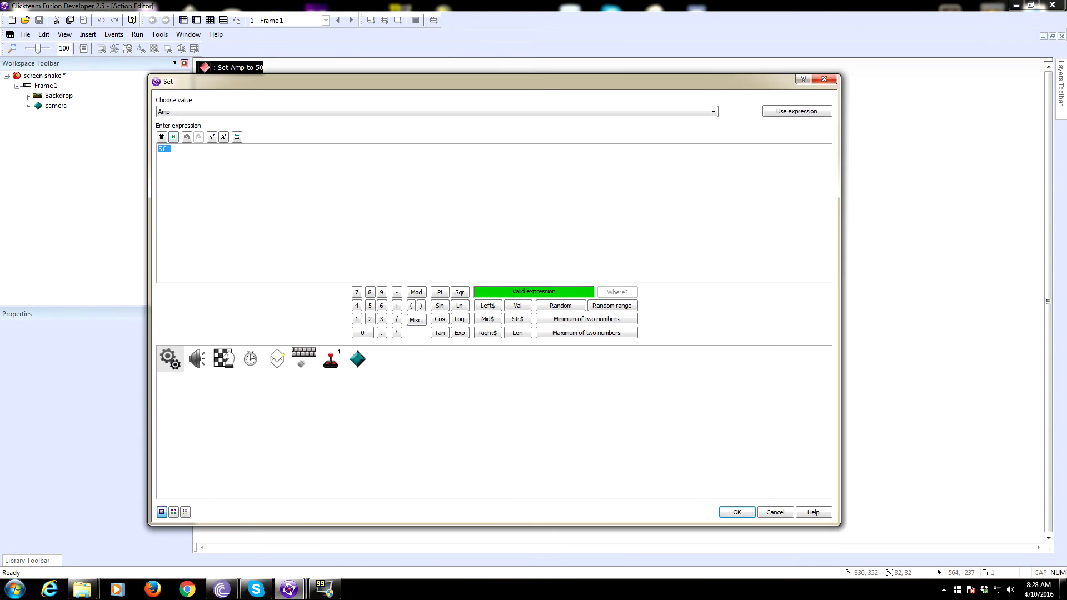
click(737, 512)
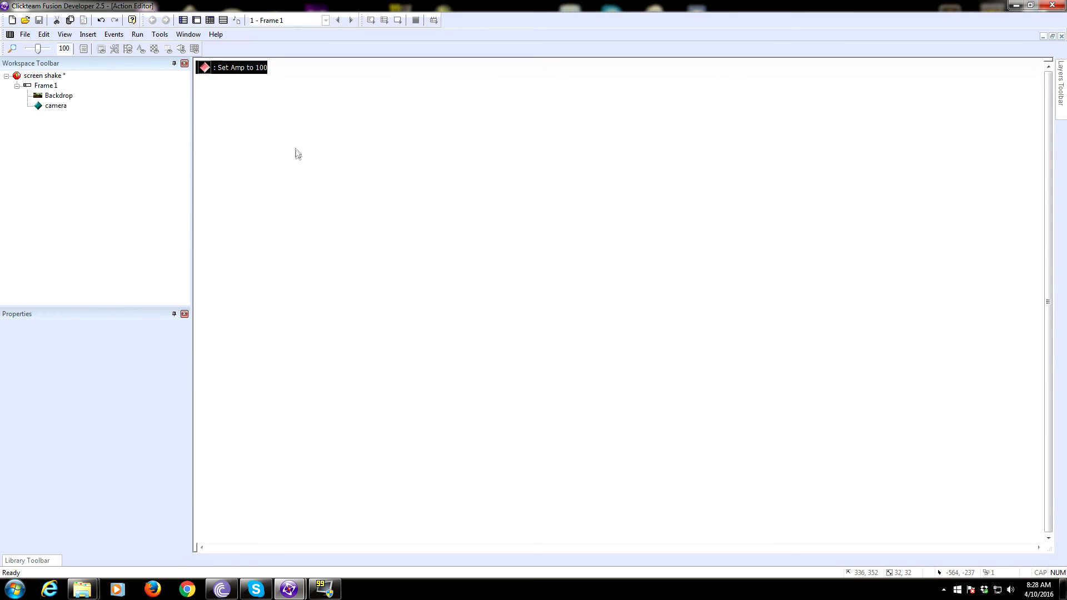
click(137, 33)
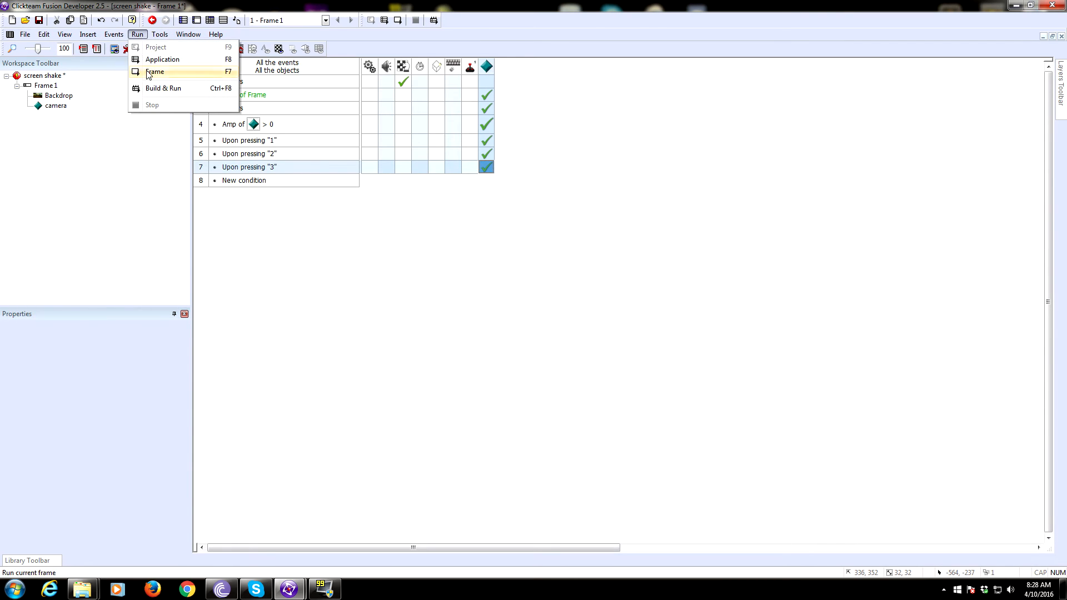
click(155, 72)
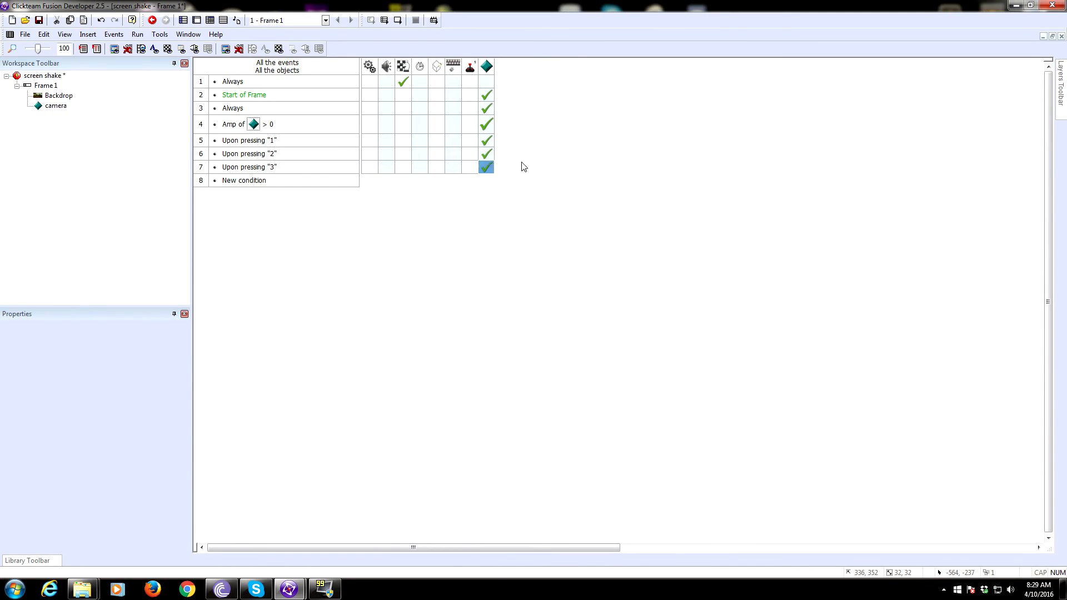
double_click(486, 166)
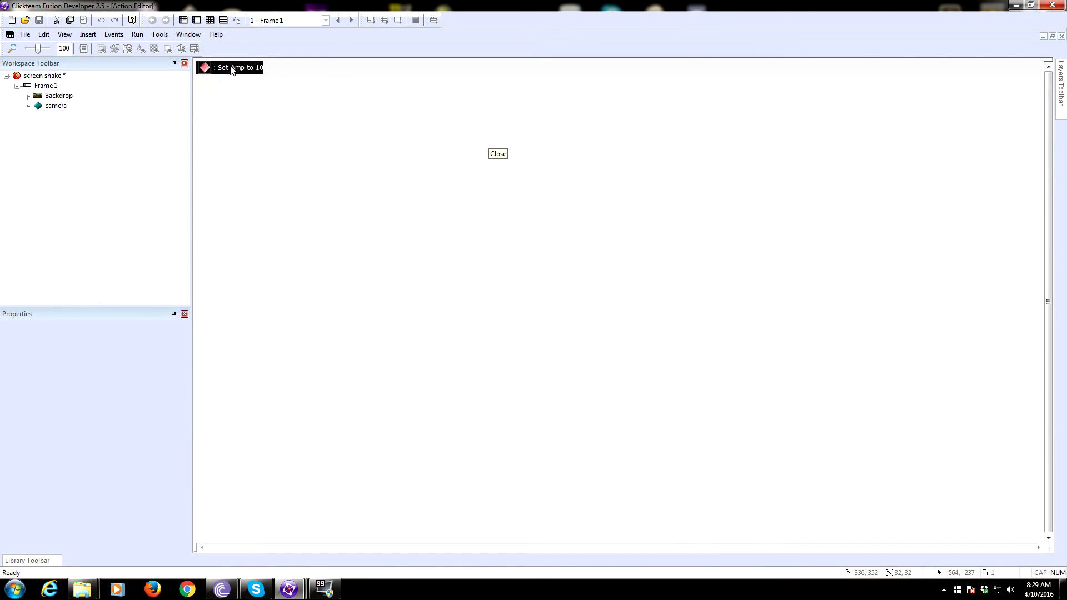
double_click(238, 68)
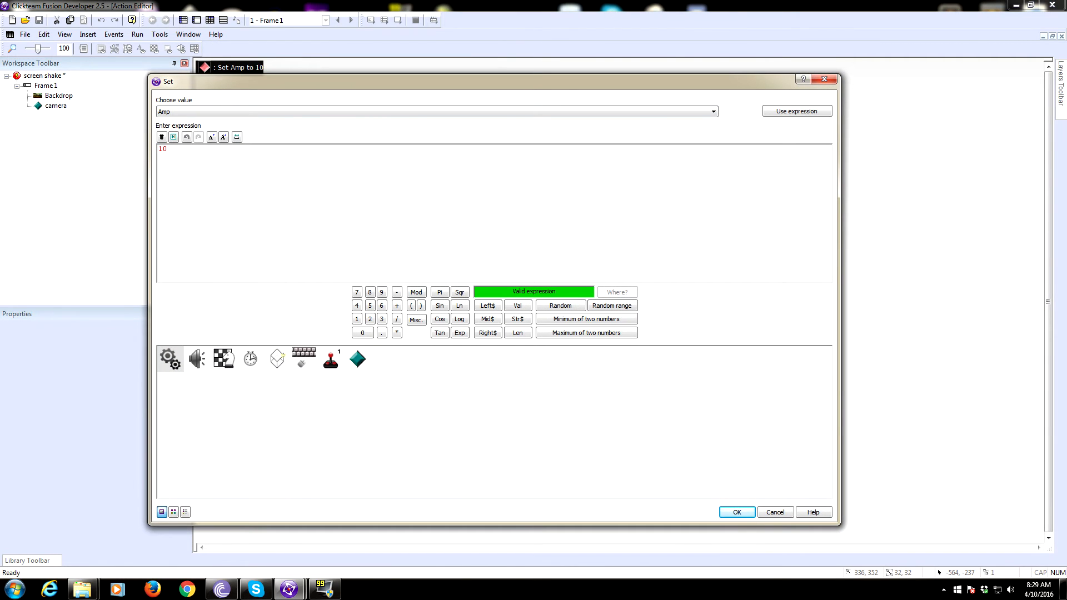
click(735, 512)
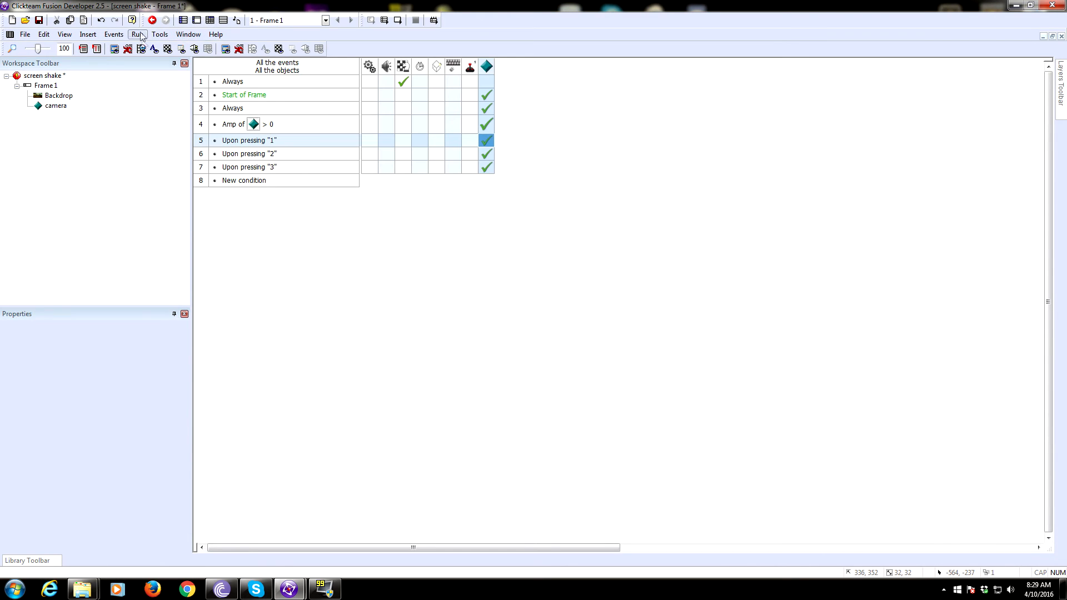
click(139, 34)
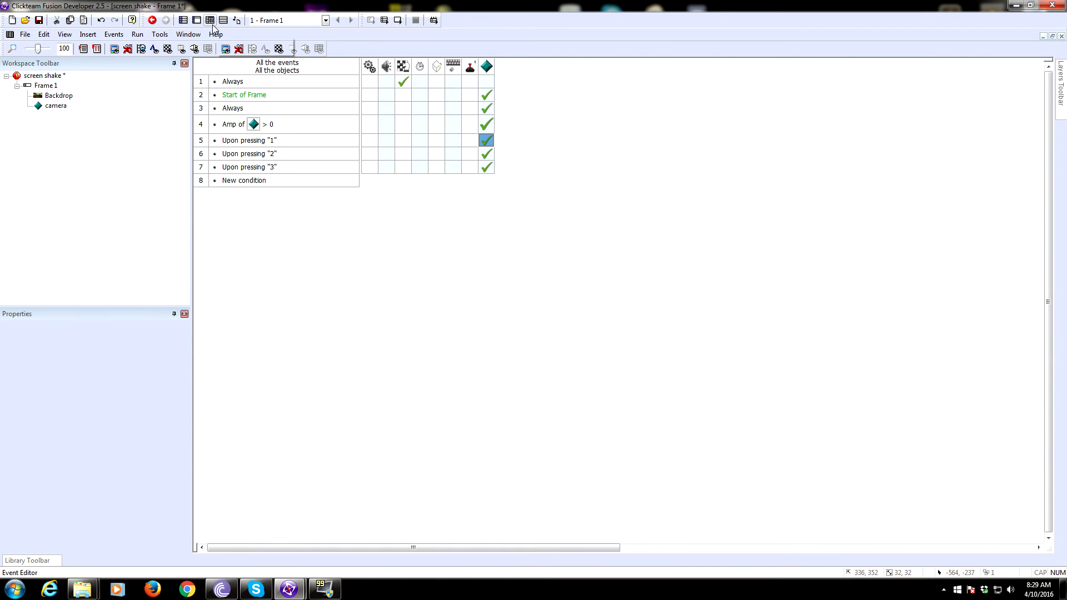
Step: In the frame layout, duplicate the diamond active object to create bob
click(196, 20)
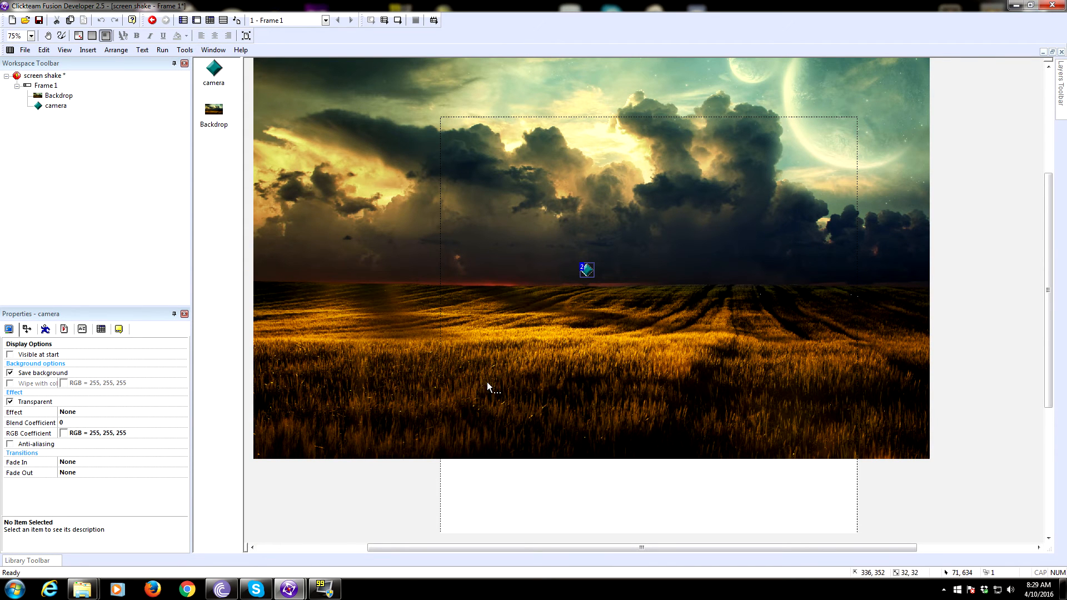
mouse_move(811, 411)
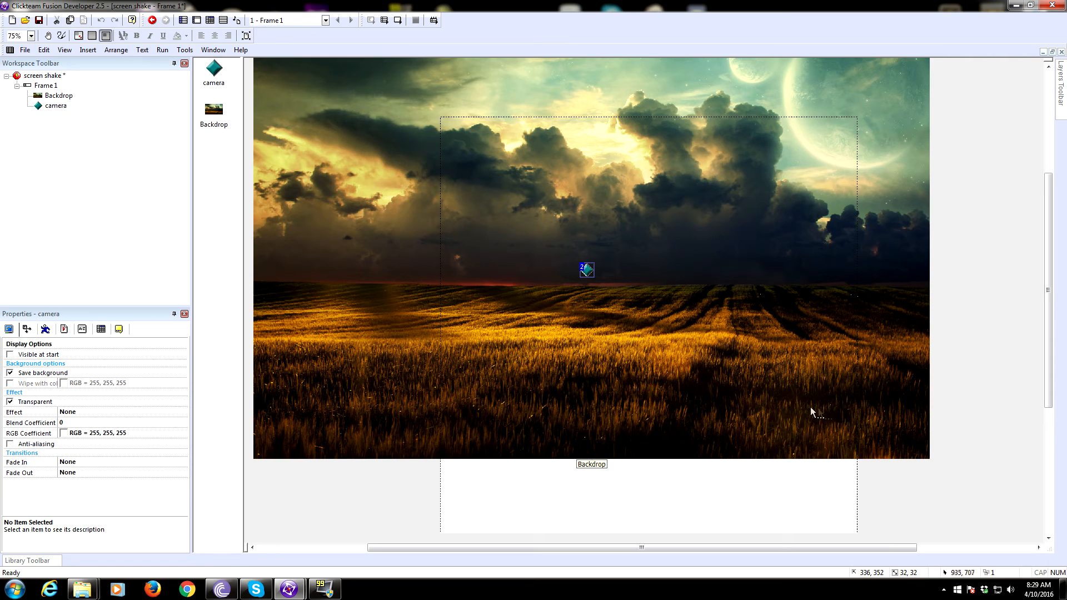
mouse_move(861, 431)
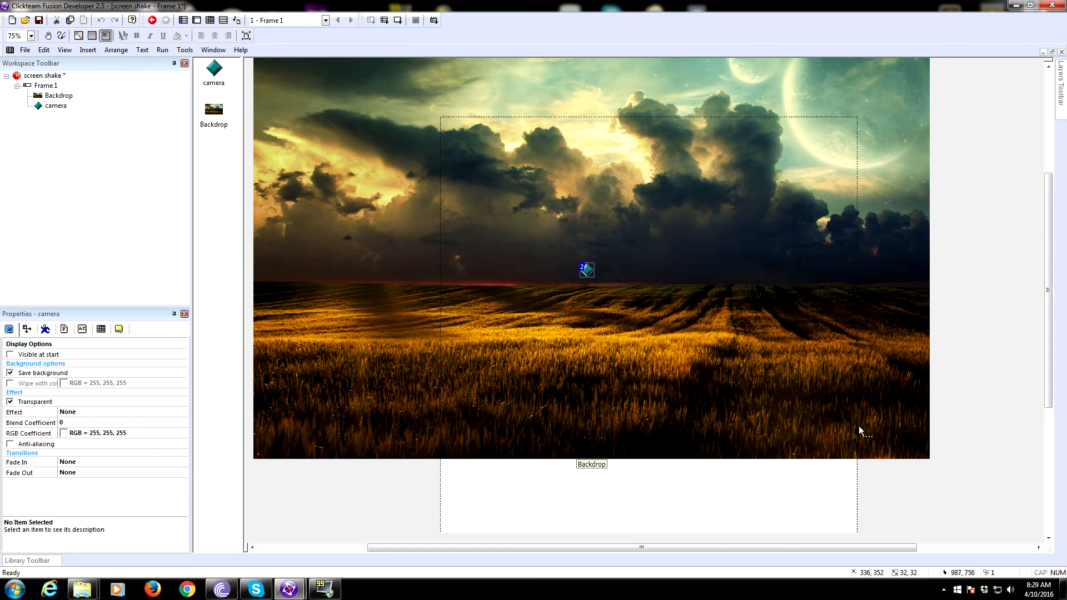
mouse_move(891, 396)
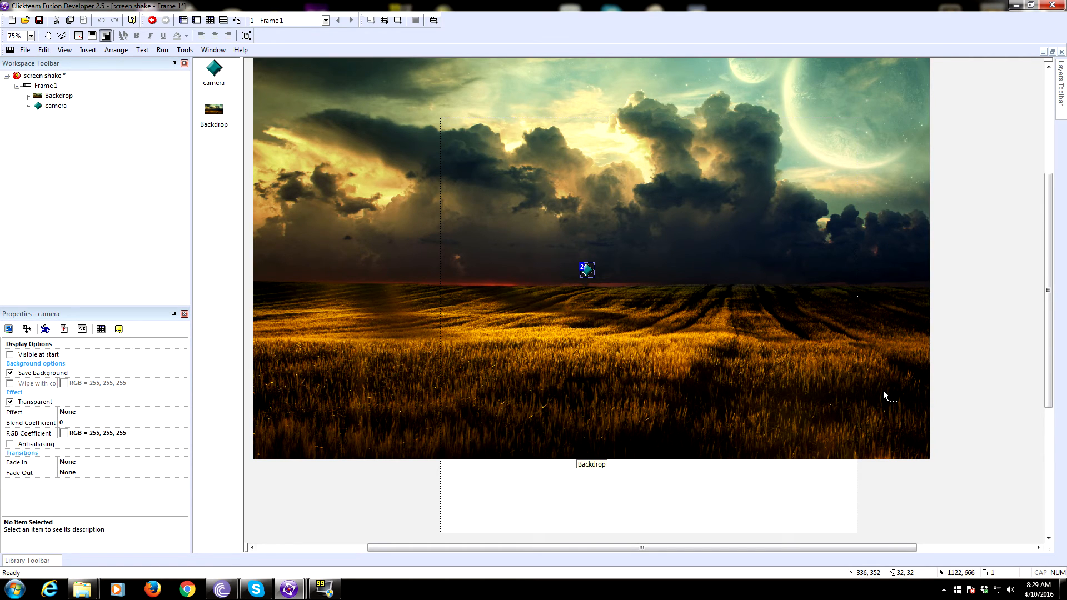
right_click(586, 269)
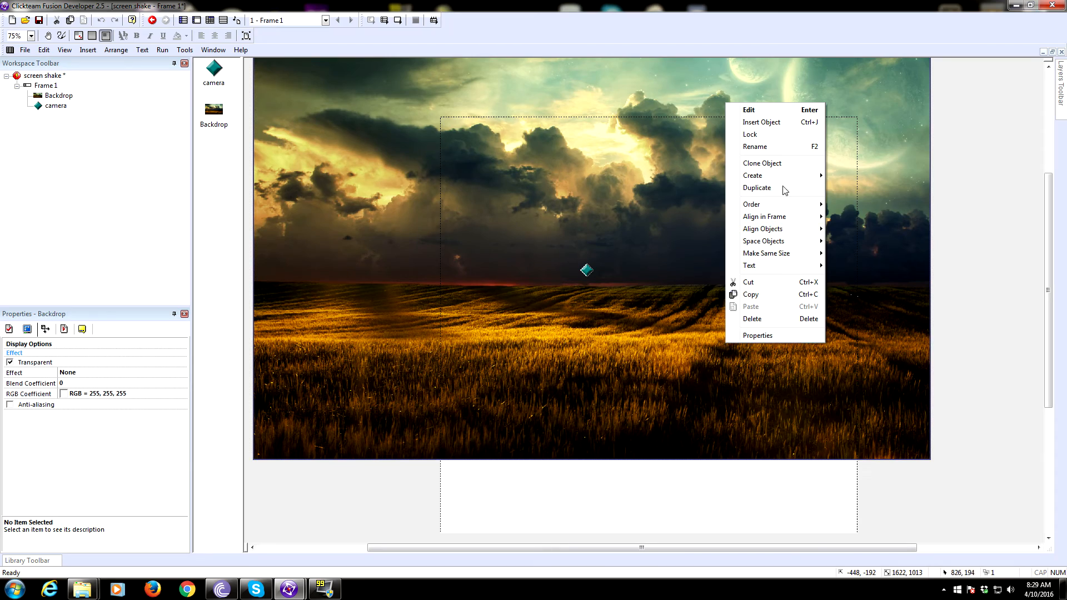
click(761, 122)
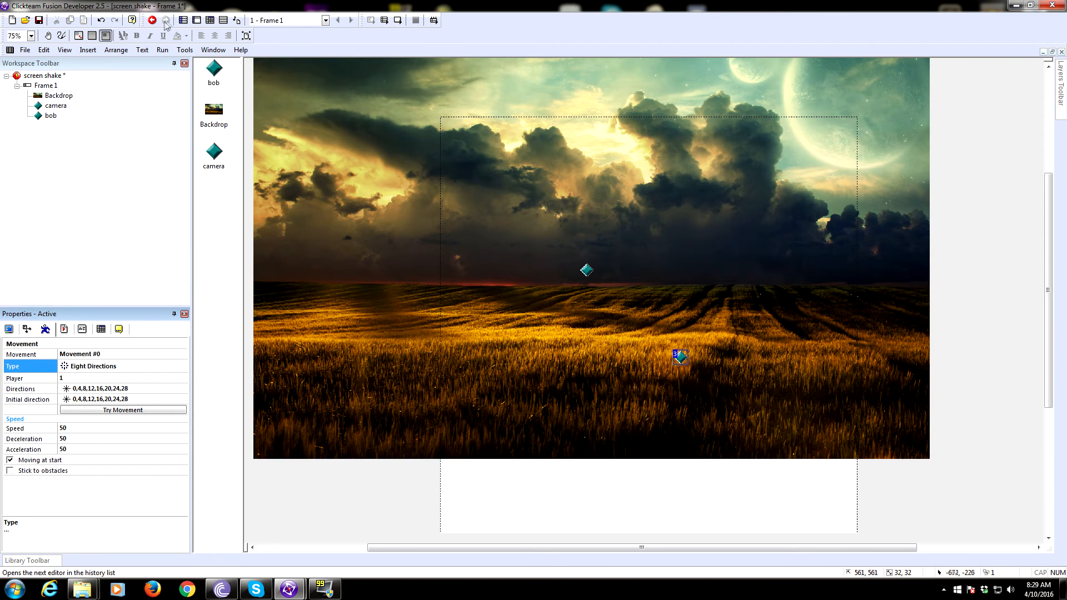
mouse_move(209, 20)
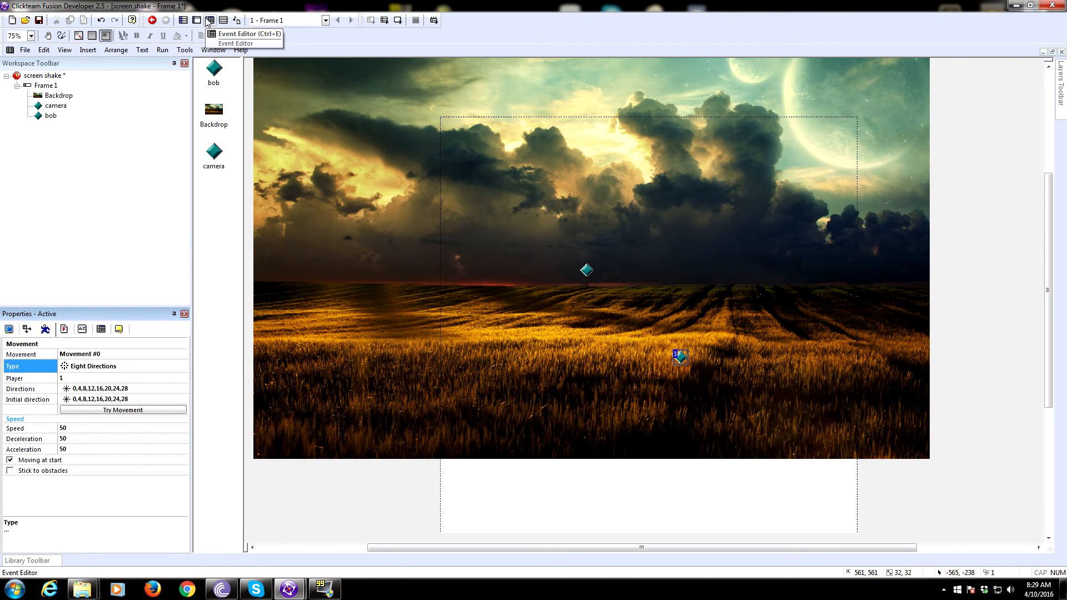
Step: Add a camera action to the Always event setting CenterX to X("bob")
click(209, 20)
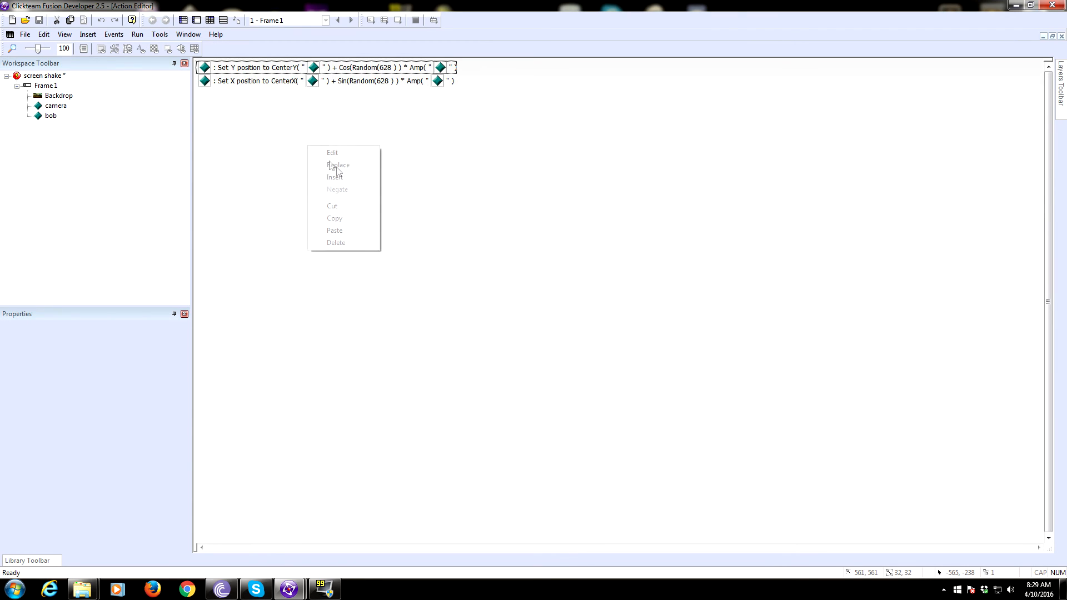
click(336, 176)
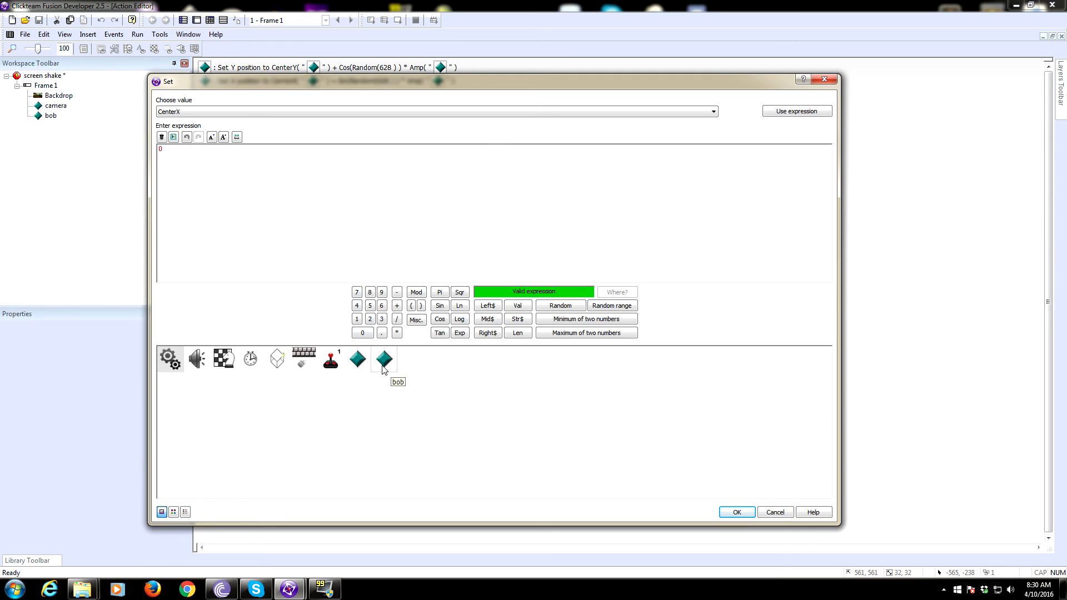
click(383, 358)
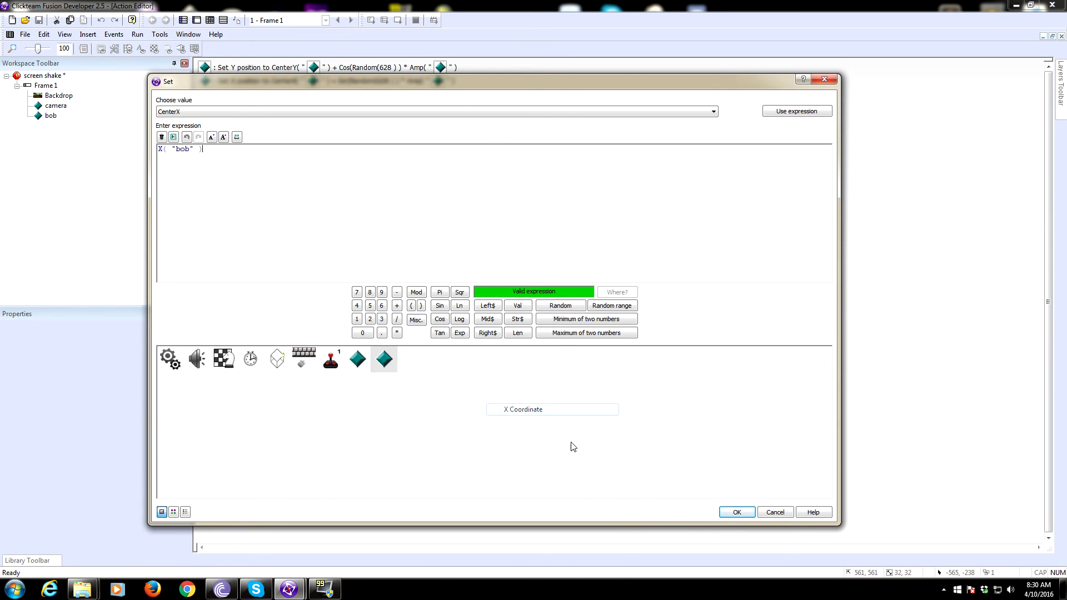
click(735, 511)
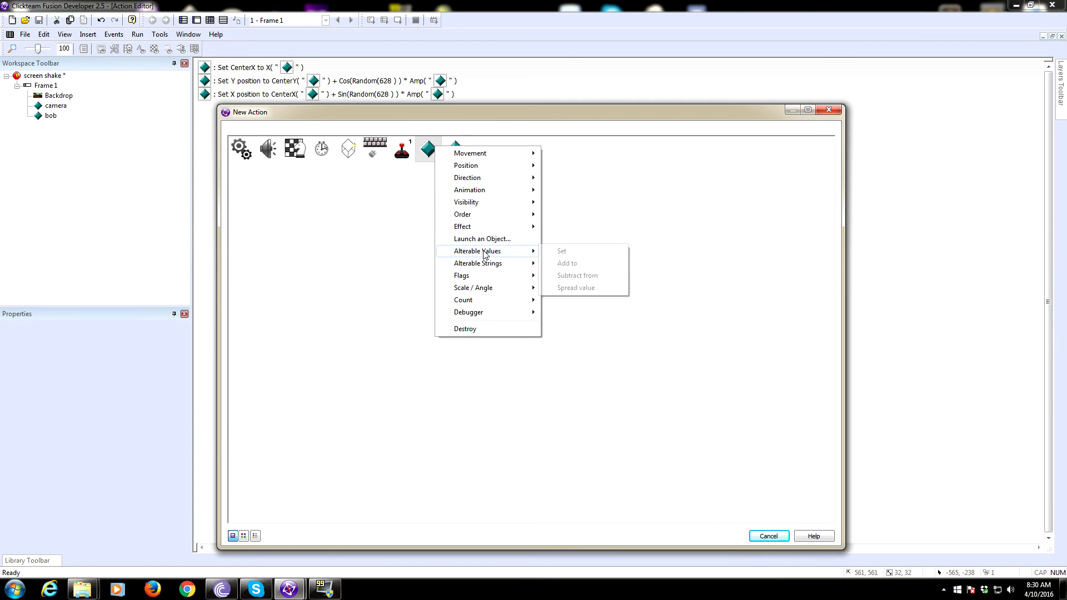
Step: Add a second camera action setting CenterY to Y("bob")
click(561, 251)
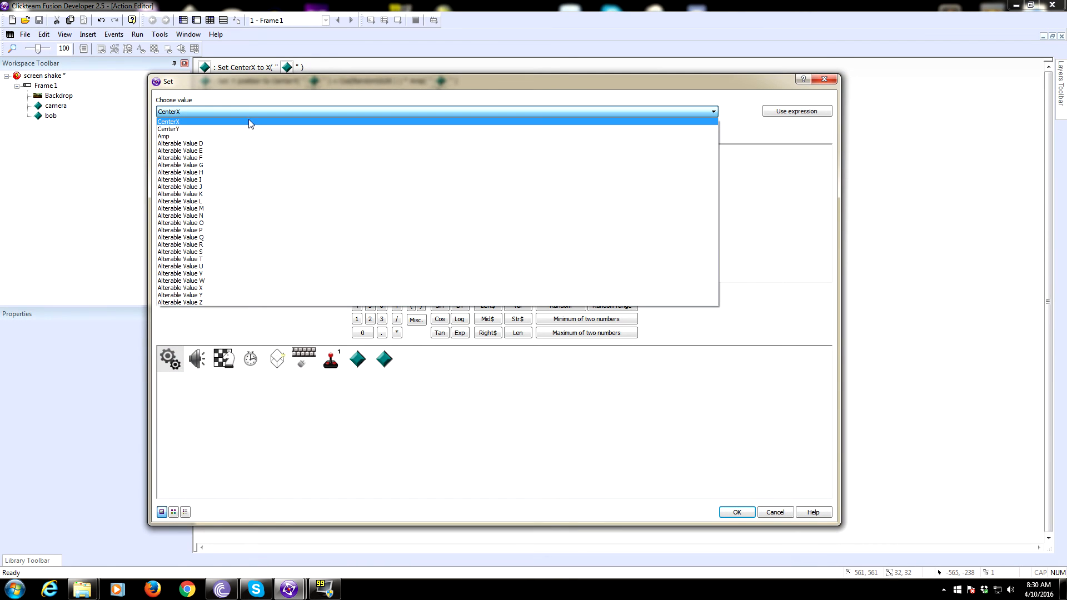
click(167, 128)
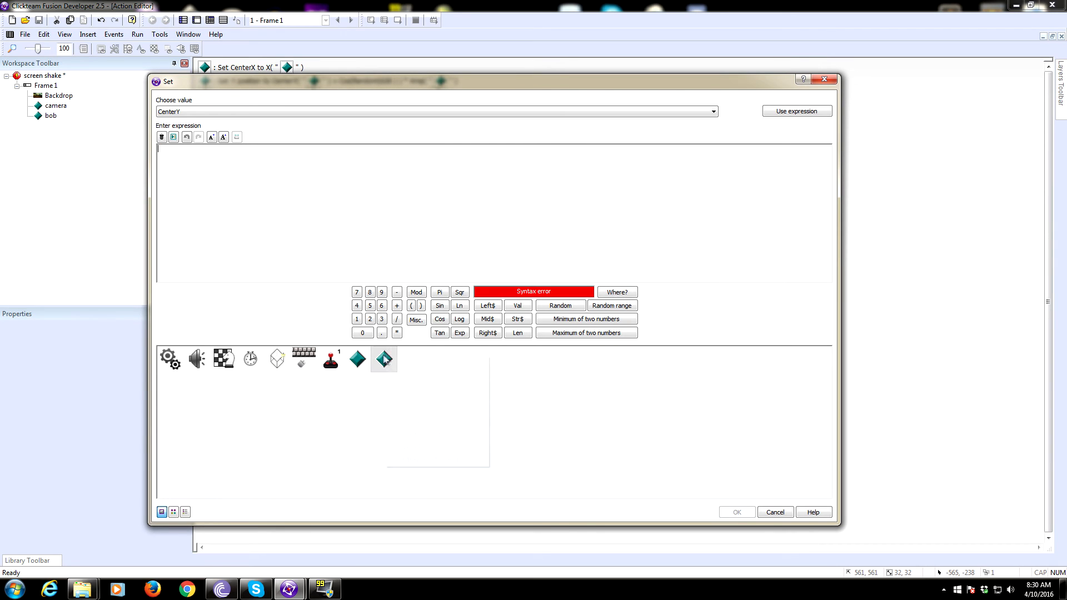
click(382, 358)
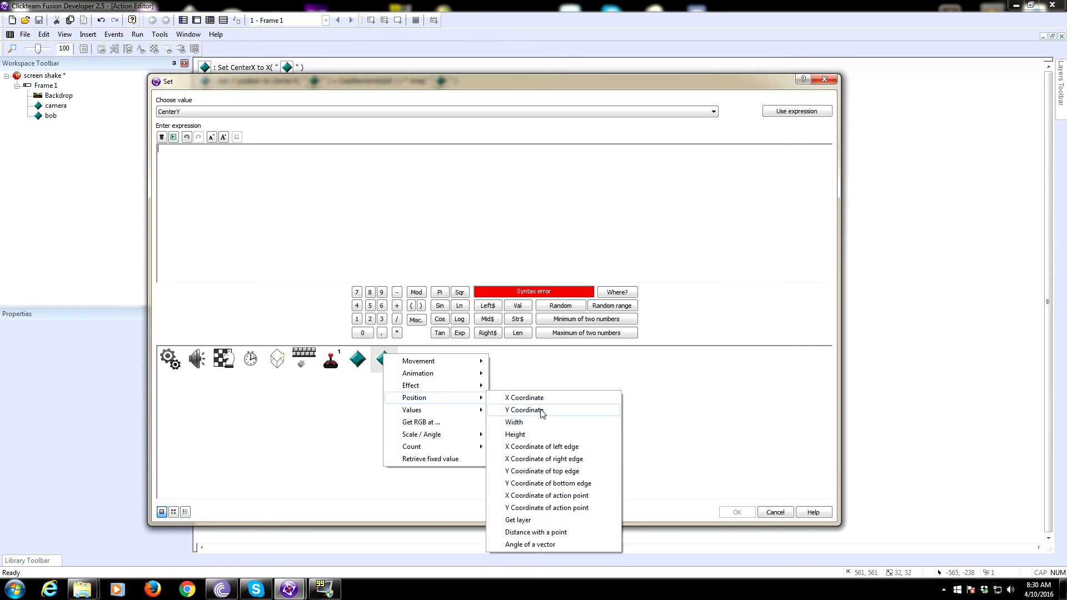
click(524, 410)
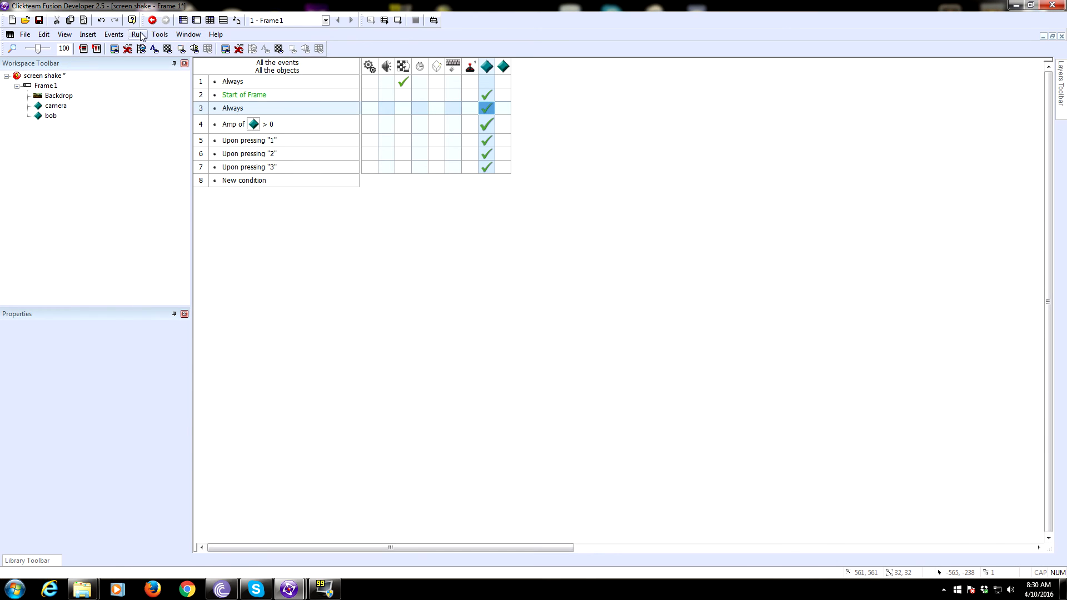
click(137, 34)
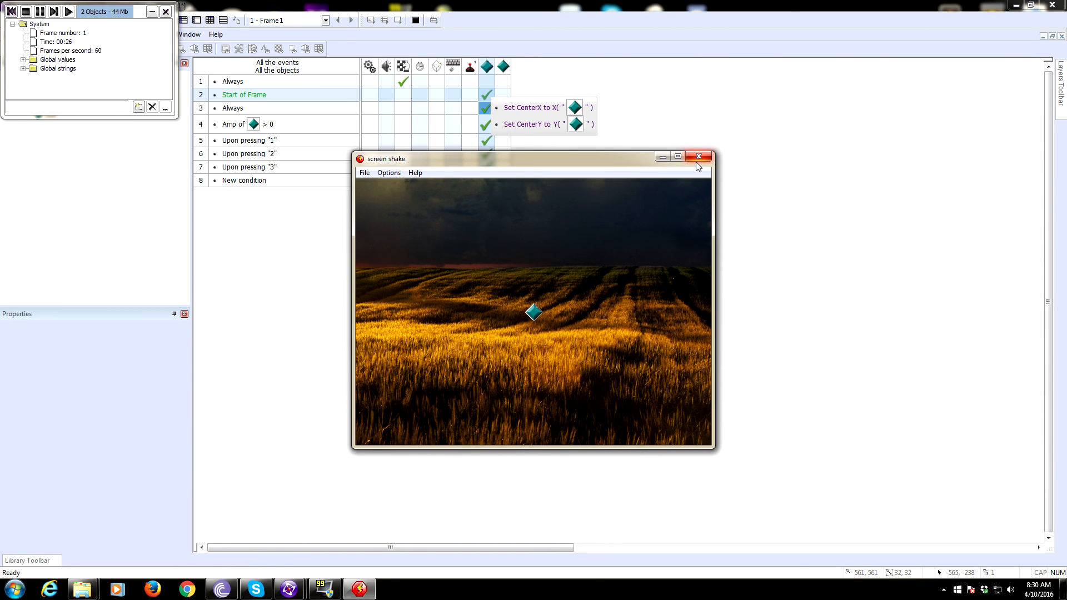
mouse_move(698, 155)
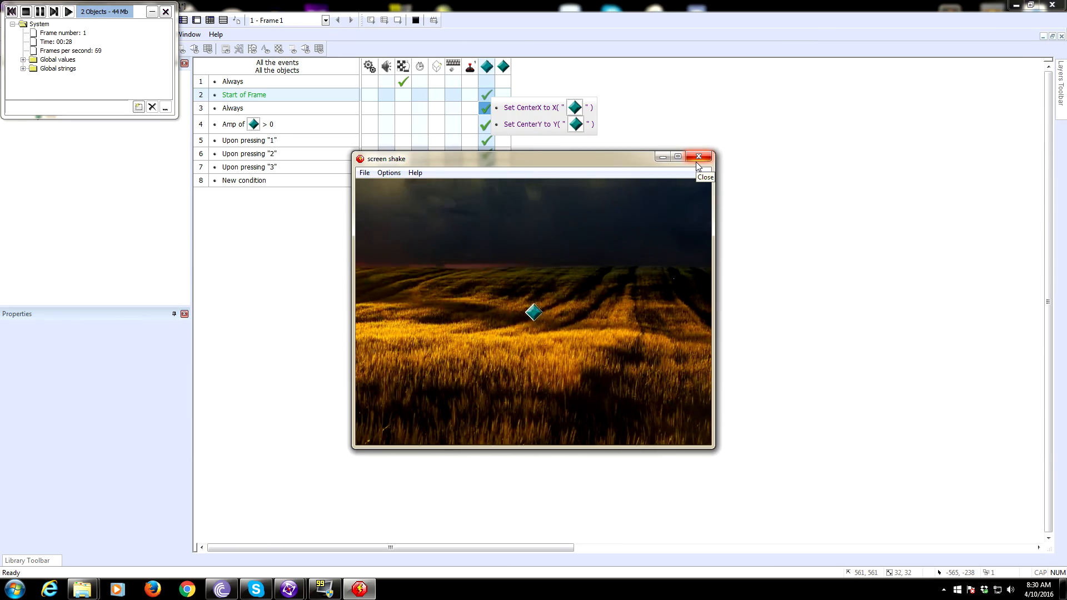